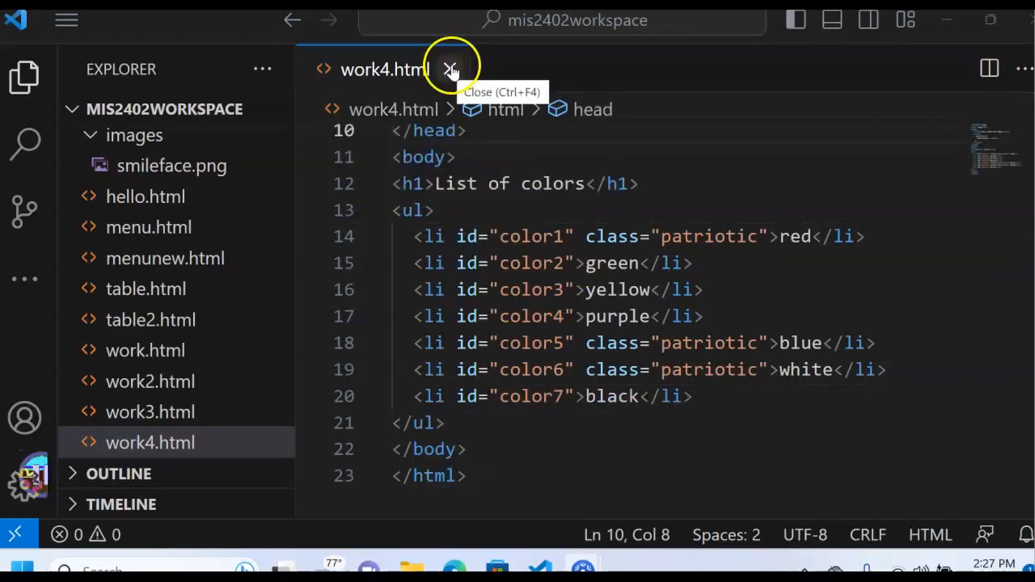
Close work4.html, paste a copy into the workspace folder, and open the copy as work5.html.
{"action": "left_click", "coordinate": [450, 69]}
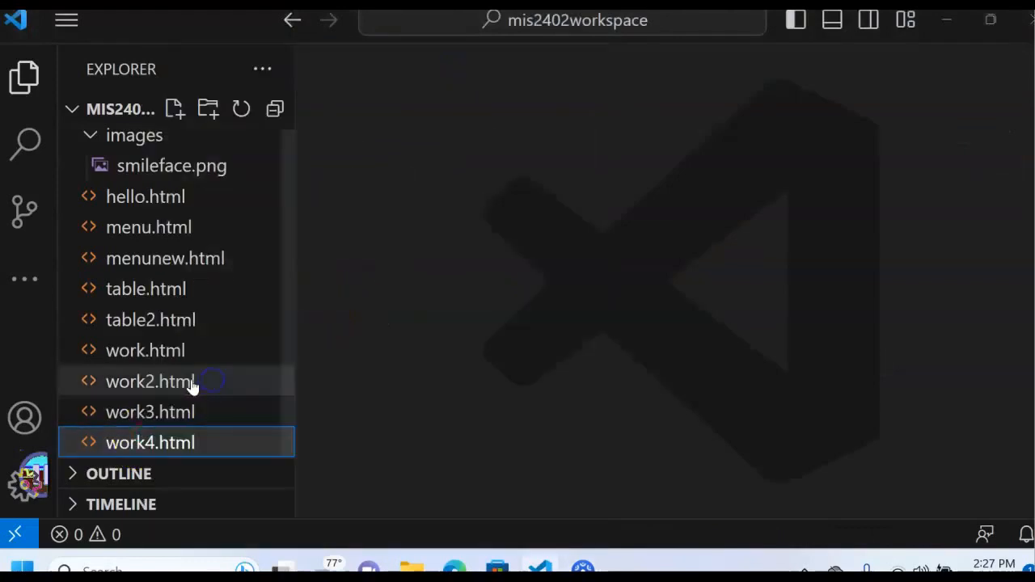
{"action": "mouse_move", "coordinate": [241, 477]}
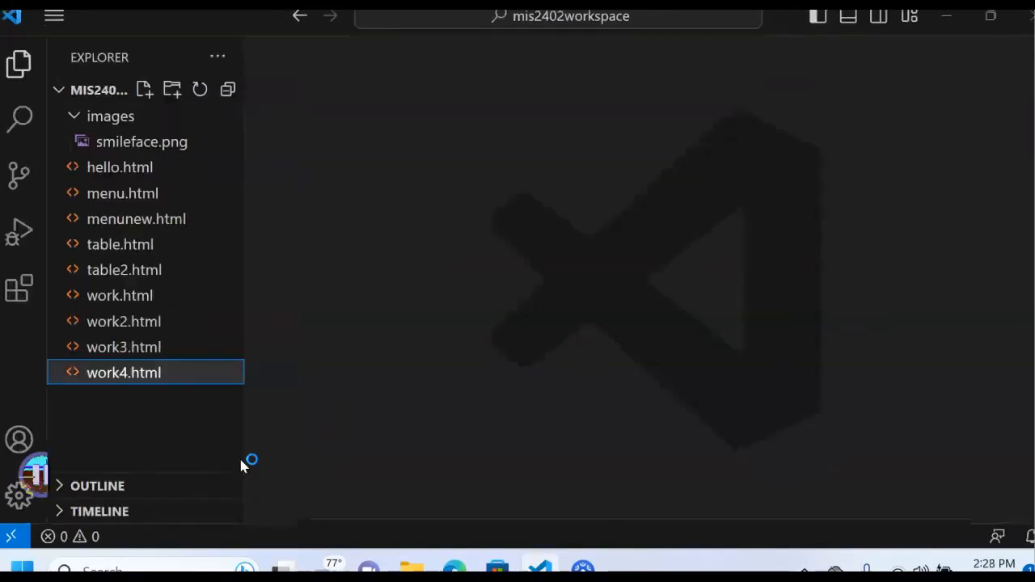
{"action": "right_click", "coordinate": [146, 420]}
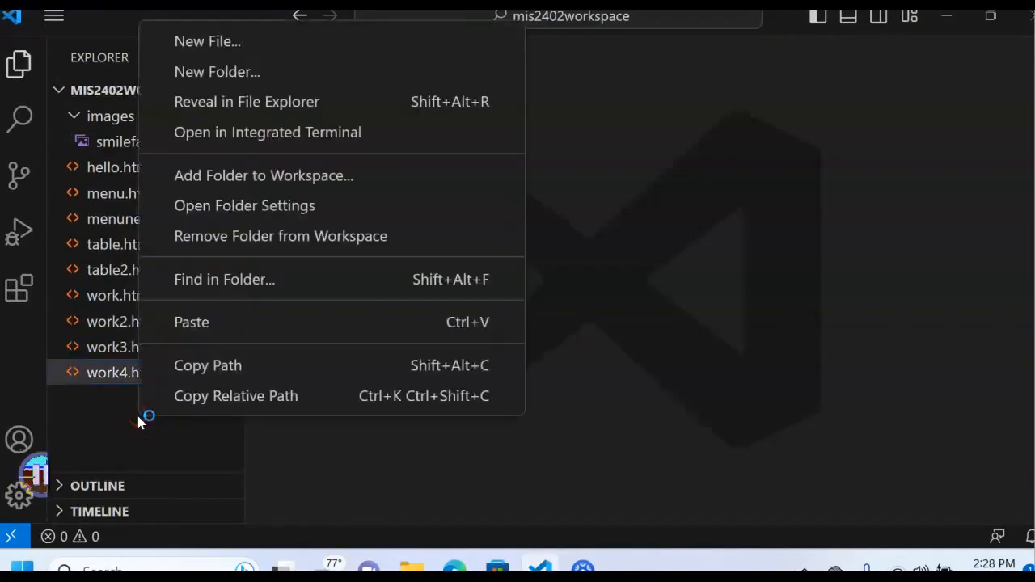
{"action": "left_click", "coordinate": [192, 322]}
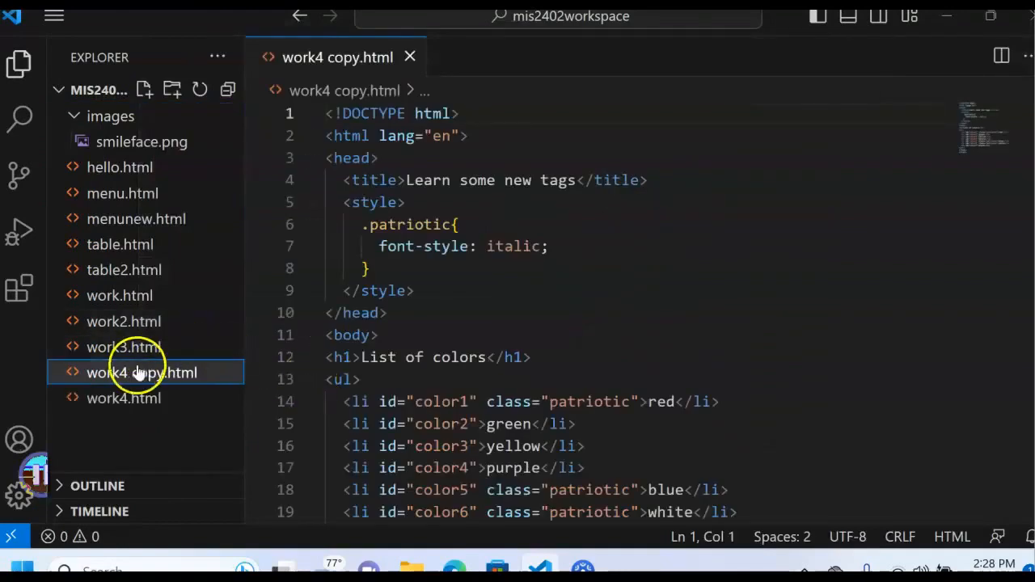
{"action": "double_click", "coordinate": [141, 372]}
{"action": "type", "text": "5"}
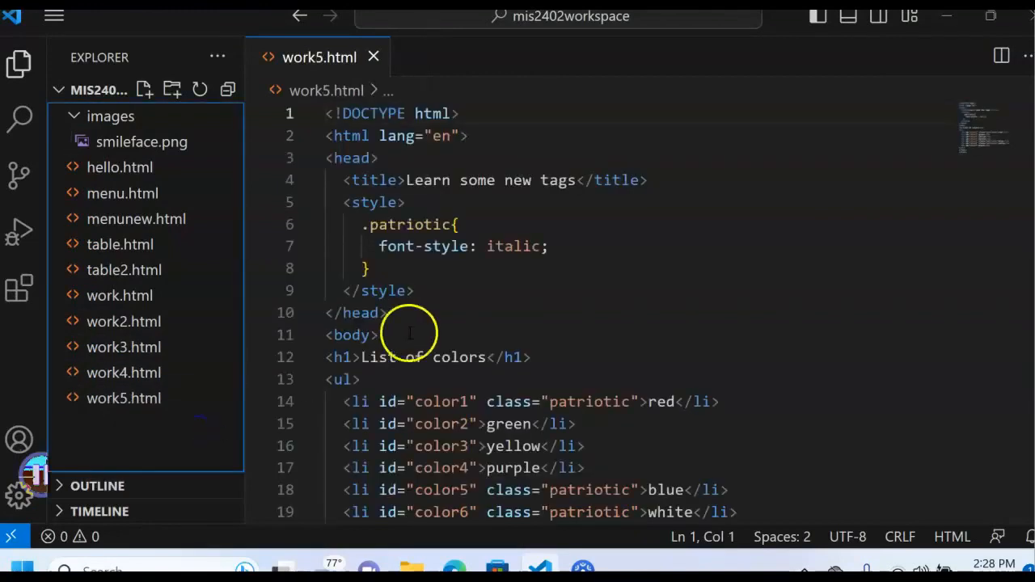
{"action": "mouse_move", "coordinate": [426, 290]}
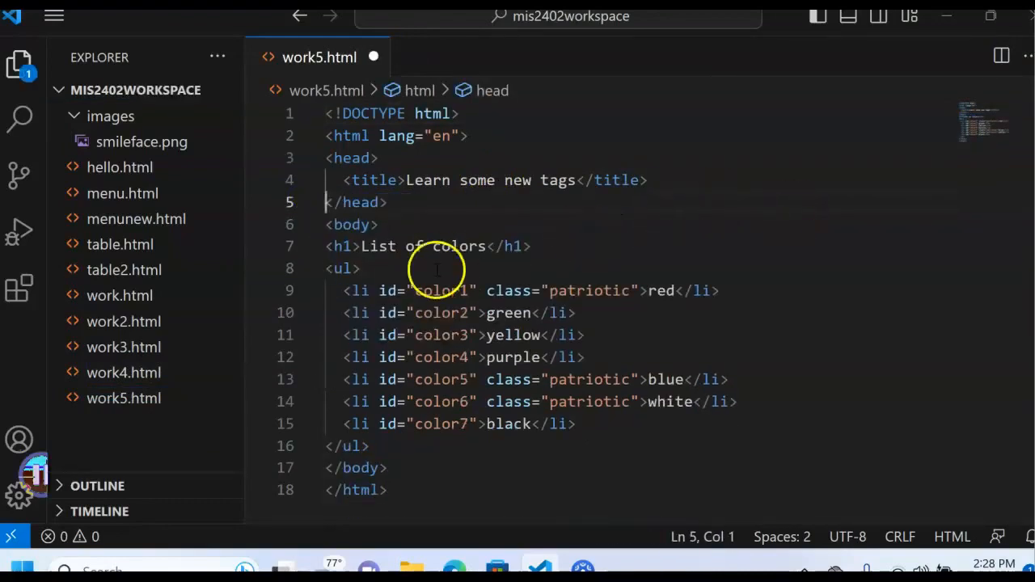
Replace the heading and title text with 'My first HTML form'.
{"action": "left_click_drag", "start_coordinate": [362, 245], "coordinate": [487, 245]}
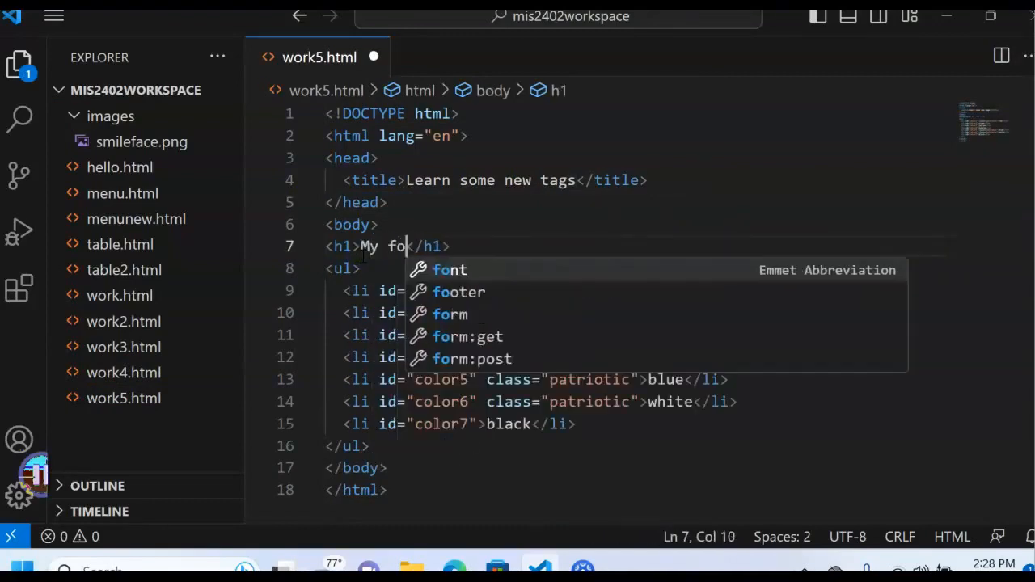
{"action": "key", "text": "Backspace"}
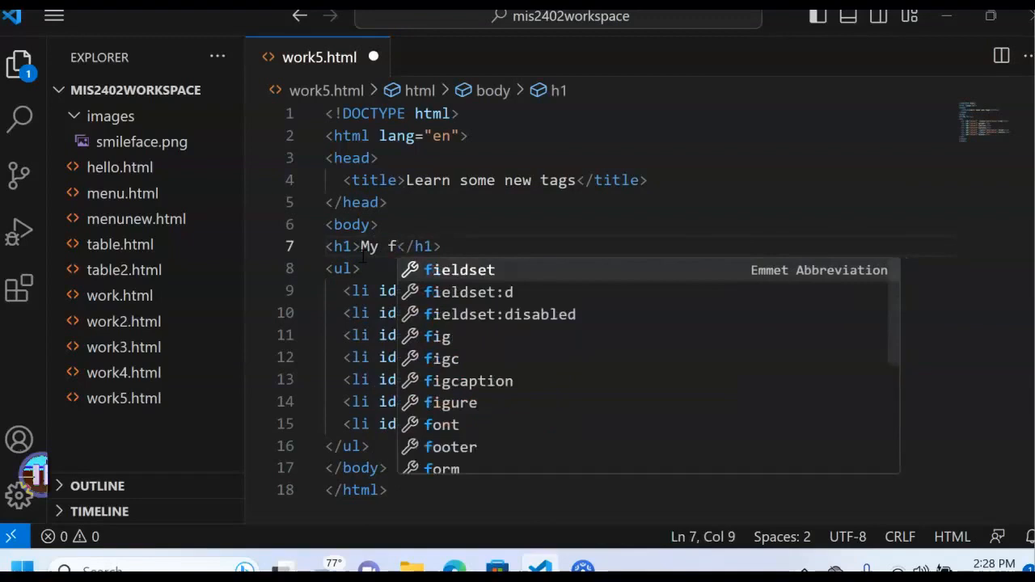
{"action": "type", "text": "irst"}
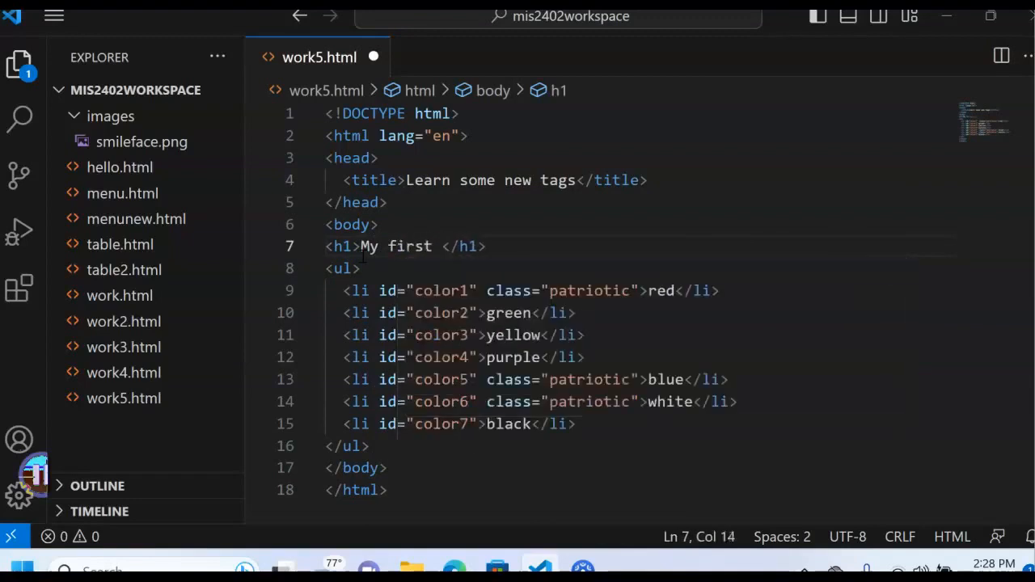
{"action": "type", "text": "HTML form"}
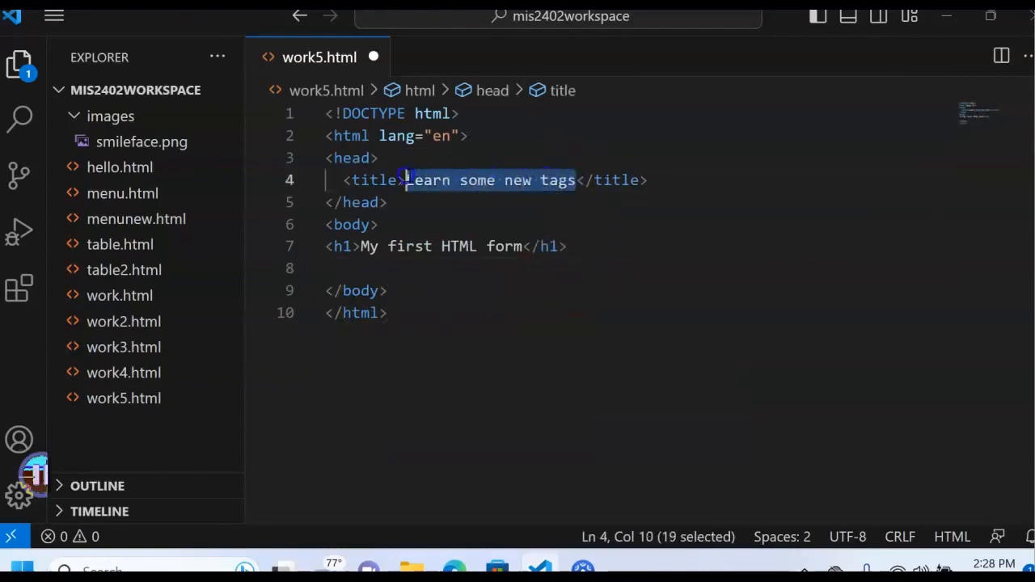
{"action": "type", "text": "My </title>"}
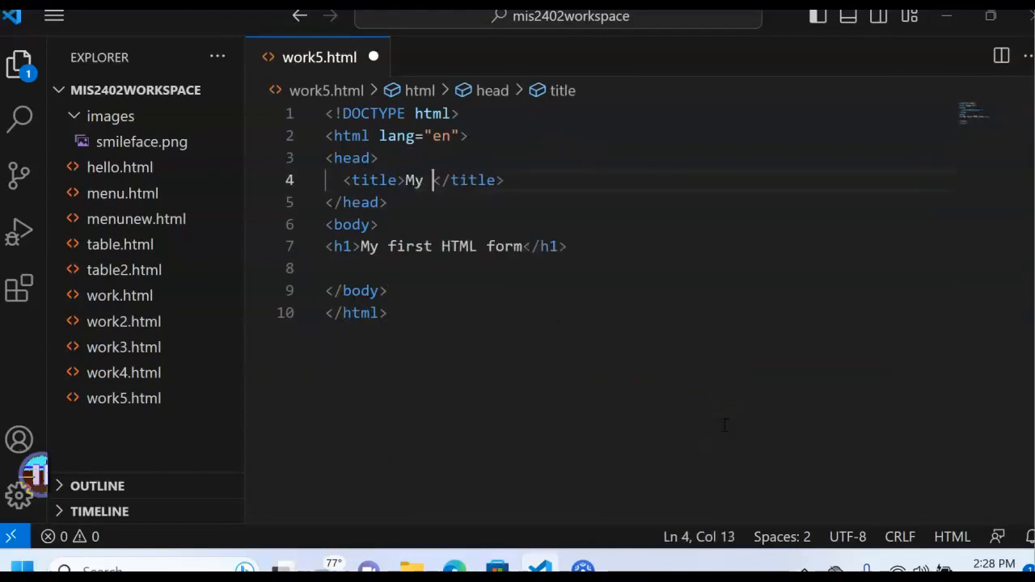
{"action": "type", "text": "first HTML"}
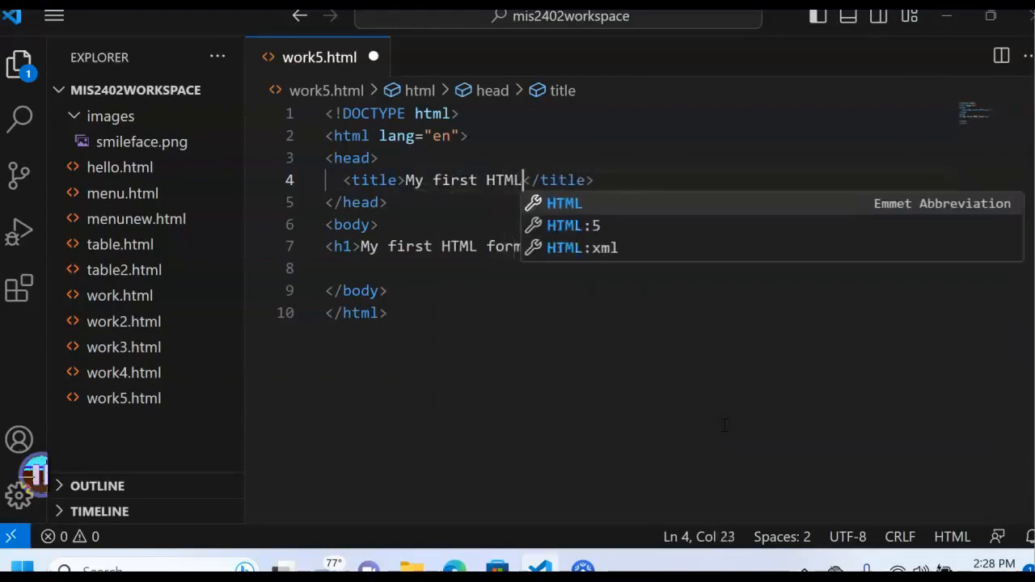
{"action": "type", "text": "form"}
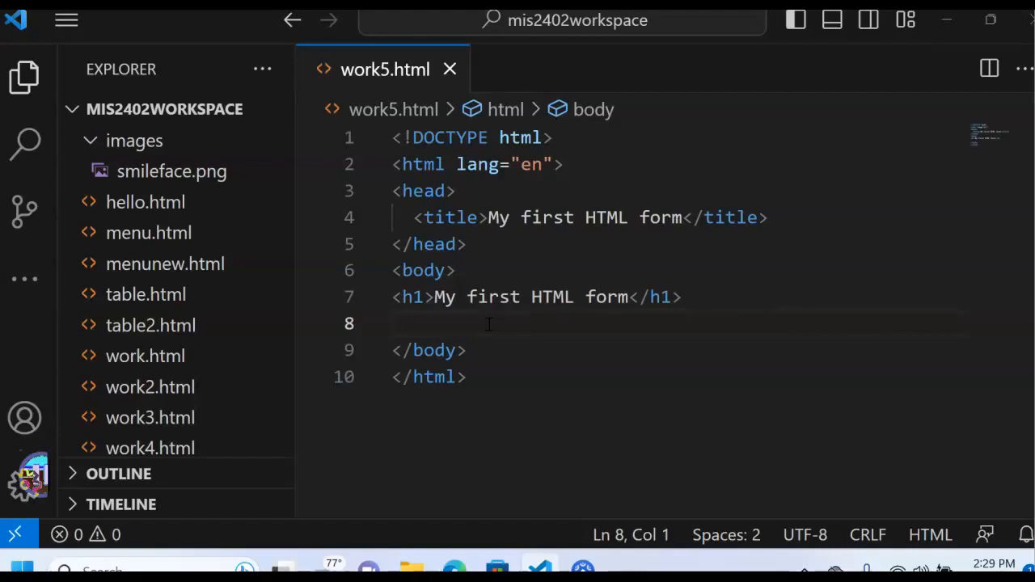
Insert an empty <form></form> element on line 8 using Emmet completion.
{"action": "type", "text": "<form>"}
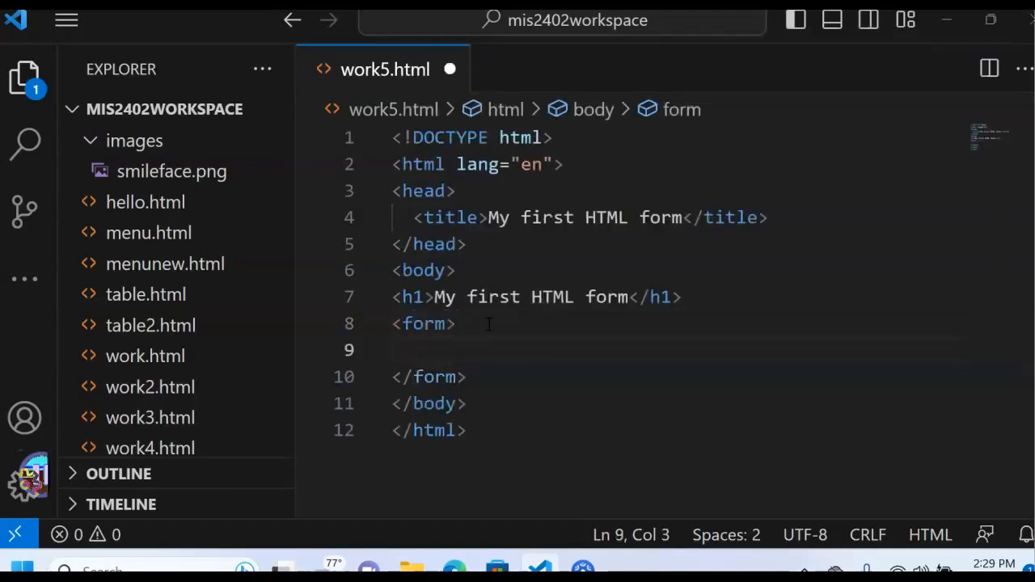
{"action": "scroll", "scroll_direction": "down", "scroll_amount": 3}
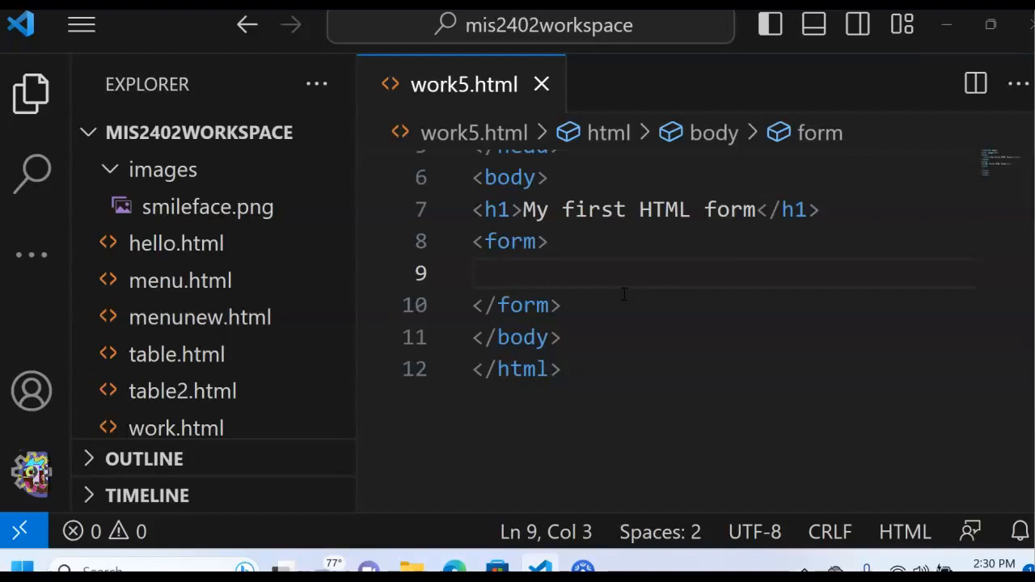
Type 'What is your favorite color?' inside the form element.
{"action": "type", "text": "Whar"}
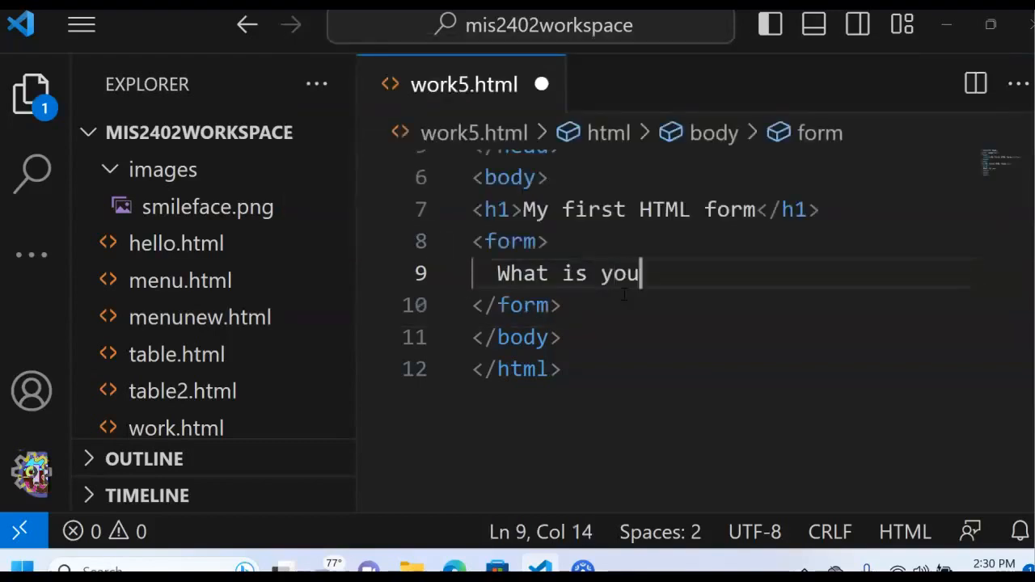
{"action": "type", "text": "r fav"}
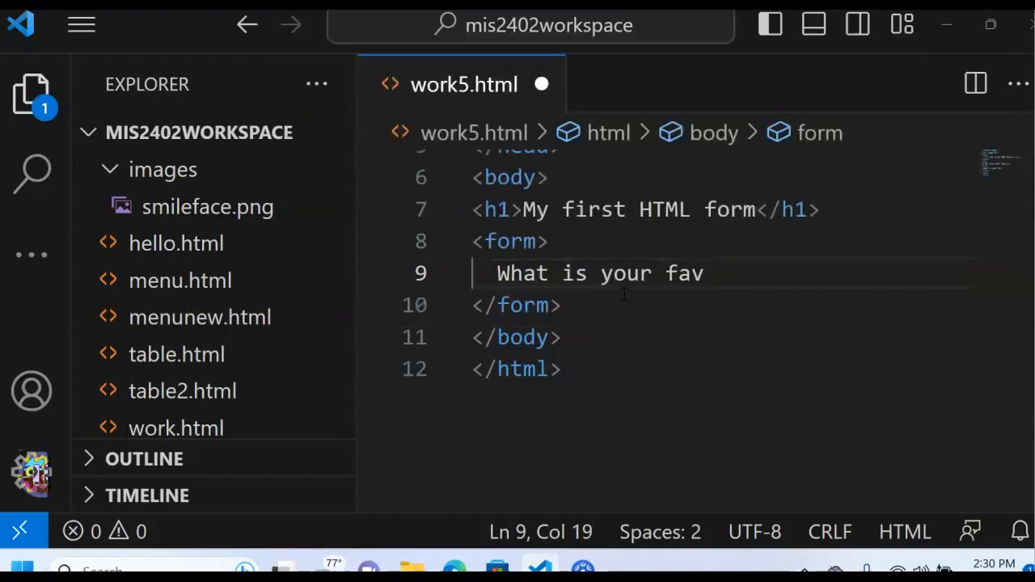
{"action": "type", "text": "or"}
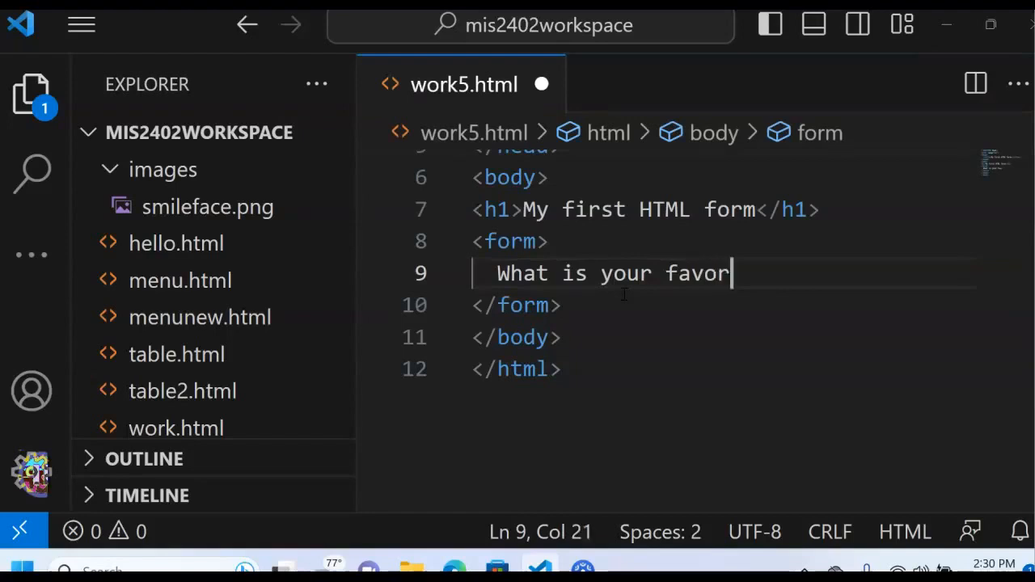
{"action": "type", "text": "t"}
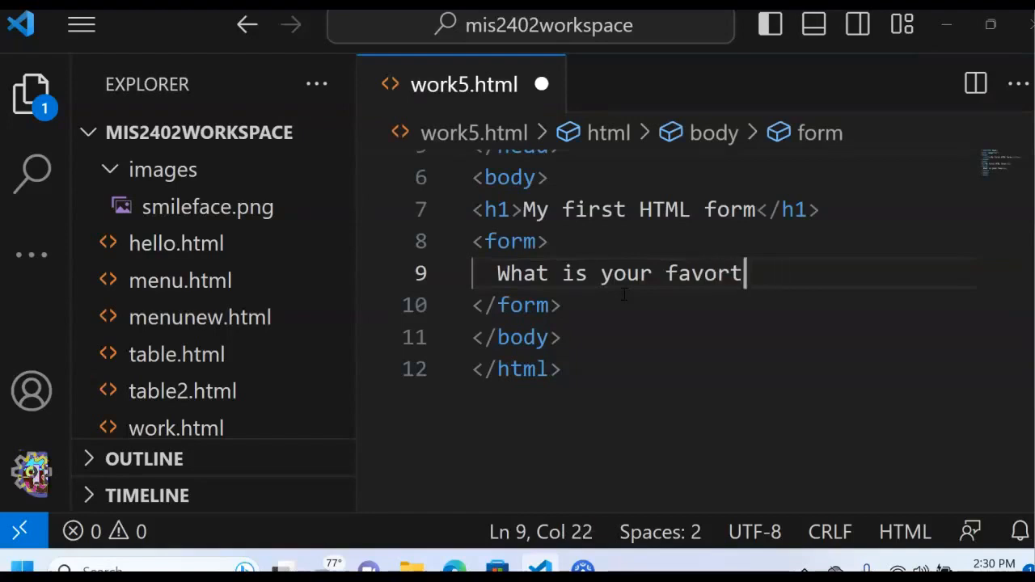
{"action": "type", "text": "ite colo"}
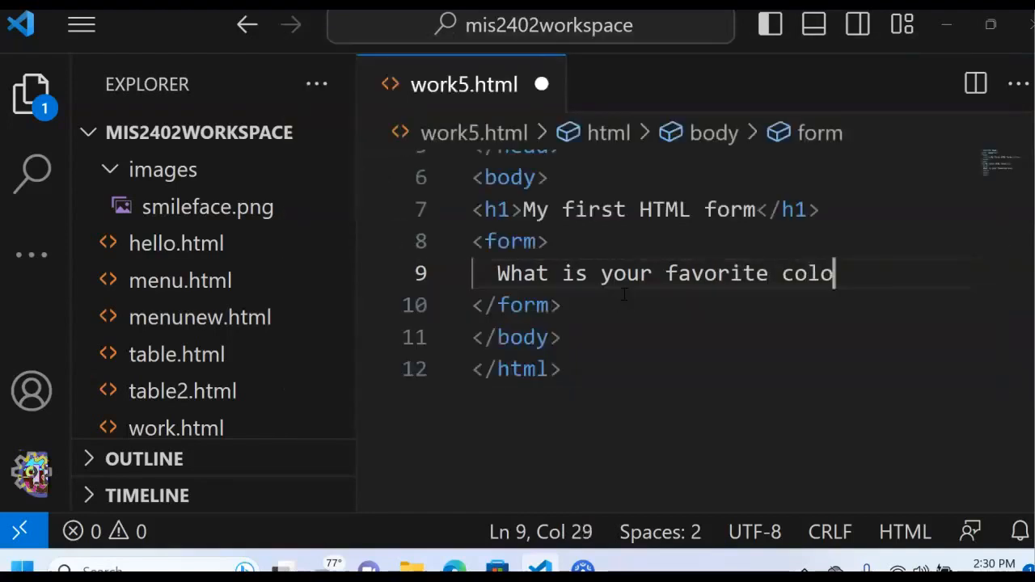
{"action": "type", "text": "r?"}
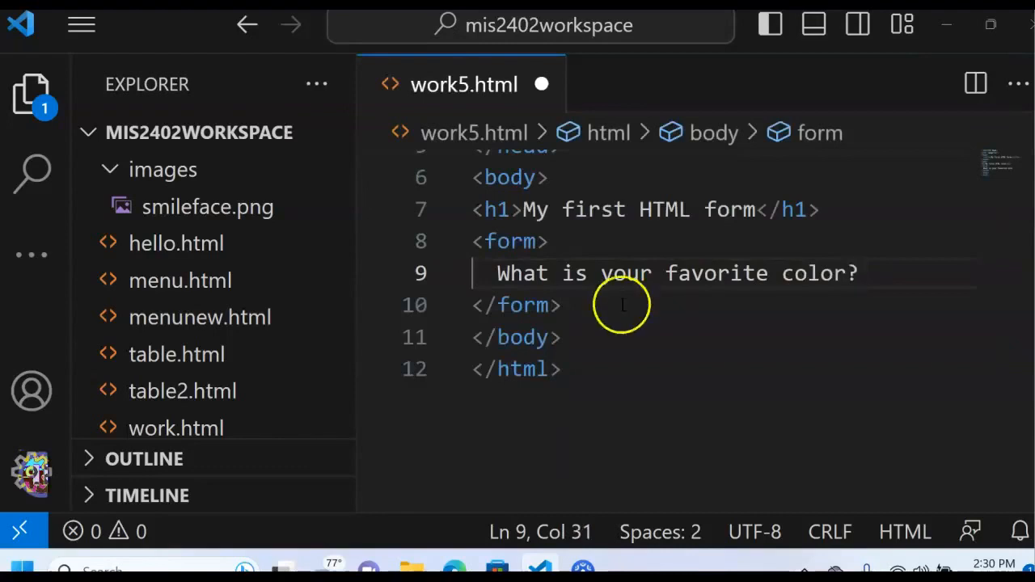
{"action": "left_click", "coordinate": [616, 305]}
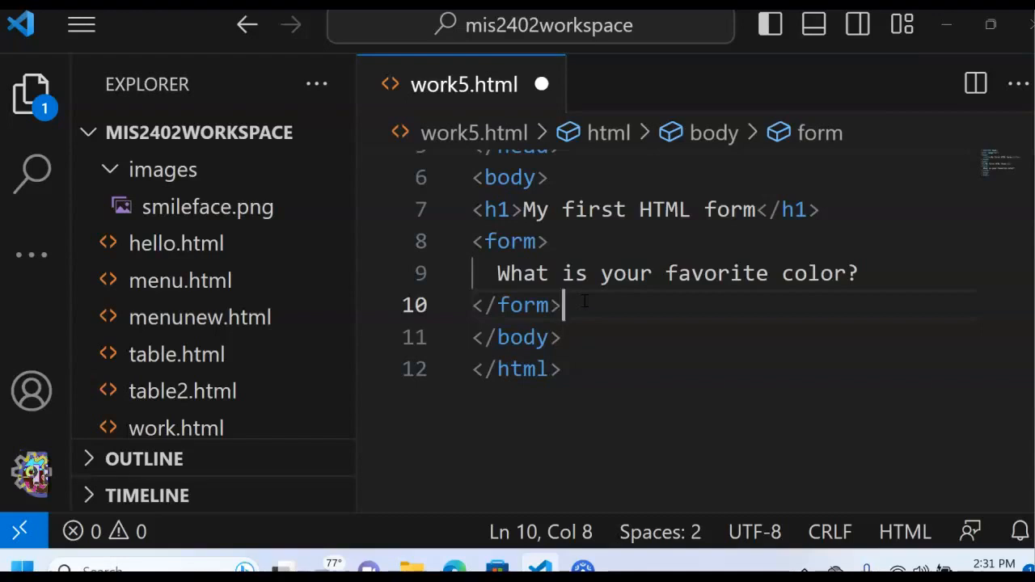
Save, then add <input id="color" type="text"> after the favorite-color question.
{"action": "key", "text": "ctrl+s"}
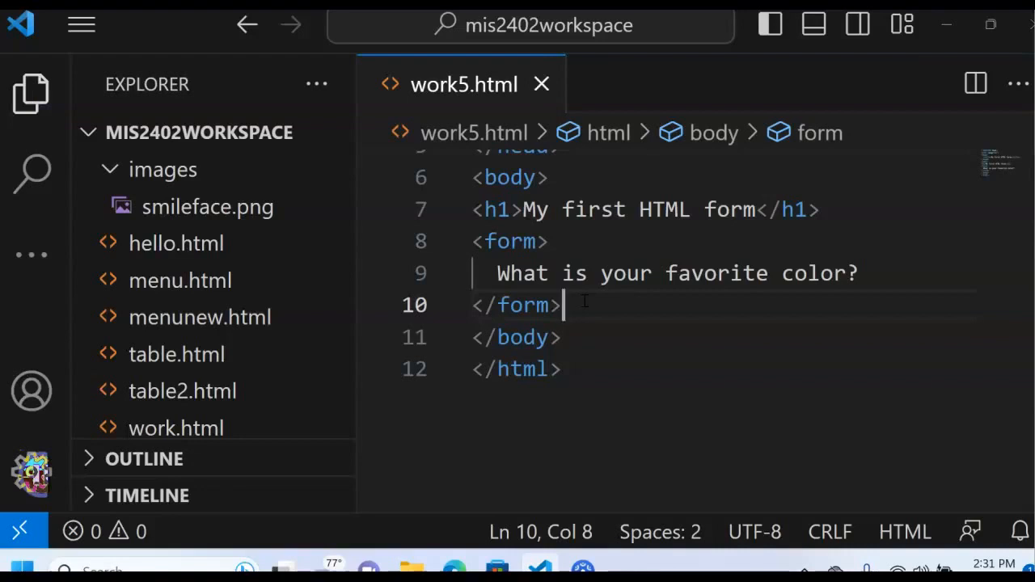
{"action": "left_click", "coordinate": [563, 273]}
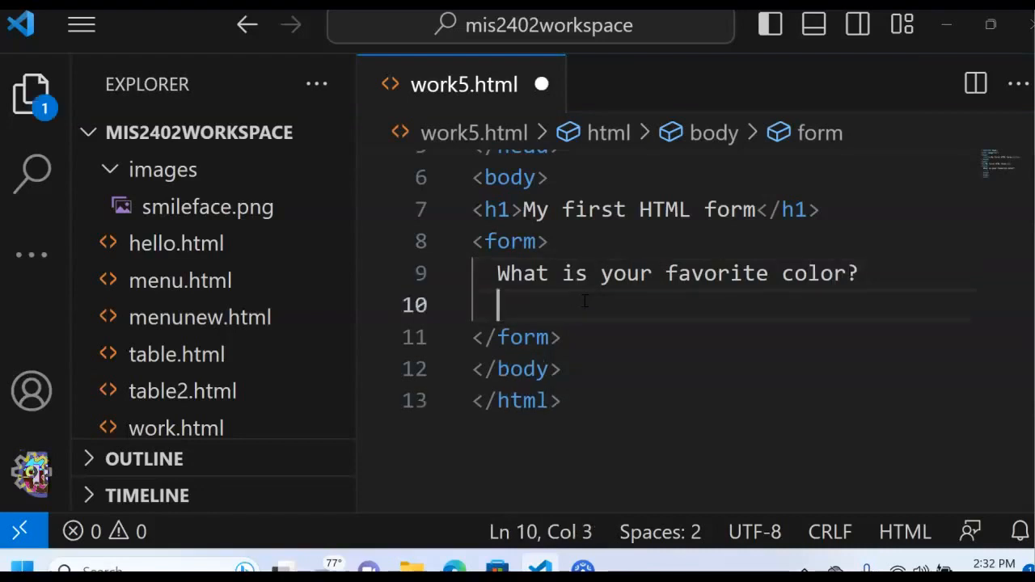
{"action": "type", "text": "<input >"}
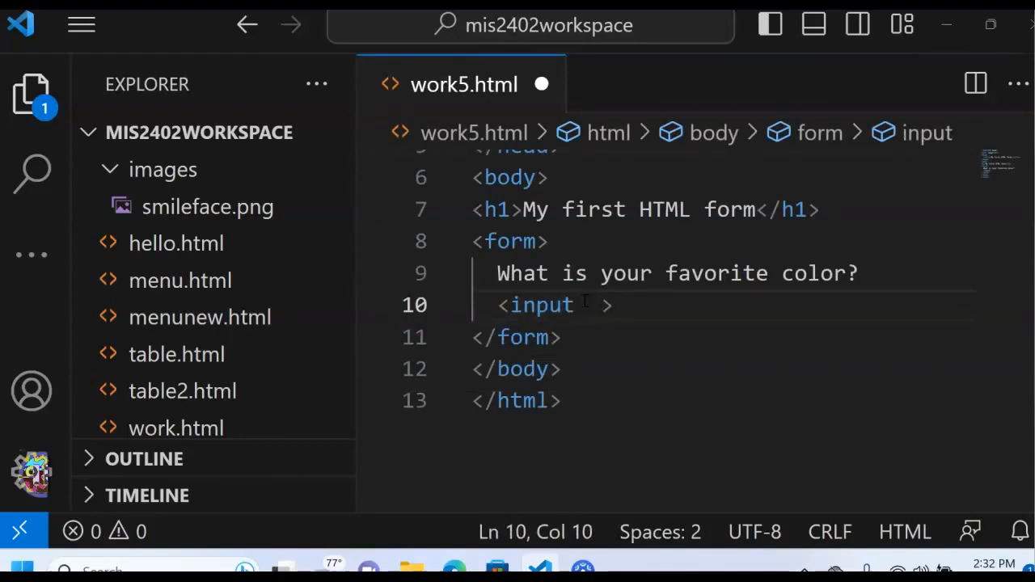
{"action": "type", "text": "id=\"\""}
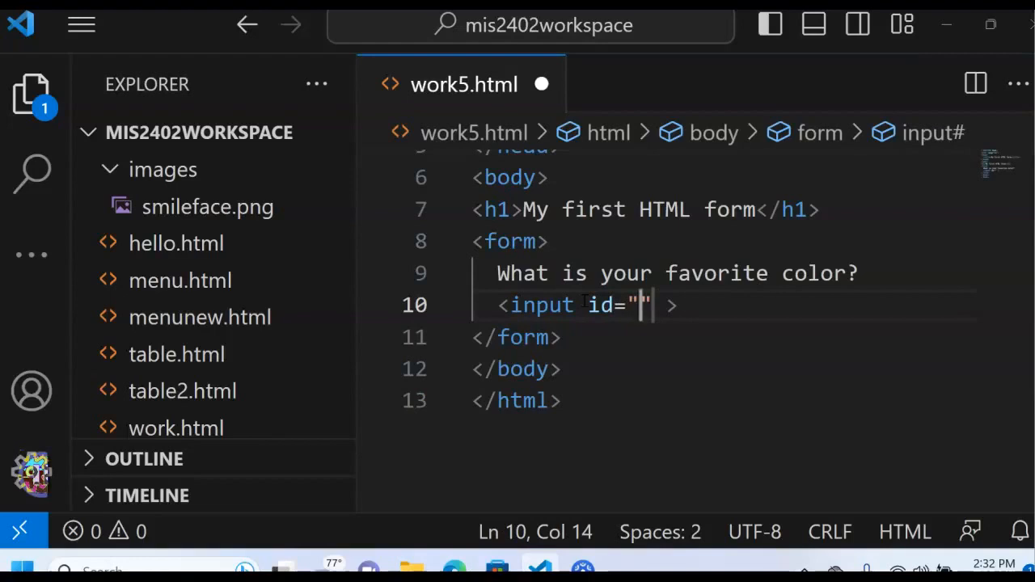
{"action": "type", "text": "color"}
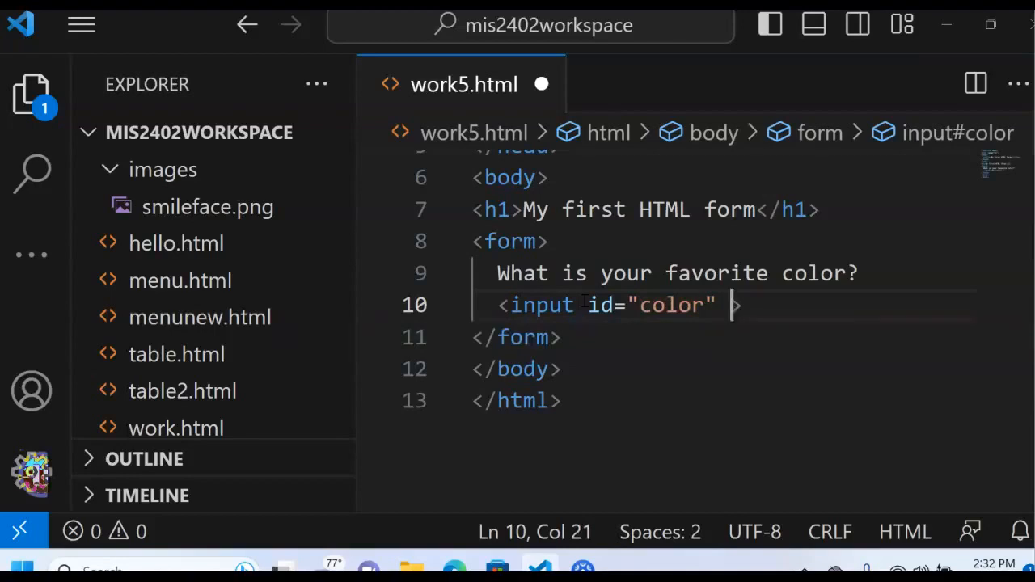
{"action": "type", "text": "type"}
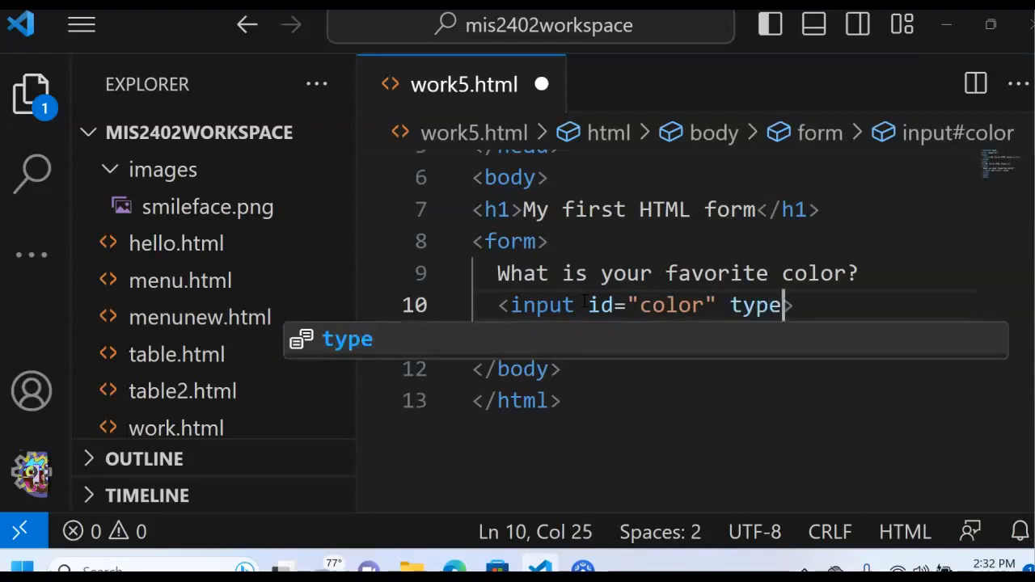
{"action": "type", "text": "=\"text\""}
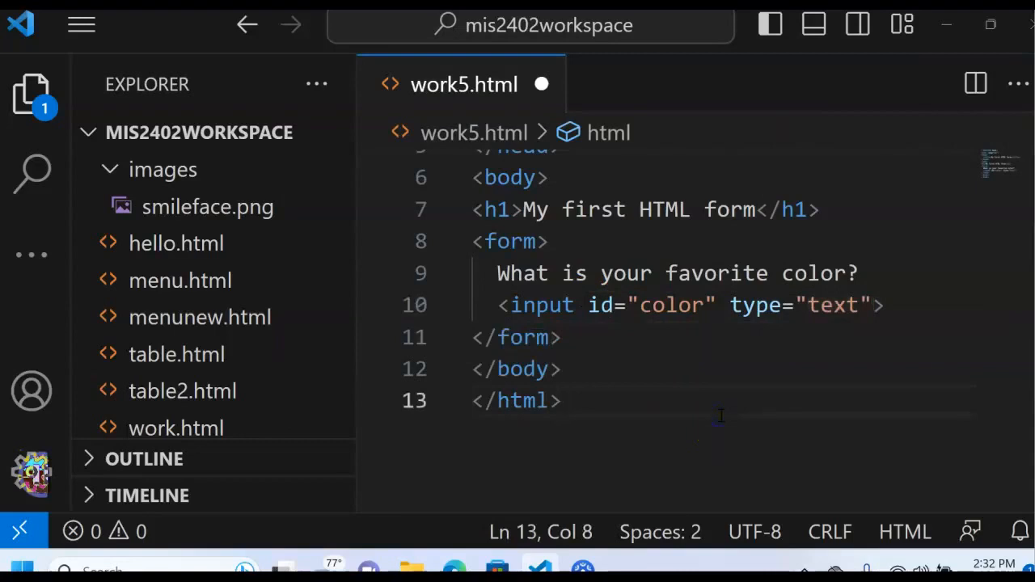
Preview the page in Chrome and enter 'blue' in the color text box.
{"action": "right_click", "coordinate": [719, 416]}
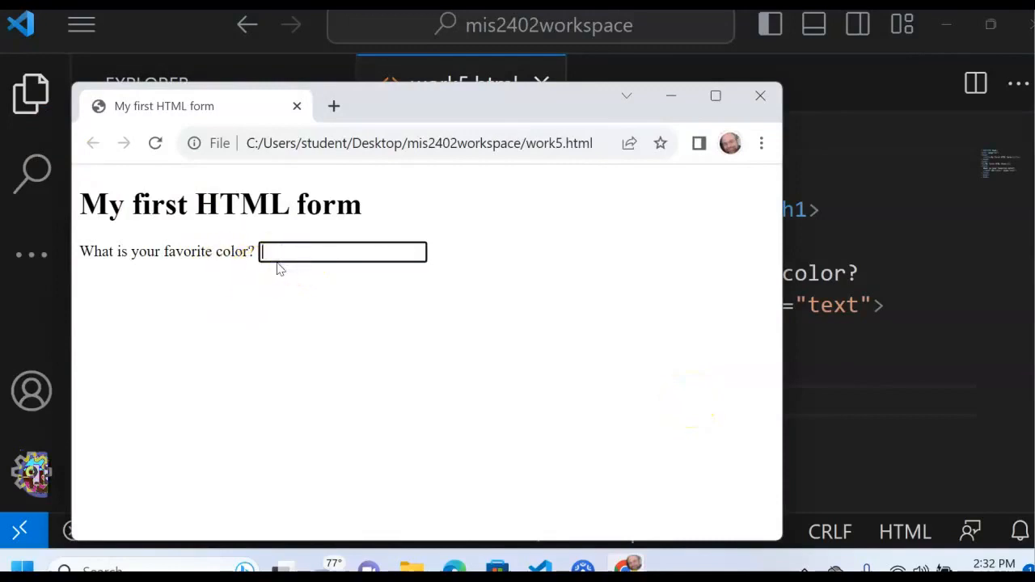
{"action": "type", "text": "blue"}
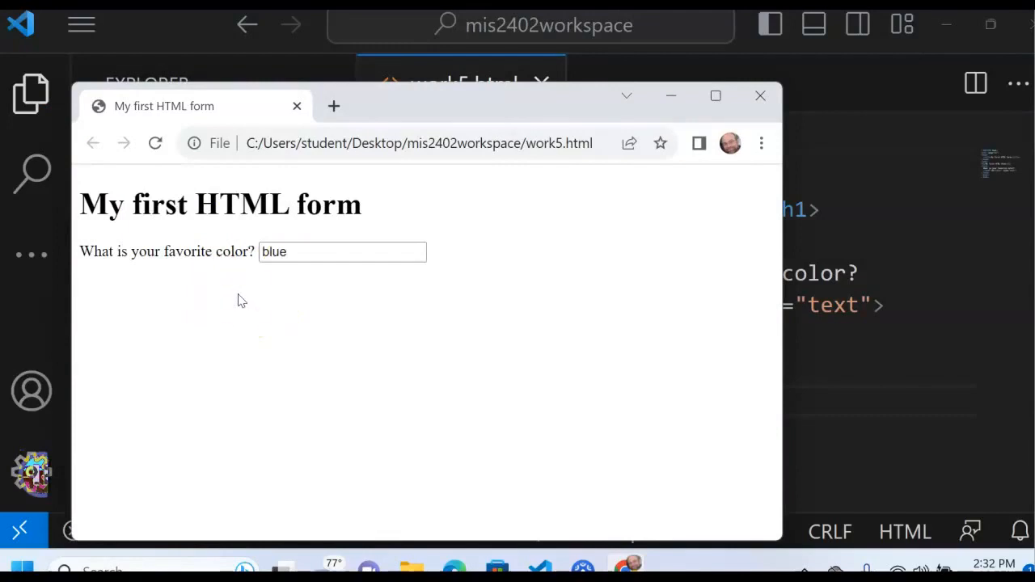
{"action": "mouse_move", "coordinate": [792, 151]}
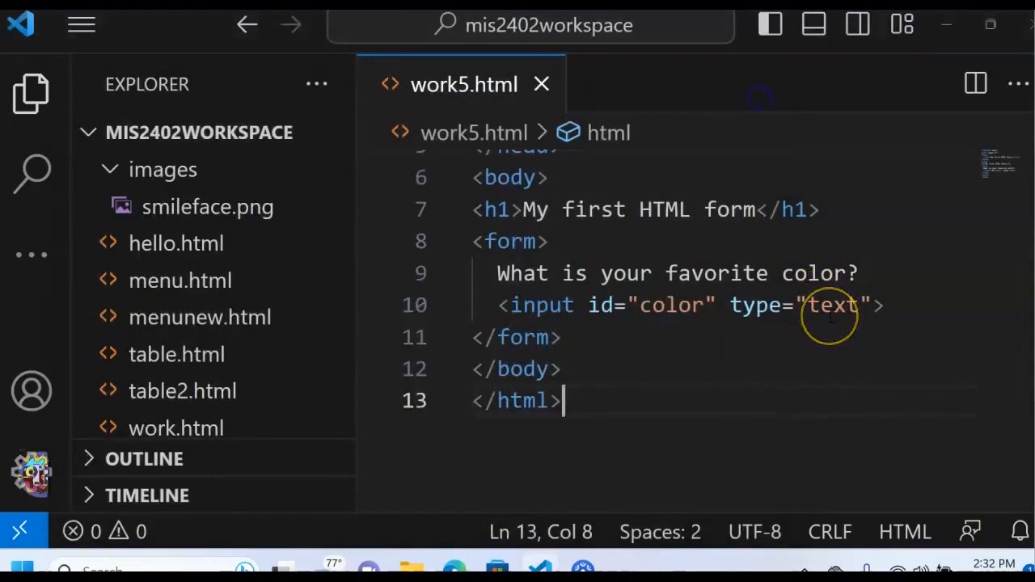
{"action": "left_click", "coordinate": [715, 305]}
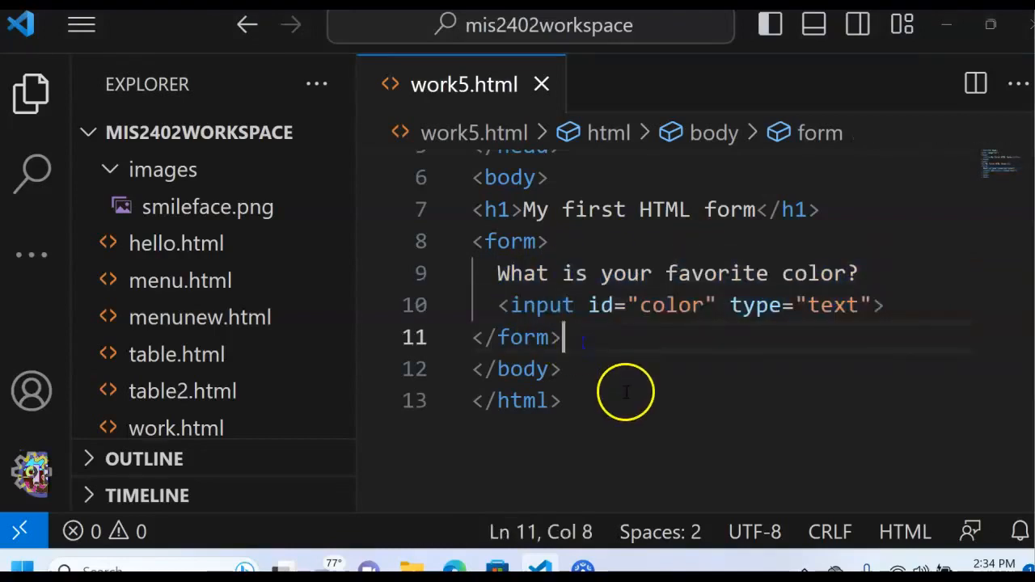
{"action": "right_click", "coordinate": [610, 396]}
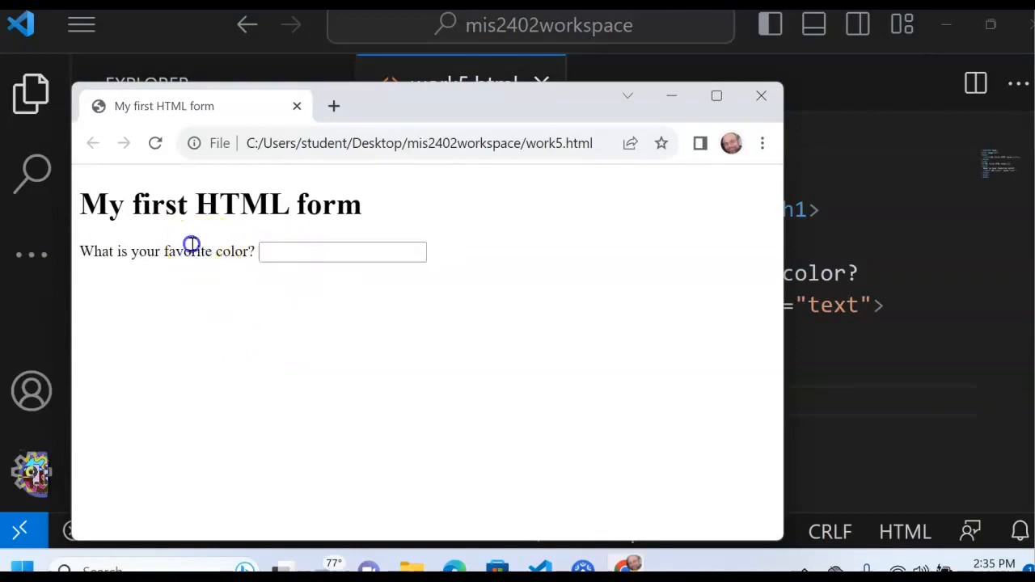
{"action": "left_click", "coordinate": [760, 96]}
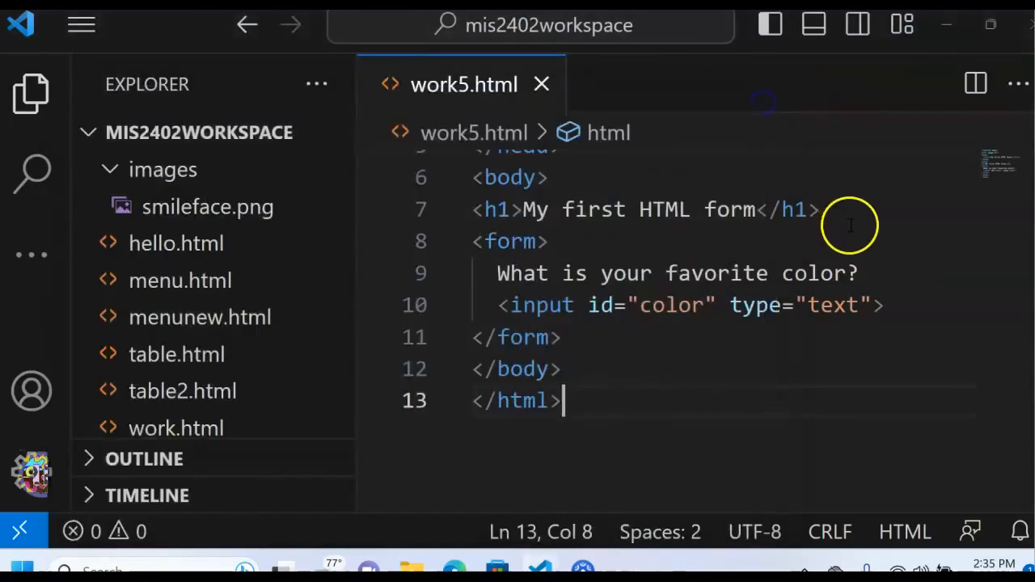
{"action": "mouse_move", "coordinate": [806, 239]}
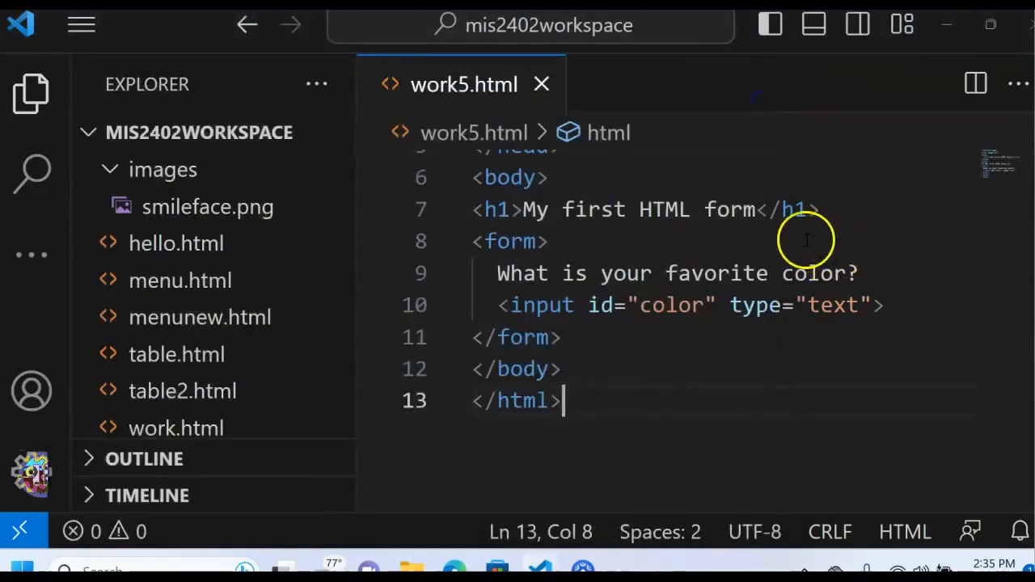
{"action": "left_click", "coordinate": [548, 241]}
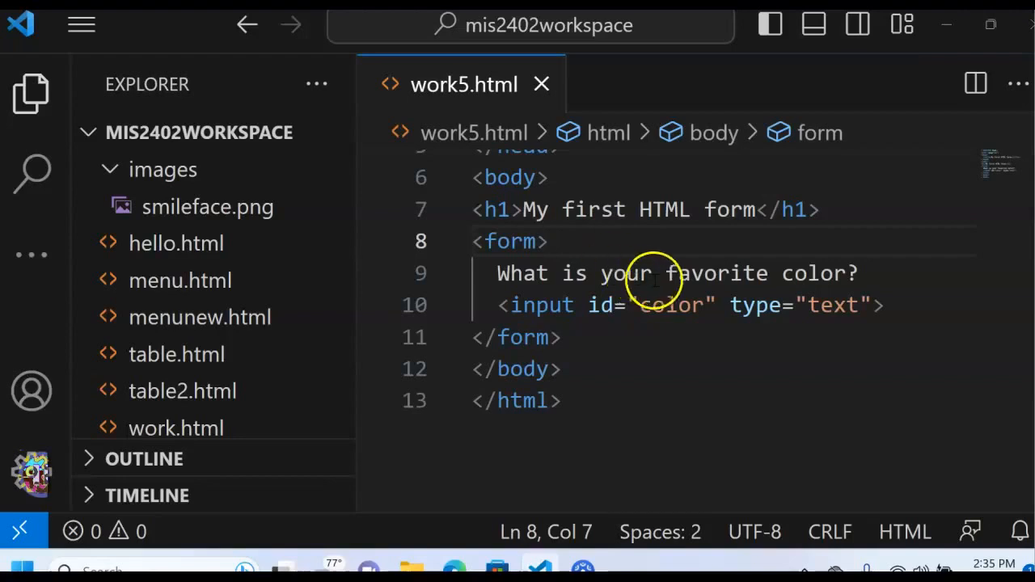
{"action": "double_click", "coordinate": [625, 273]}
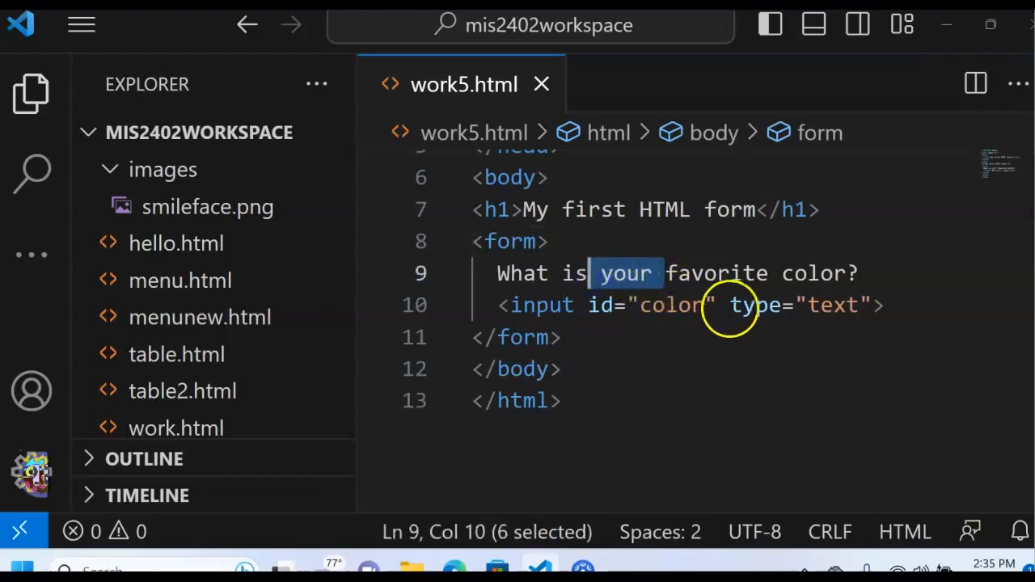
{"action": "double_click", "coordinate": [670, 305]}
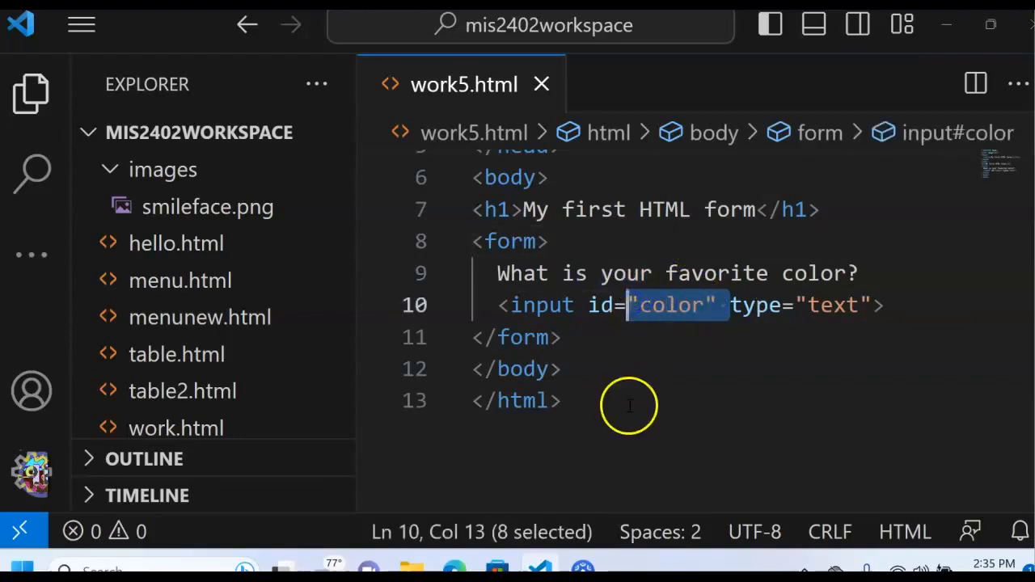
{"action": "right_click", "coordinate": [629, 404]}
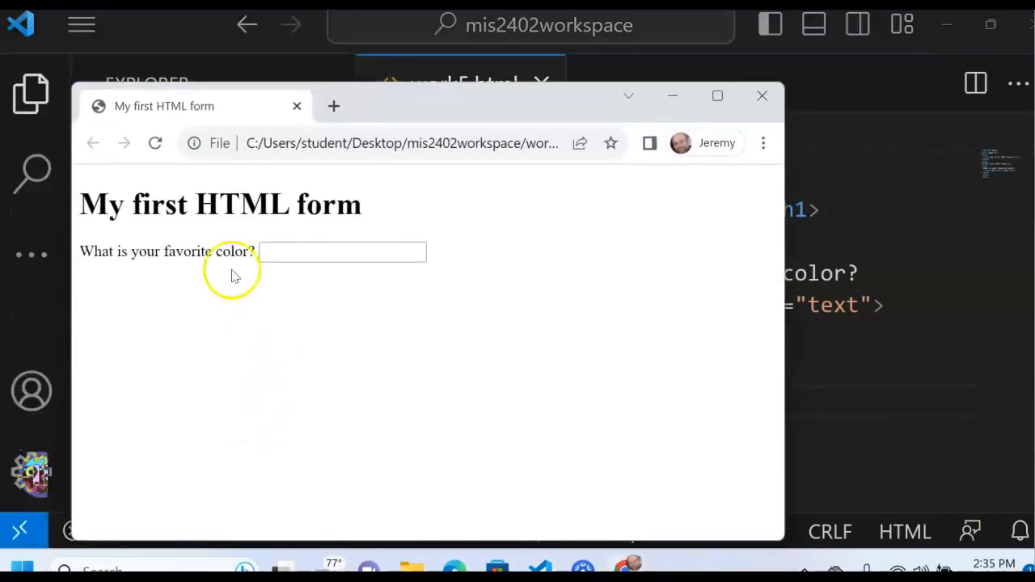
{"action": "double_click", "coordinate": [167, 252]}
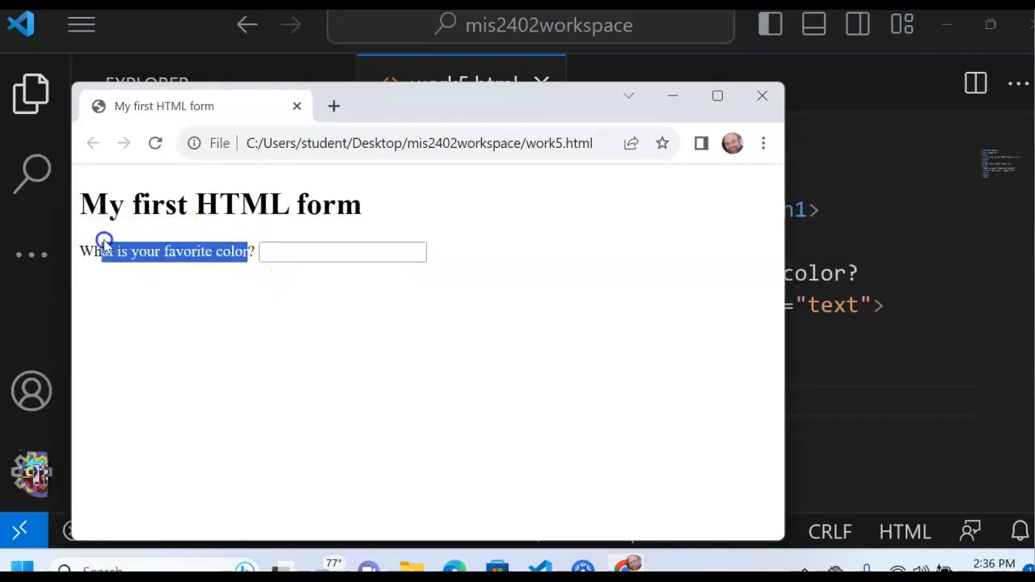
{"action": "left_click", "coordinate": [341, 252]}
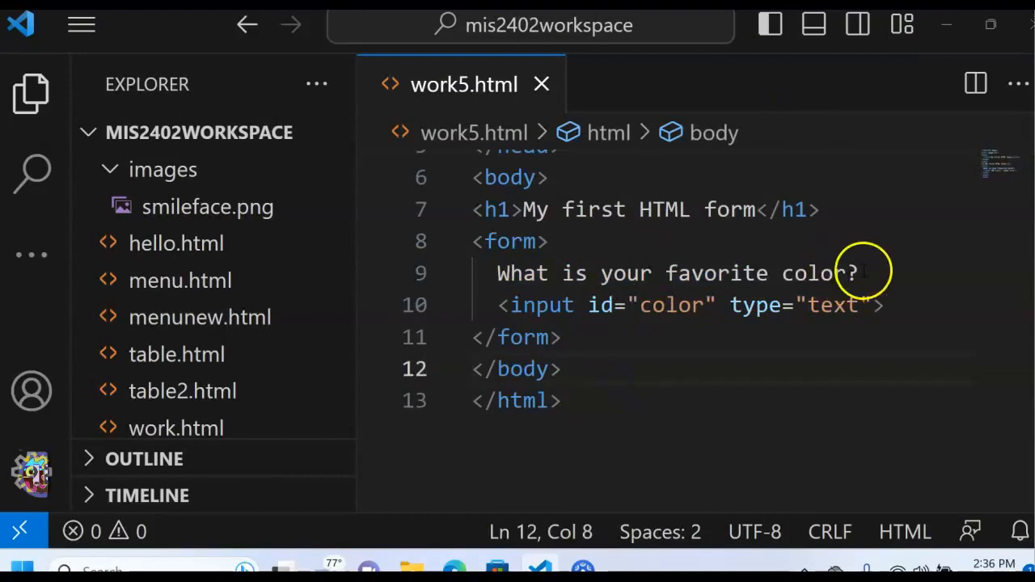
Wrap 'What is your favorite color?' in <label>…</label> on a single line.
{"action": "triple_click", "coordinate": [678, 274]}
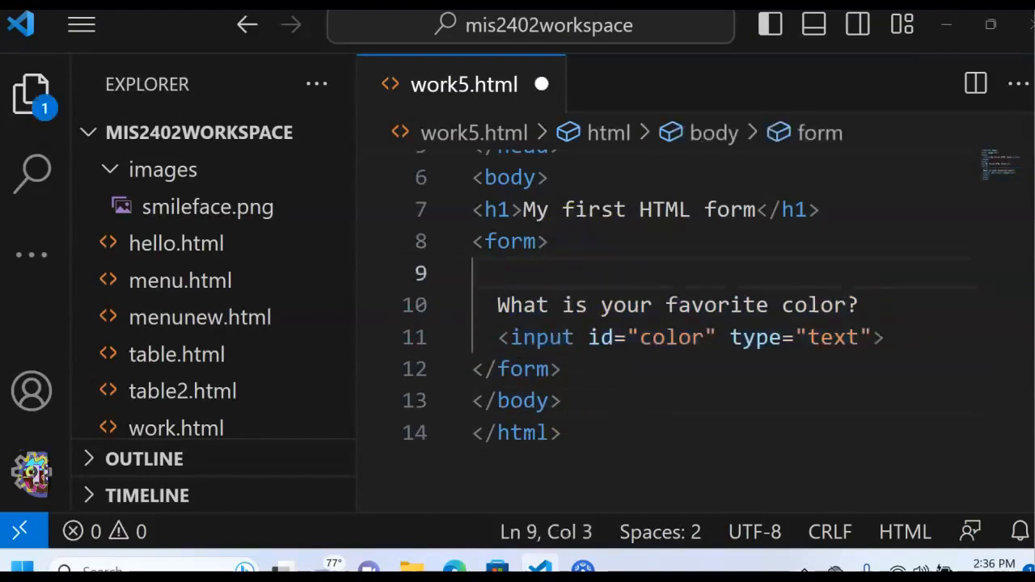
{"action": "type", "text": "<label>"}
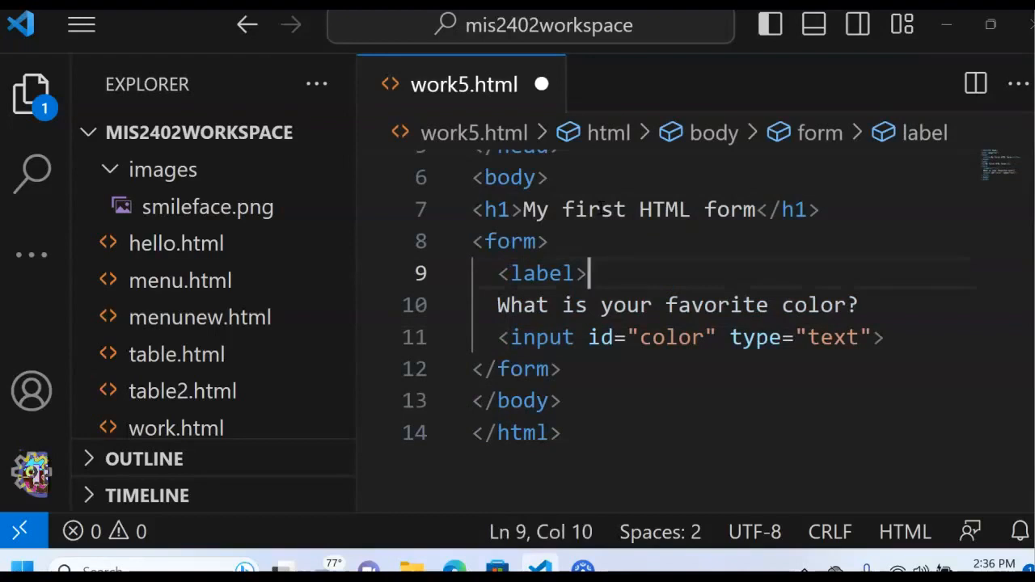
{"action": "left_click", "coordinate": [783, 305]}
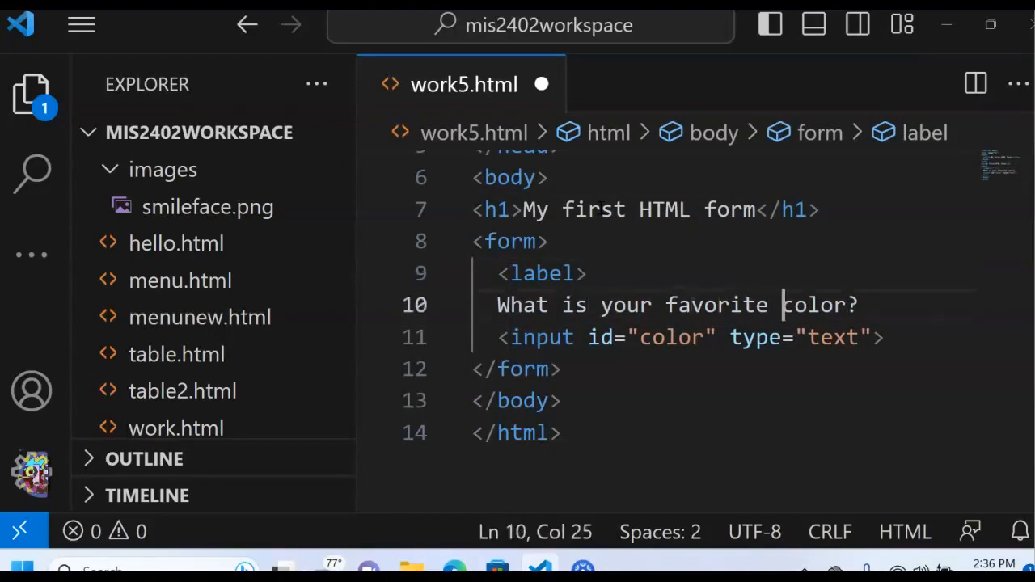
{"action": "key", "text": "Enter"}
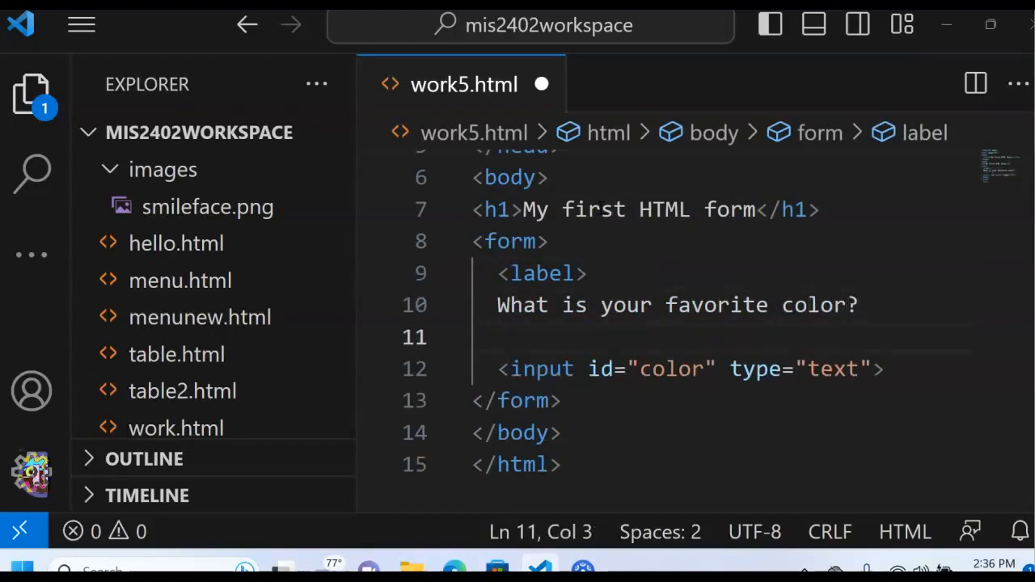
{"action": "type", "text": "</label>"}
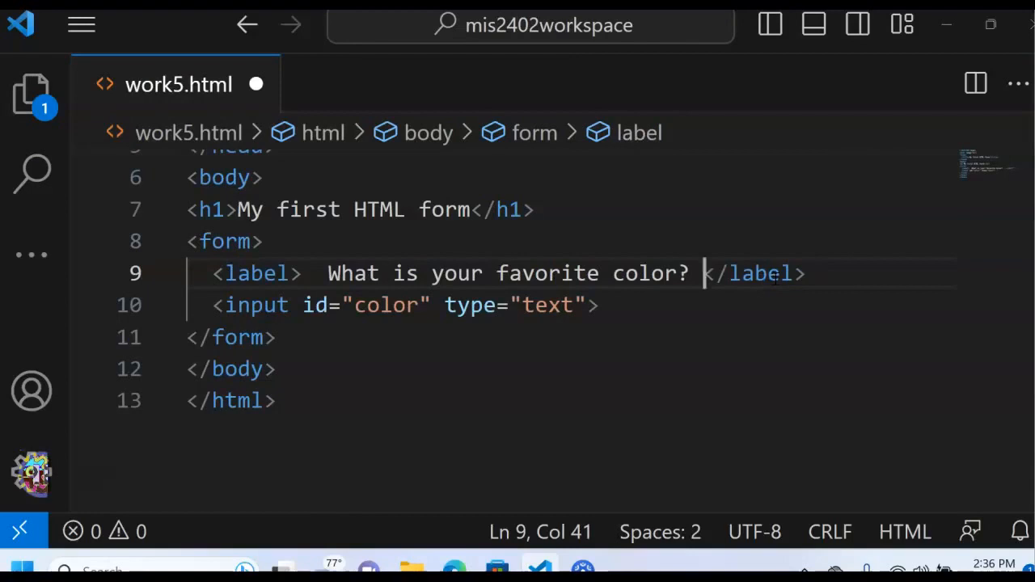
{"action": "left_click", "coordinate": [372, 274]}
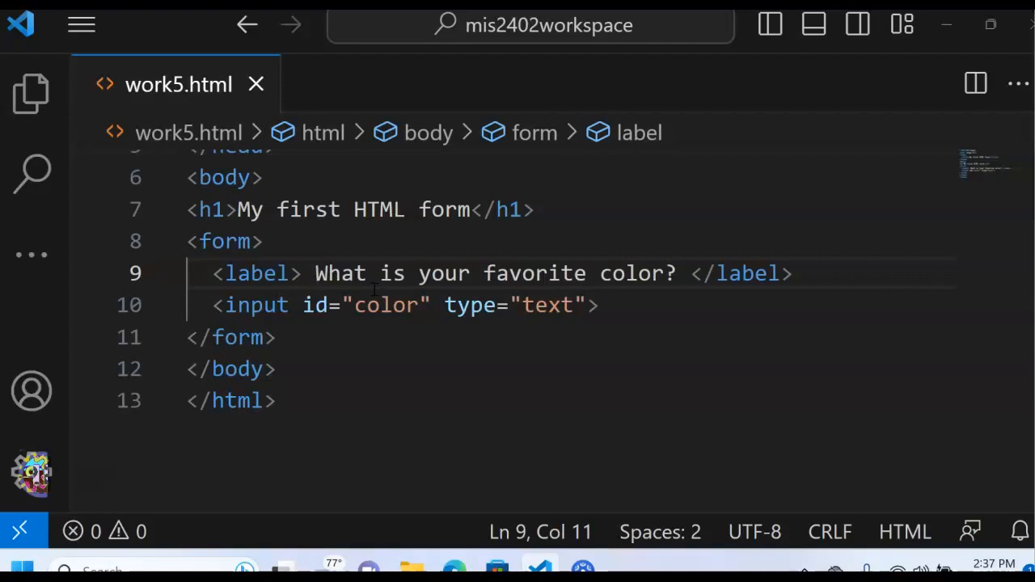
{"action": "left_click", "coordinate": [797, 273]}
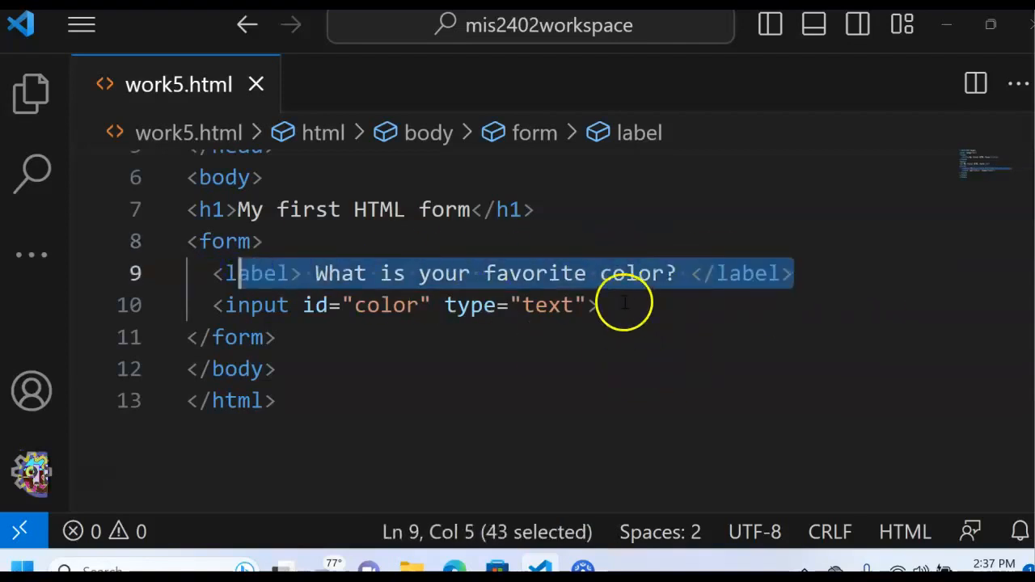
{"action": "left_click", "coordinate": [279, 337]}
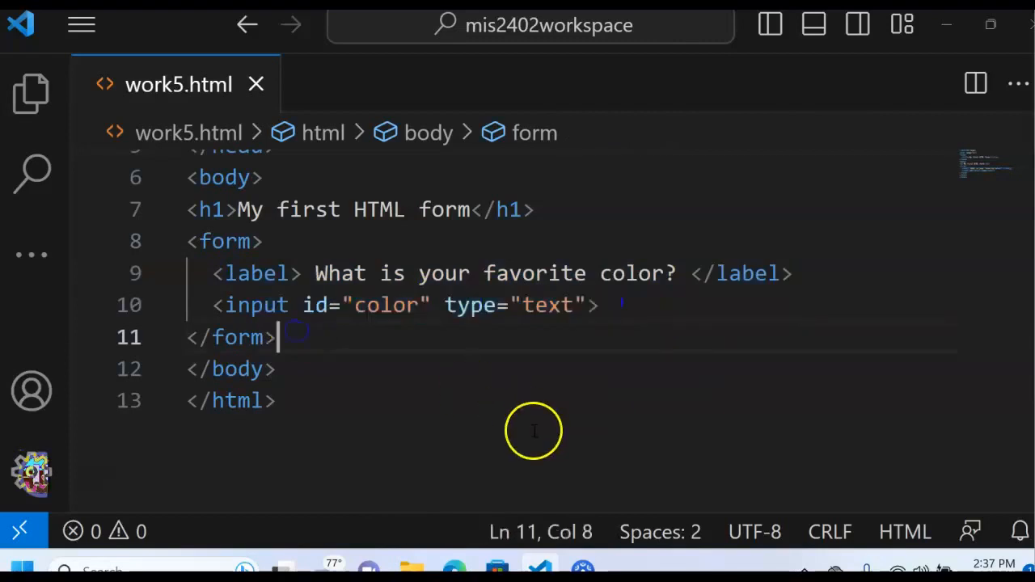
{"action": "mouse_move", "coordinate": [752, 457]}
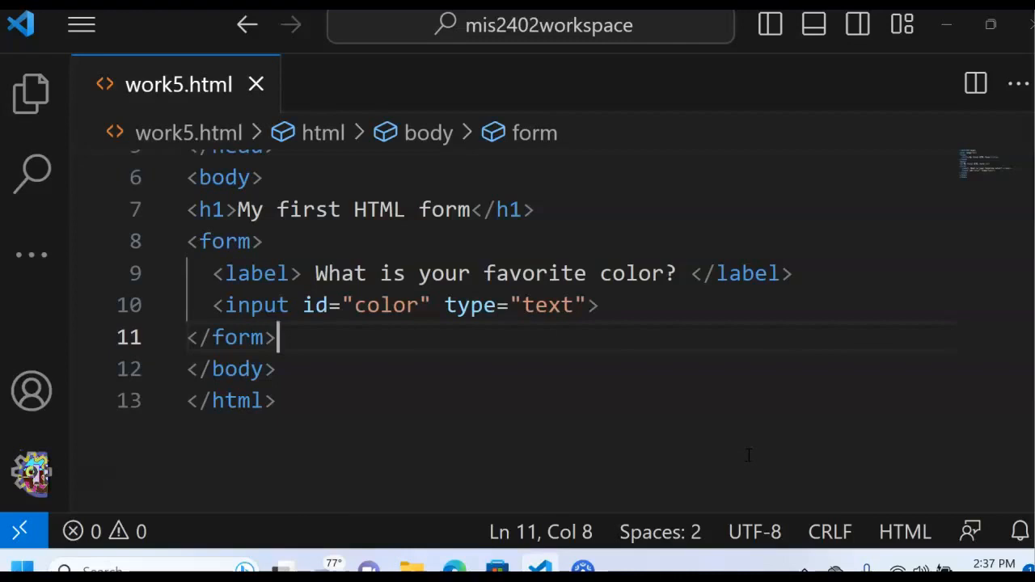
Add for="color" to the label so it matches the text input's id.
{"action": "double_click", "coordinate": [630, 273]}
{"action": "type", "text": " for=\"\""}
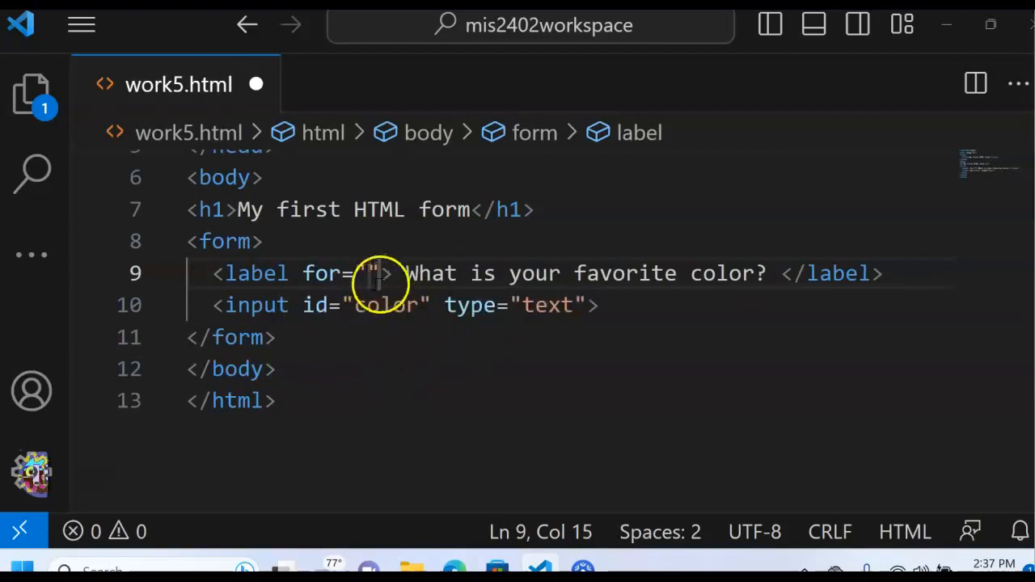
{"action": "mouse_move", "coordinate": [833, 273]}
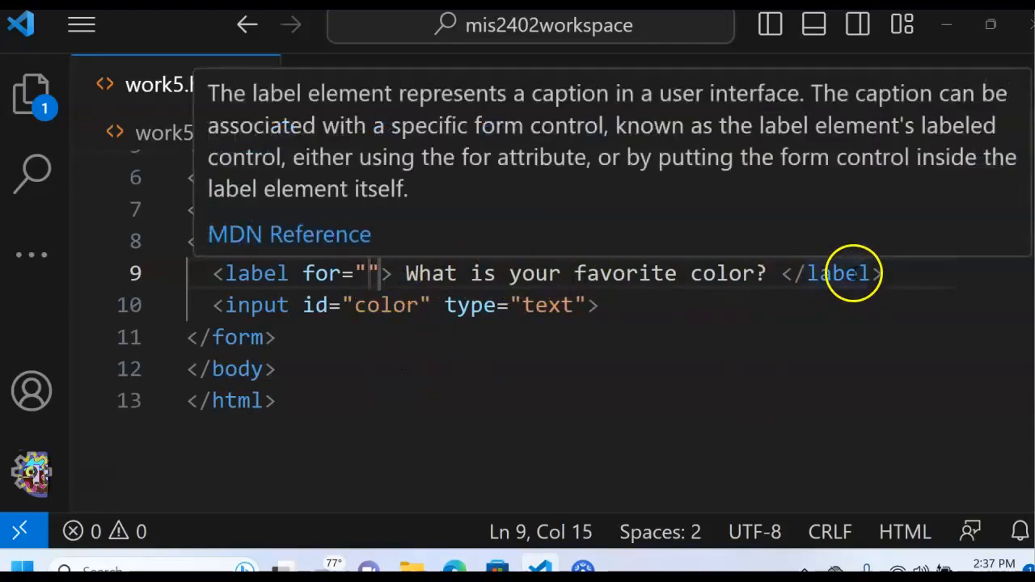
{"action": "mouse_move", "coordinate": [363, 346]}
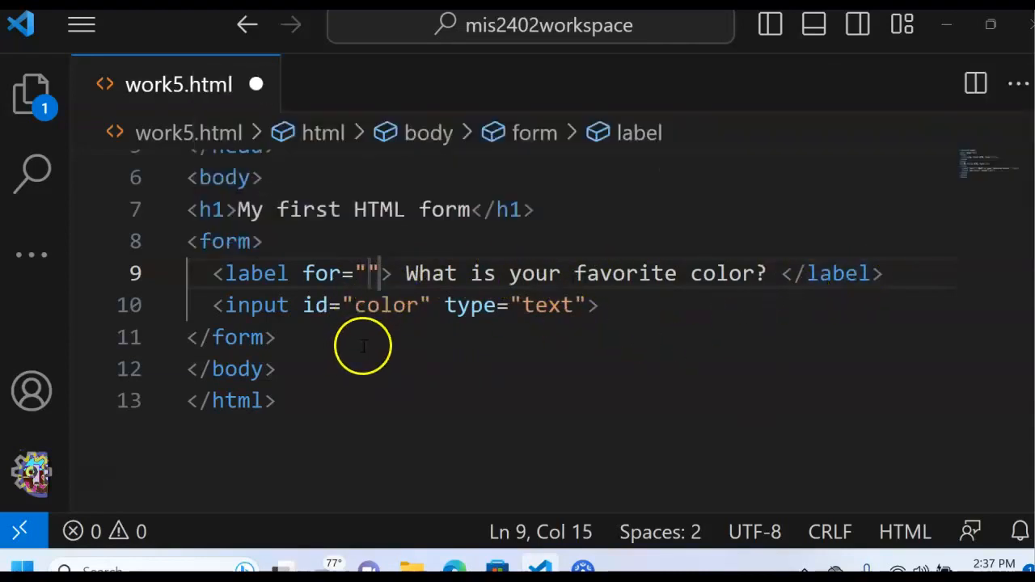
{"action": "mouse_move", "coordinate": [257, 304]}
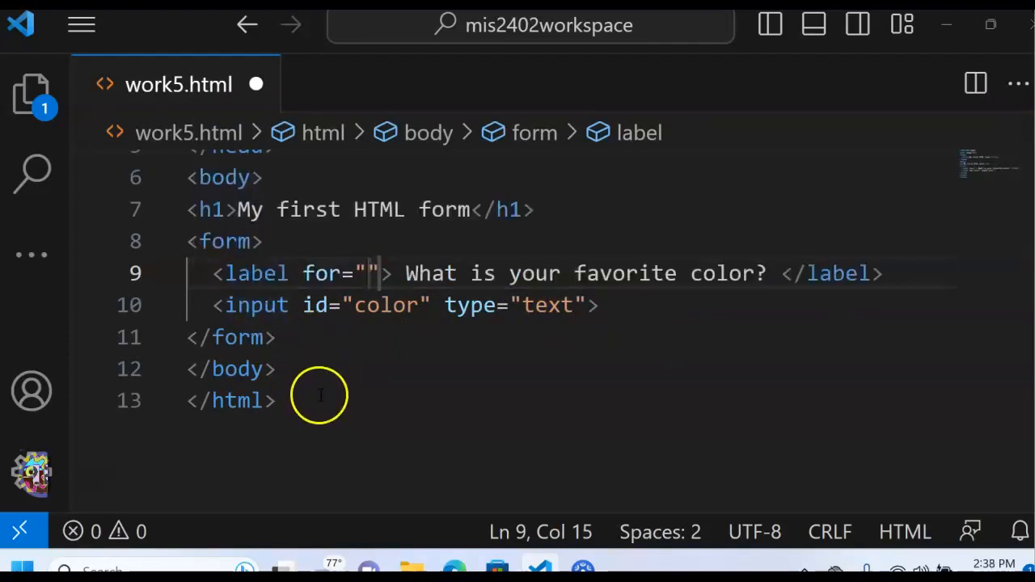
{"action": "mouse_move", "coordinate": [327, 394]}
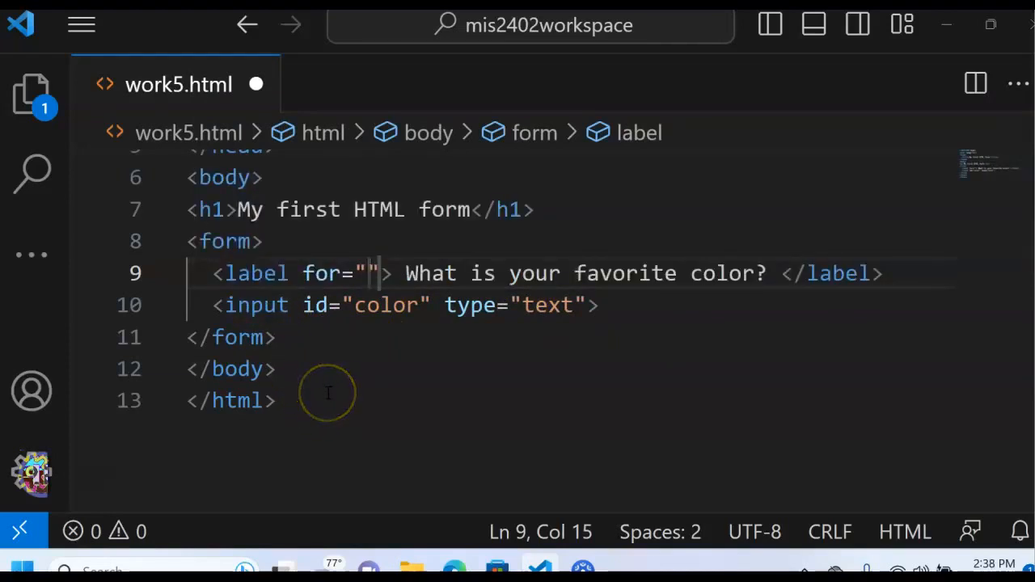
{"action": "mouse_move", "coordinate": [550, 305]}
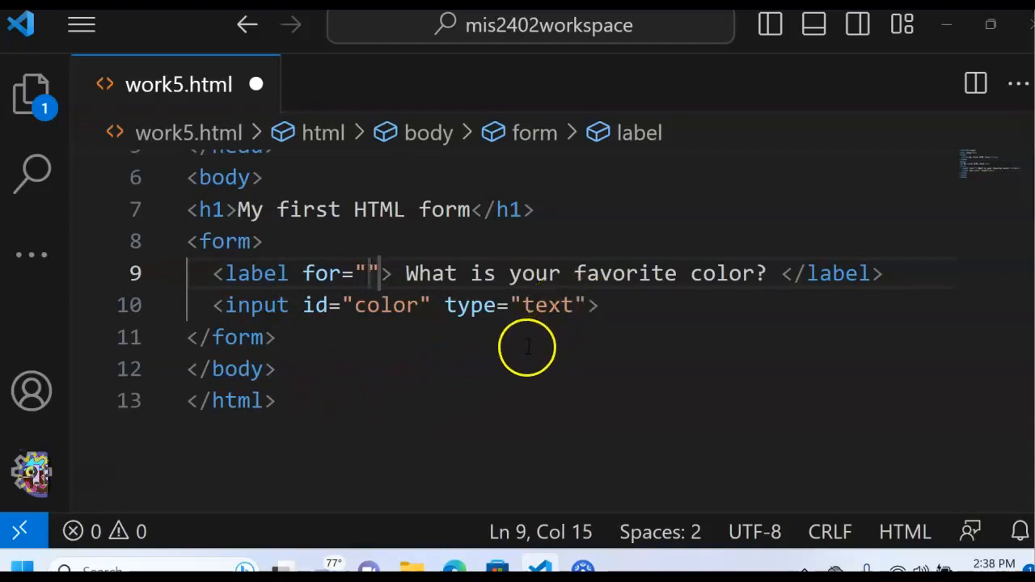
{"action": "mouse_move", "coordinate": [516, 362]}
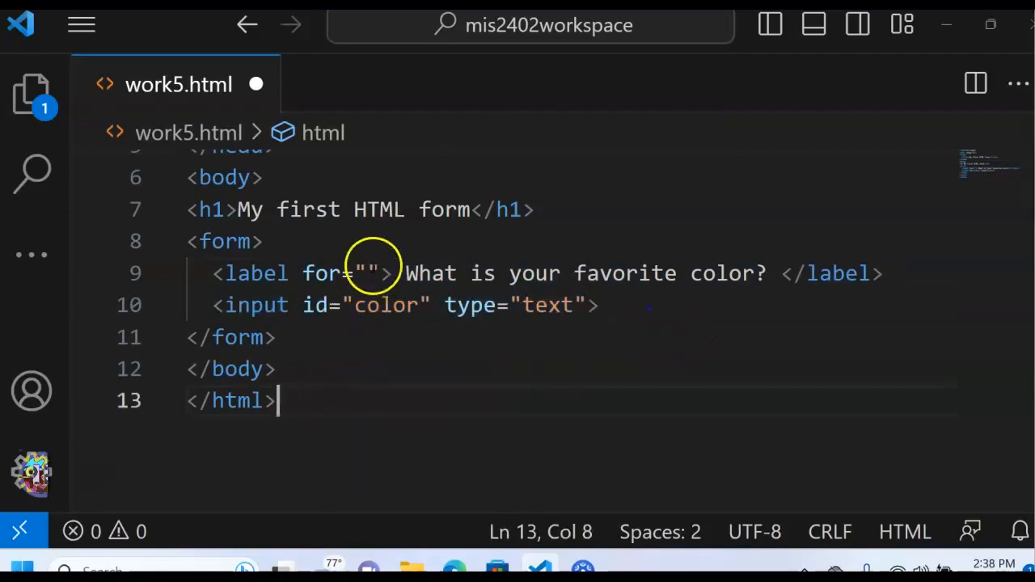
{"action": "type", "text": "c"}
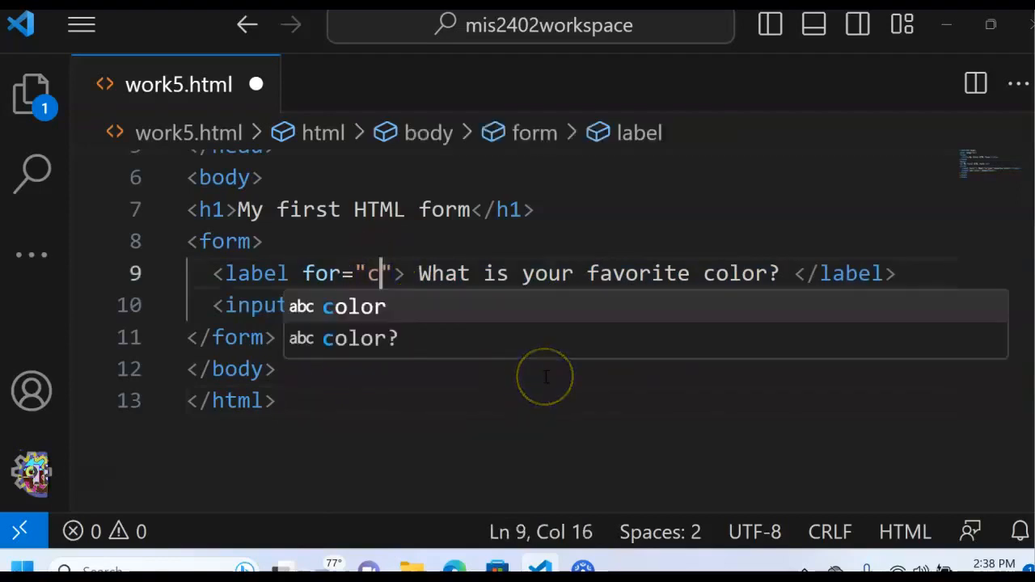
{"action": "type", "text": "olor"}
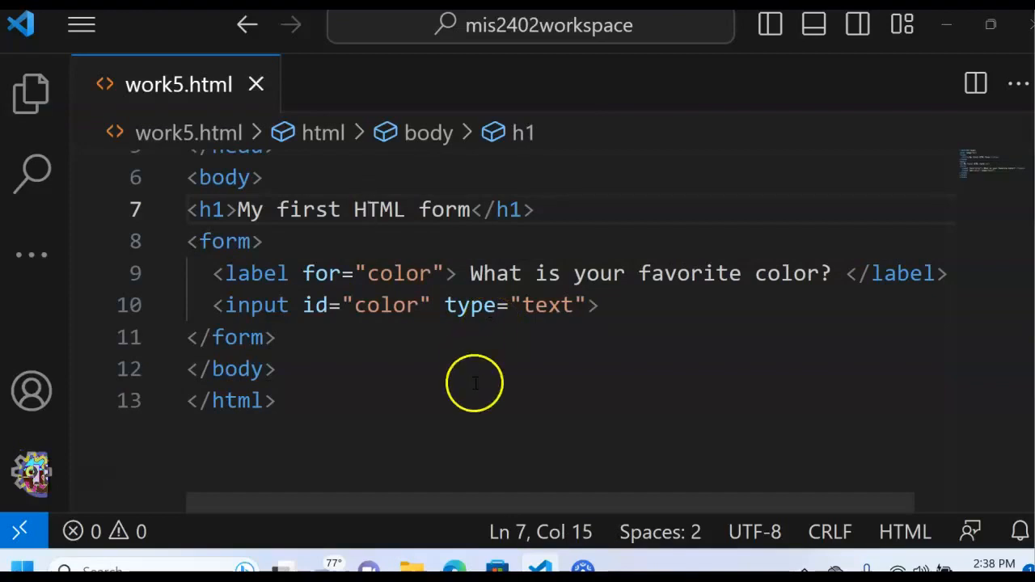
{"action": "left_click", "coordinate": [832, 273]}
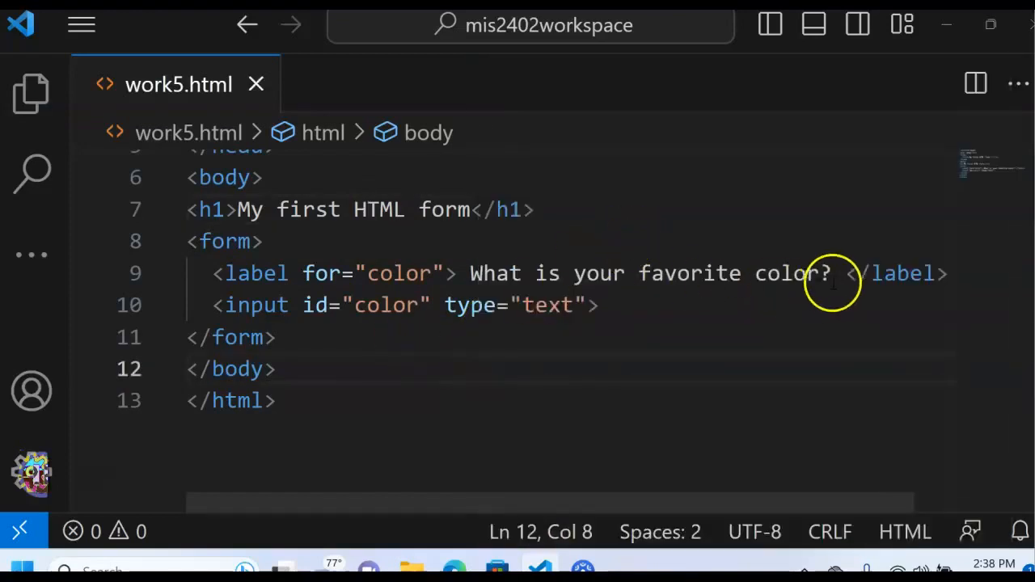
{"action": "left_click_drag", "start_coordinate": [470, 273], "coordinate": [831, 273]}
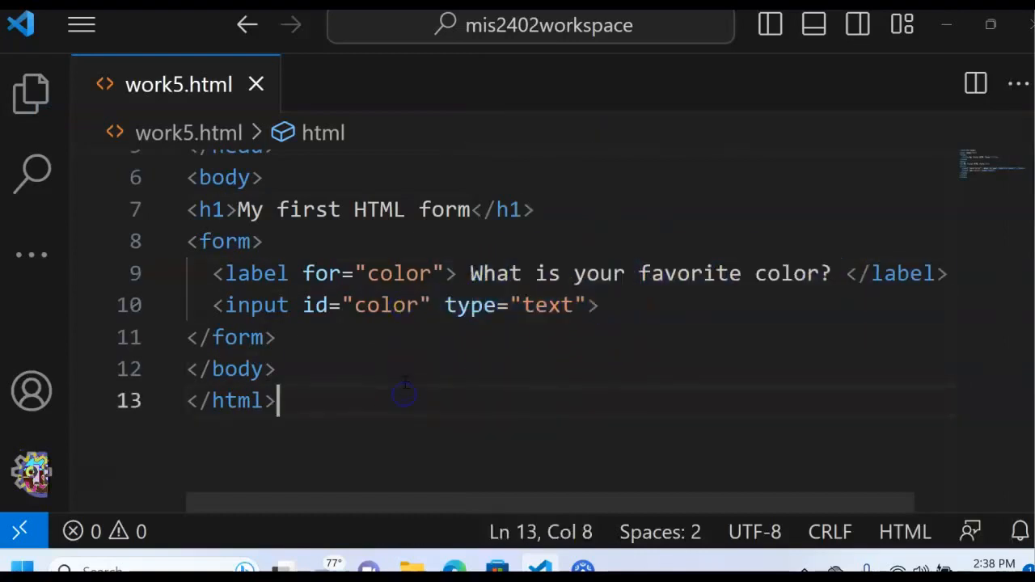
{"action": "right_click", "coordinate": [404, 394]}
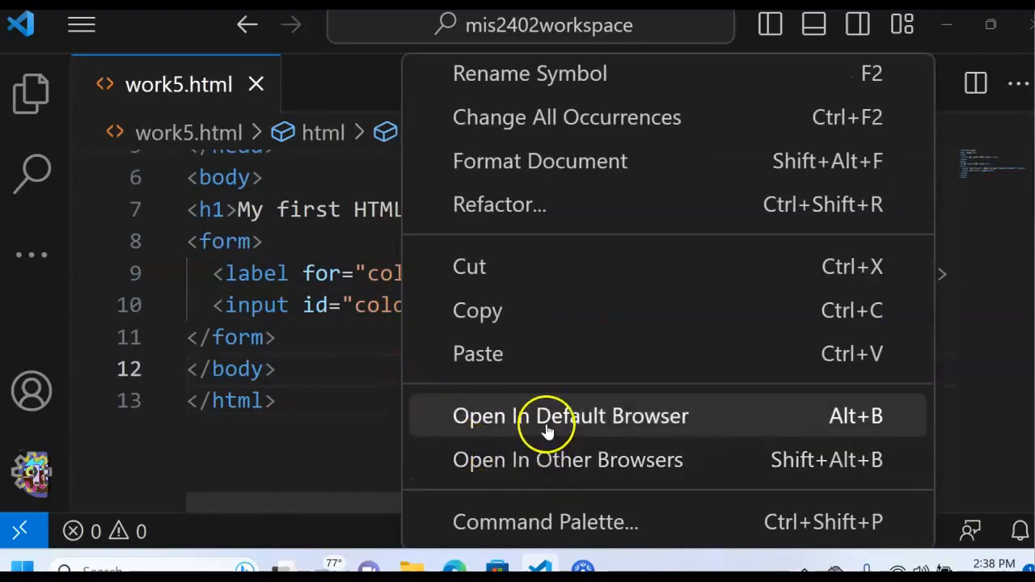
Open the form in the default browser and type 'purple' into the color field.
{"action": "left_click", "coordinate": [570, 415]}
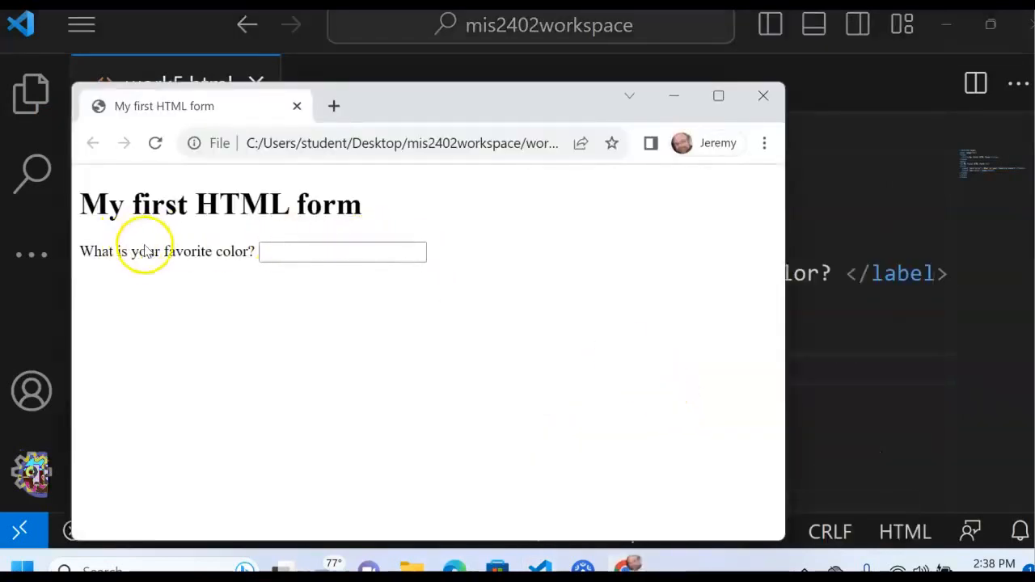
{"action": "double_click", "coordinate": [146, 251]}
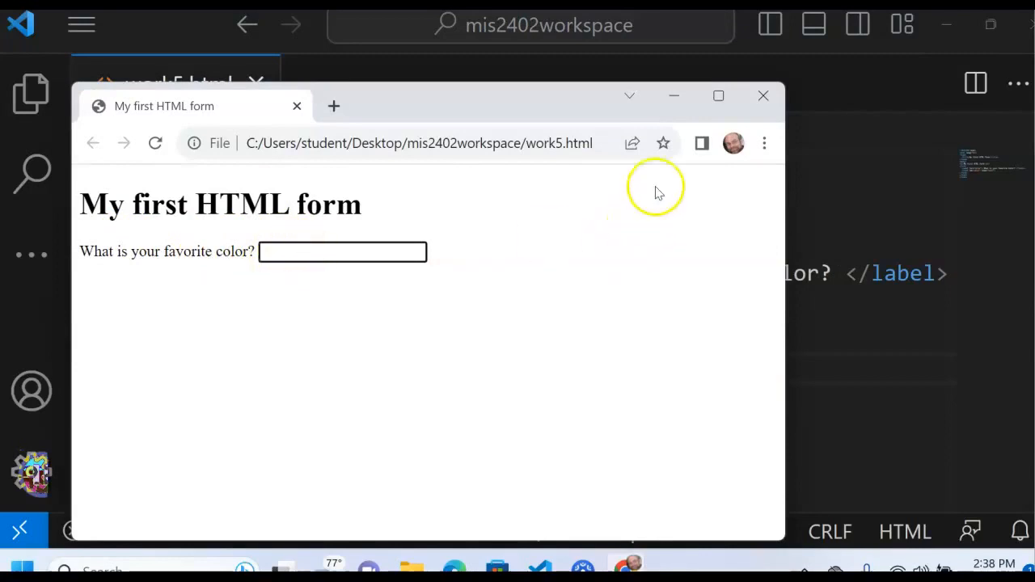
{"action": "mouse_move", "coordinate": [259, 323]}
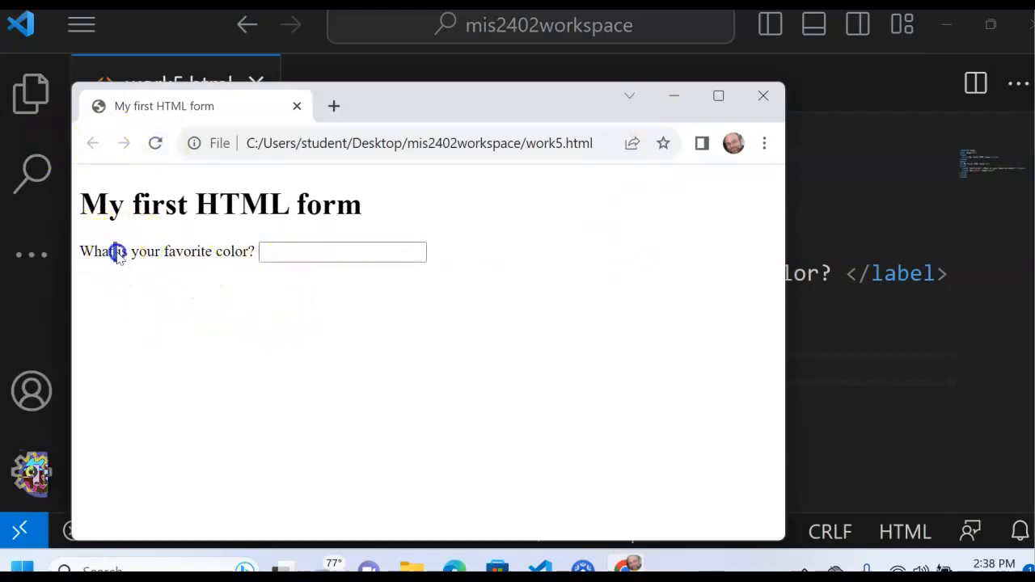
{"action": "left_click", "coordinate": [342, 251]}
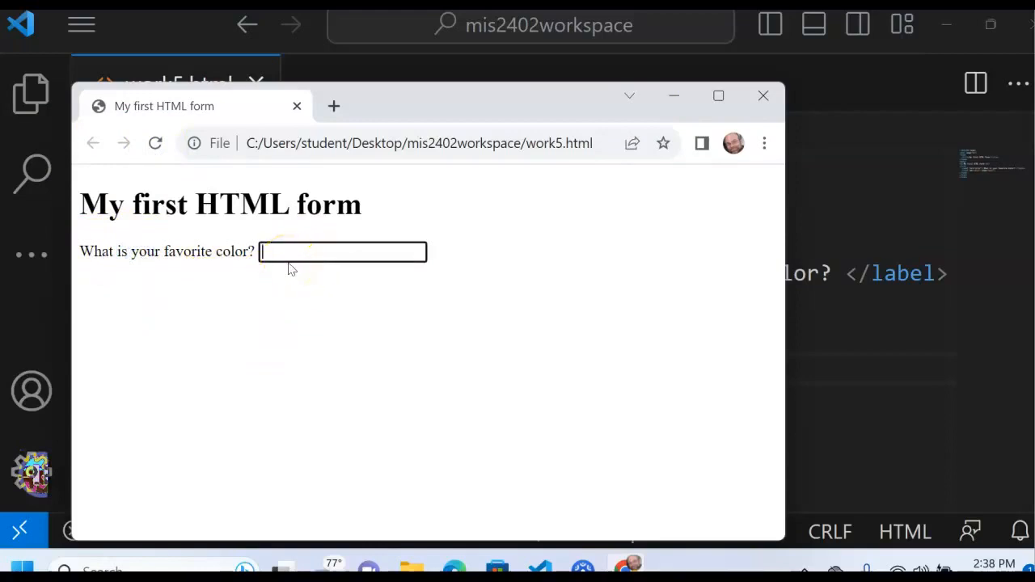
{"action": "type", "text": "purple"}
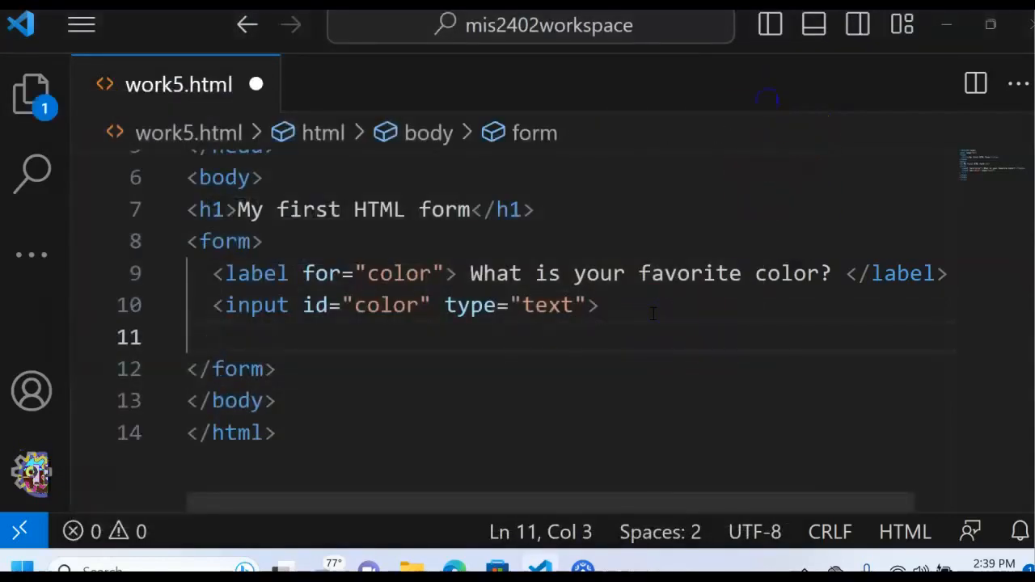
Add <input id="mybutton" type="button"> below the color field and preview it in the browser.
{"action": "type", "text": "<input>"}
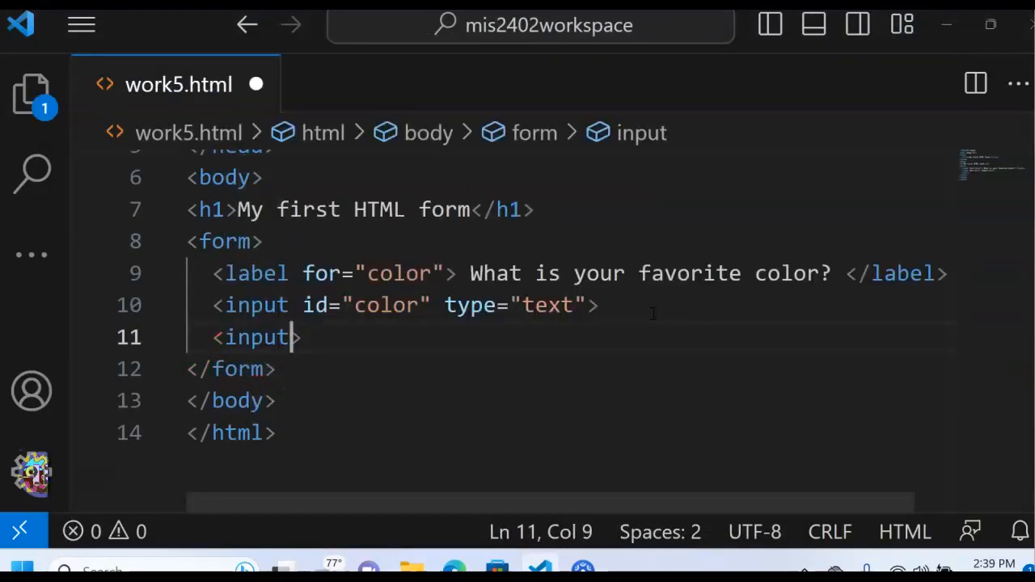
{"action": "type", "text": "id=\""}
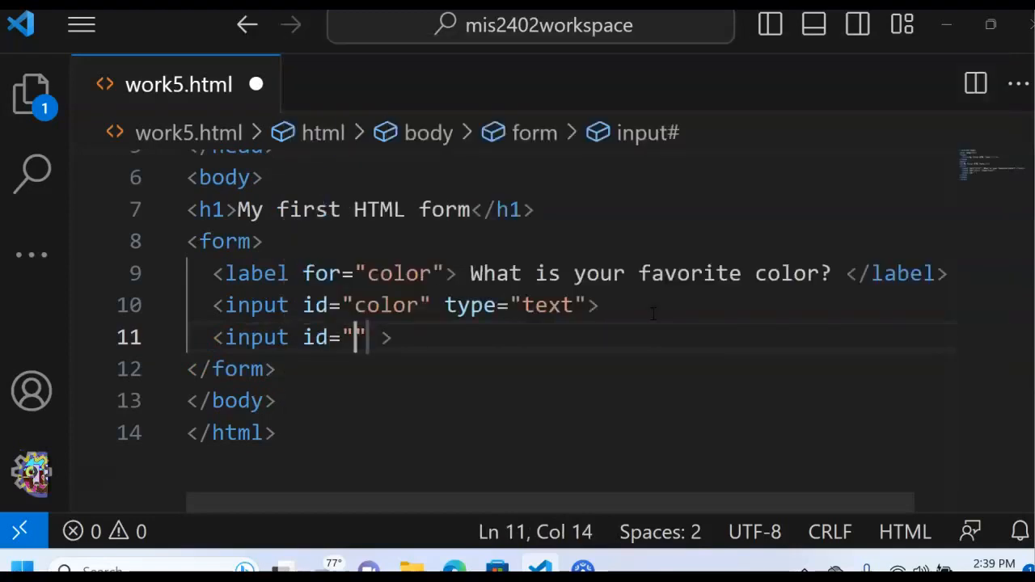
{"action": "type", "text": "myb"}
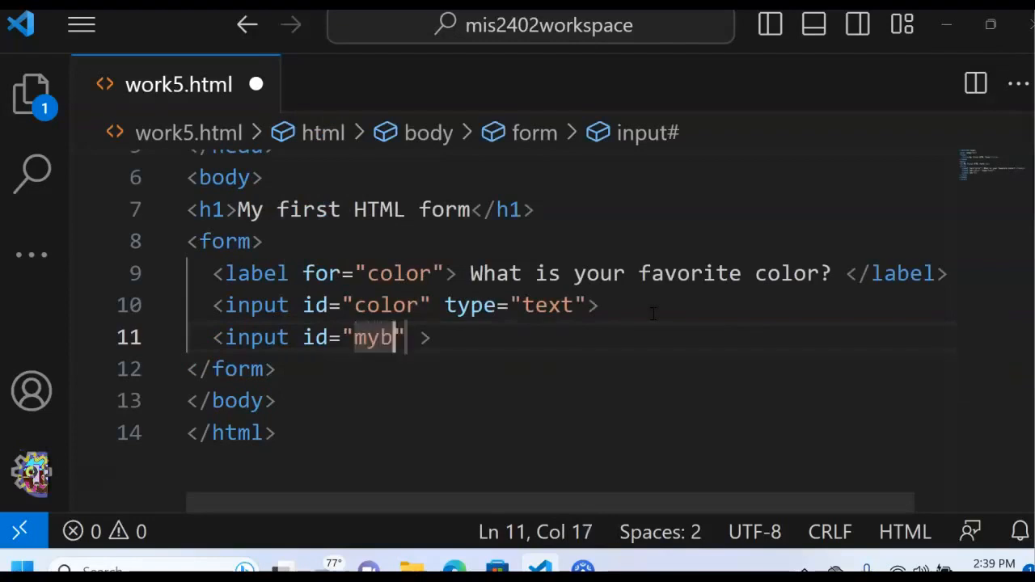
{"action": "type", "text": "utton"}
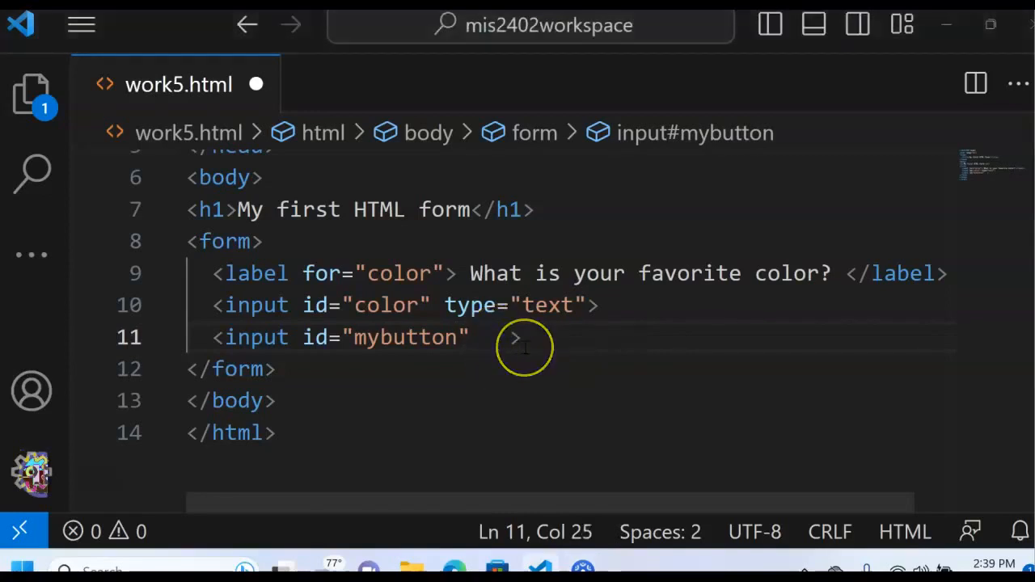
{"action": "type", "text": "type=\"\""}
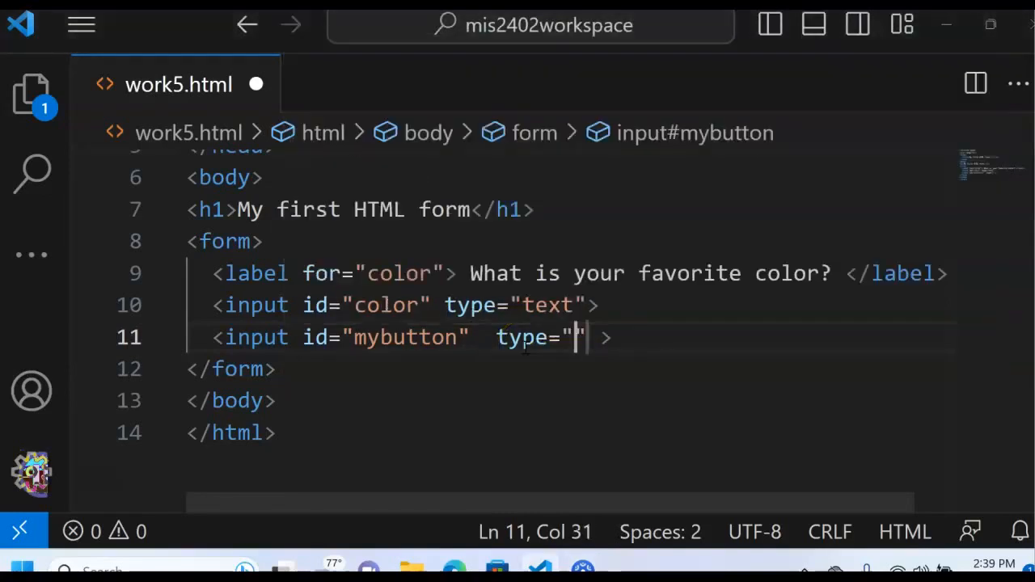
{"action": "type", "text": "button"}
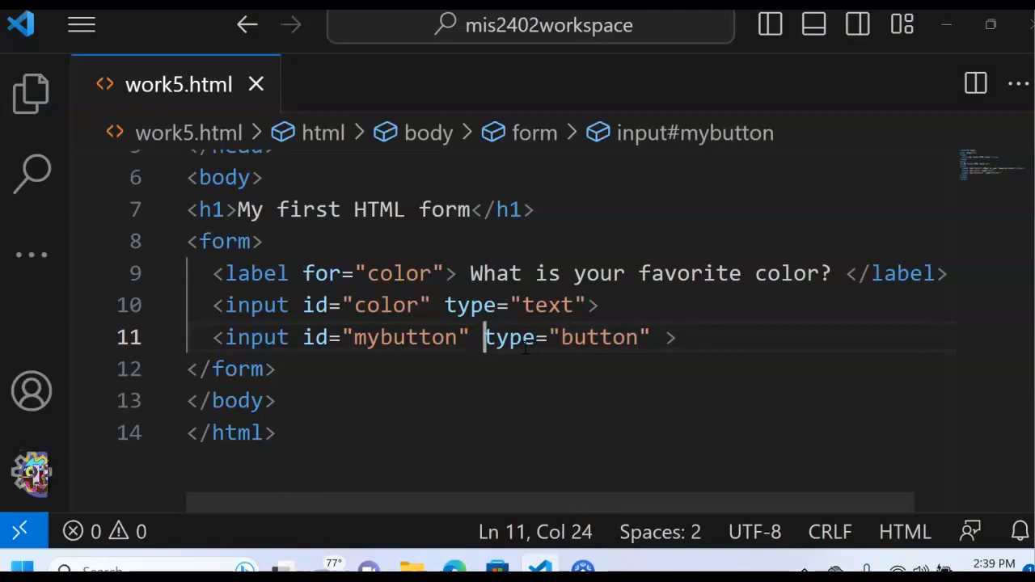
{"action": "right_click", "coordinate": [526, 337]}
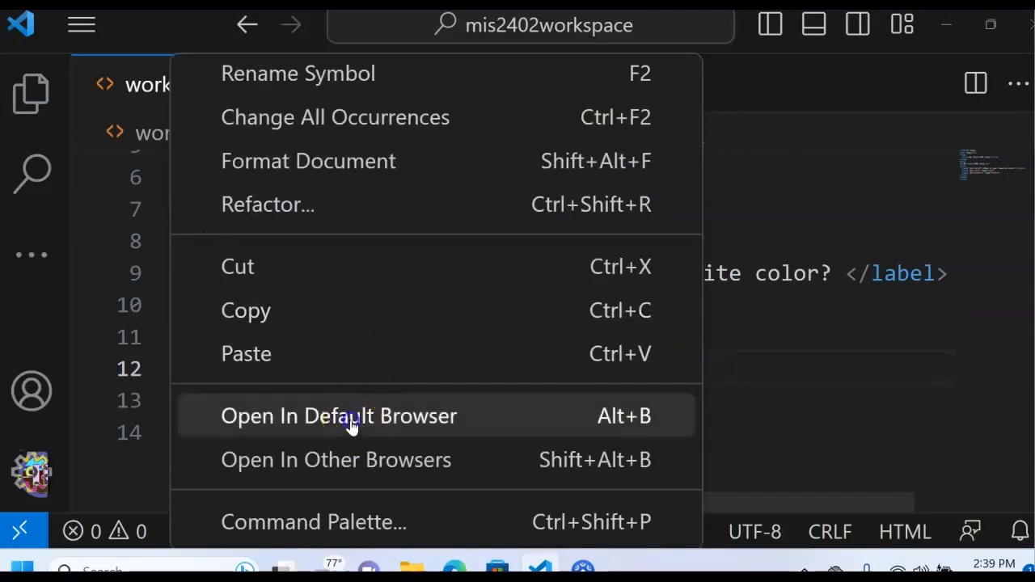
{"action": "left_click", "coordinate": [338, 415]}
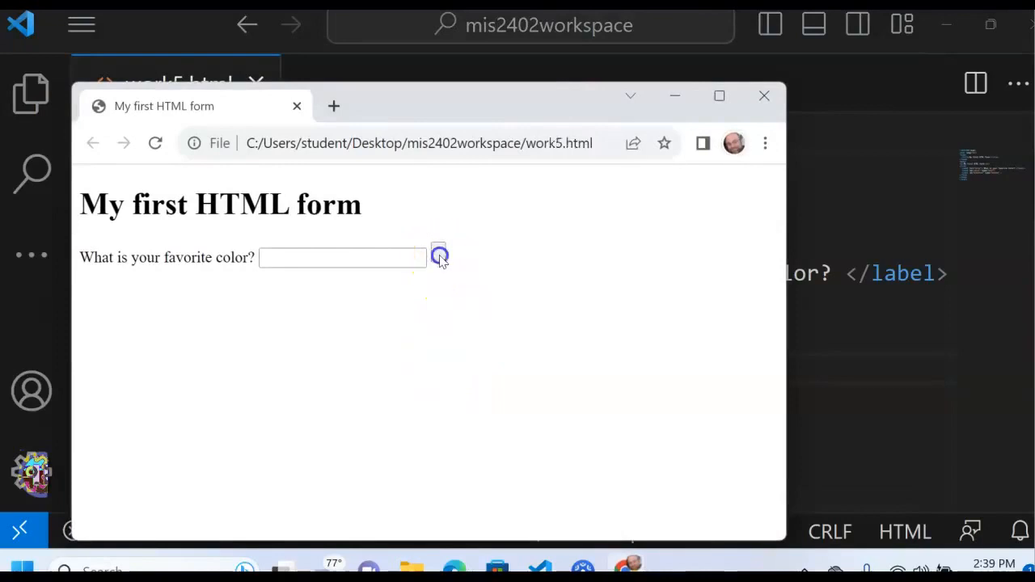
Try the blank button beside the color text field in Chrome, then return to the editor.
{"action": "left_click", "coordinate": [439, 254]}
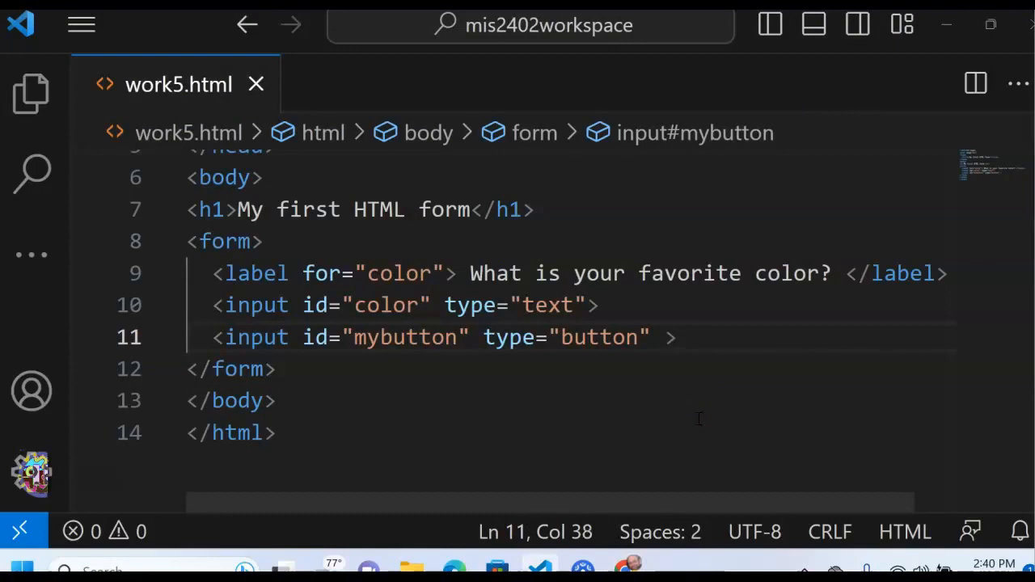
Add value="Continue" to the <input id="mybutton" type="button"> tag.
{"action": "type", "text": "value=\""}
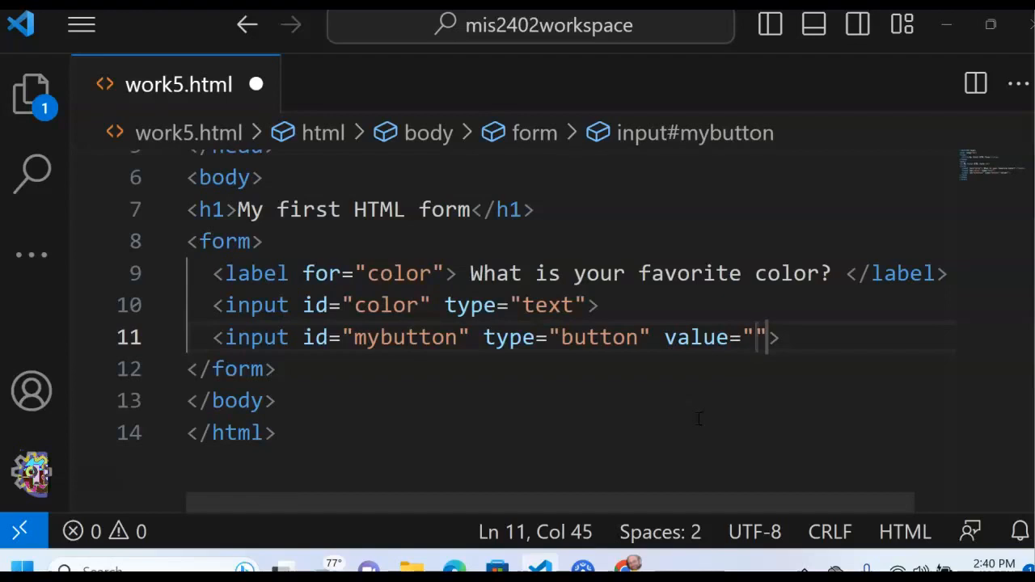
{"action": "type", "text": "Con"}
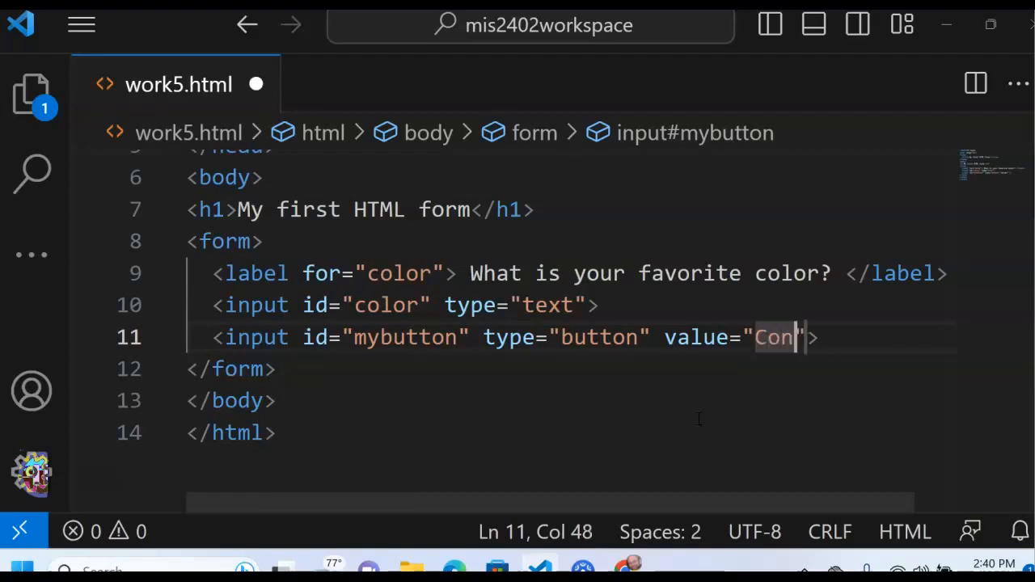
{"action": "type", "text": "tinue"}
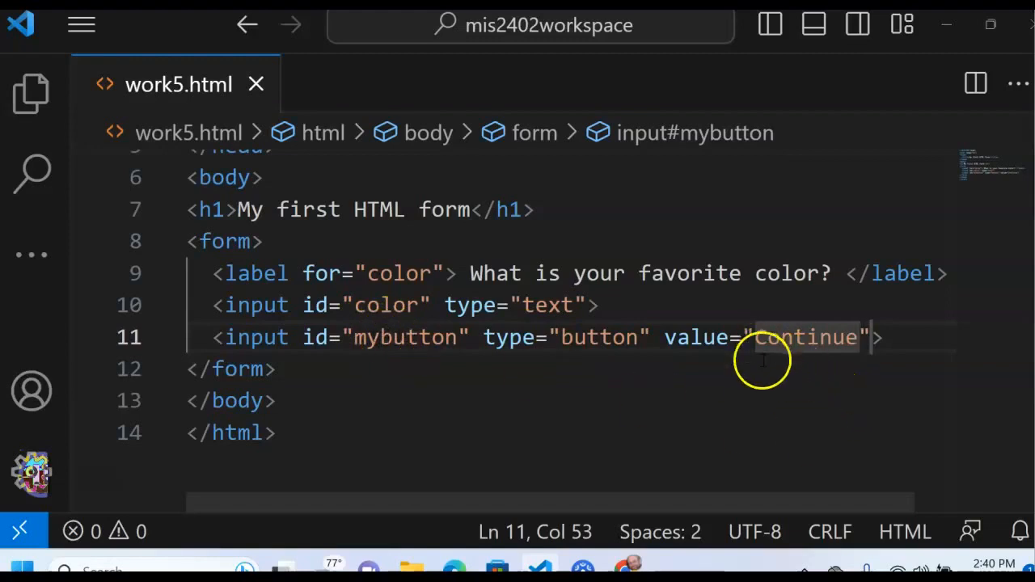
{"action": "mouse_move", "coordinate": [736, 335]}
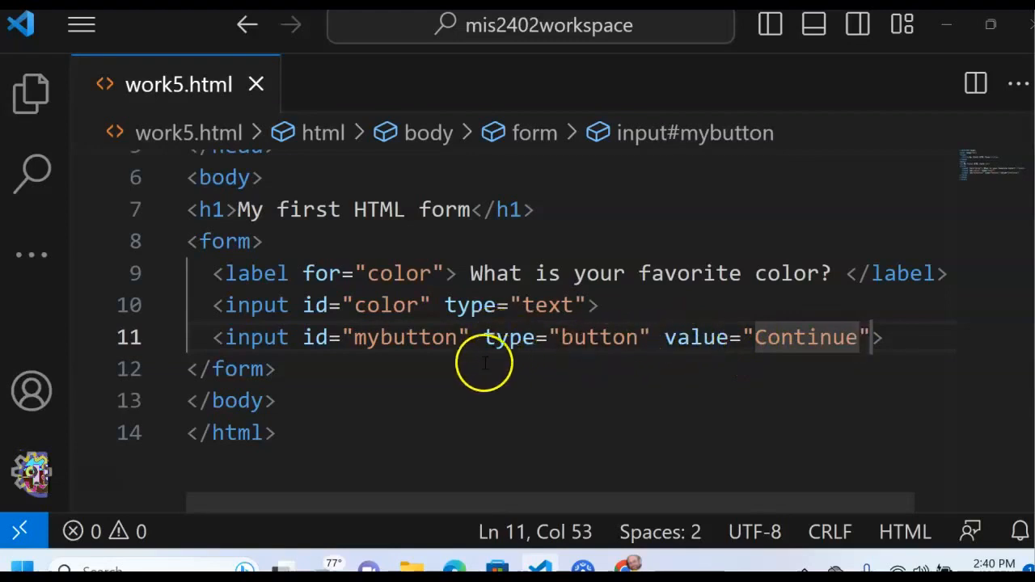
{"action": "mouse_move", "coordinate": [564, 372]}
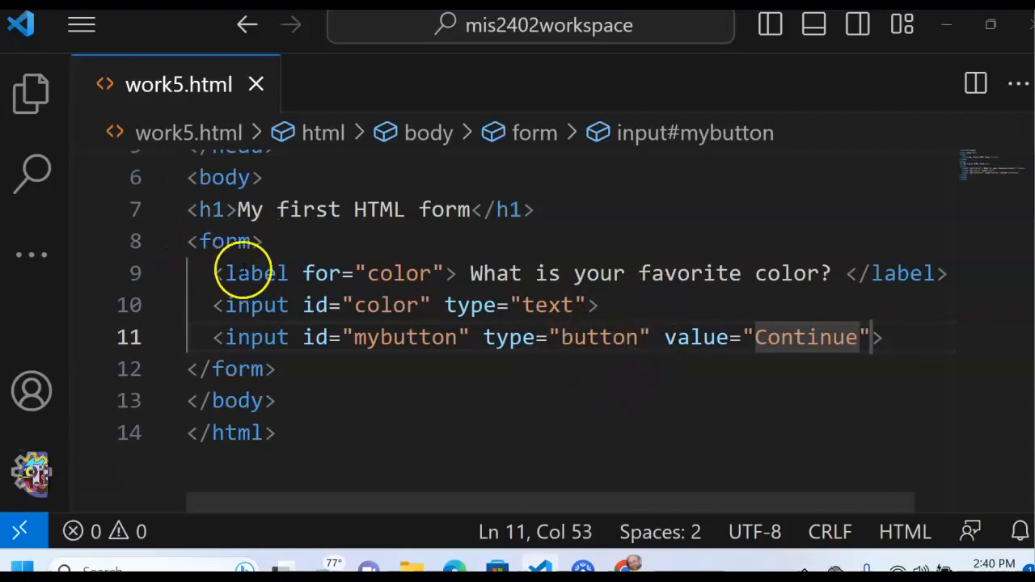
{"action": "left_click", "coordinate": [250, 273]}
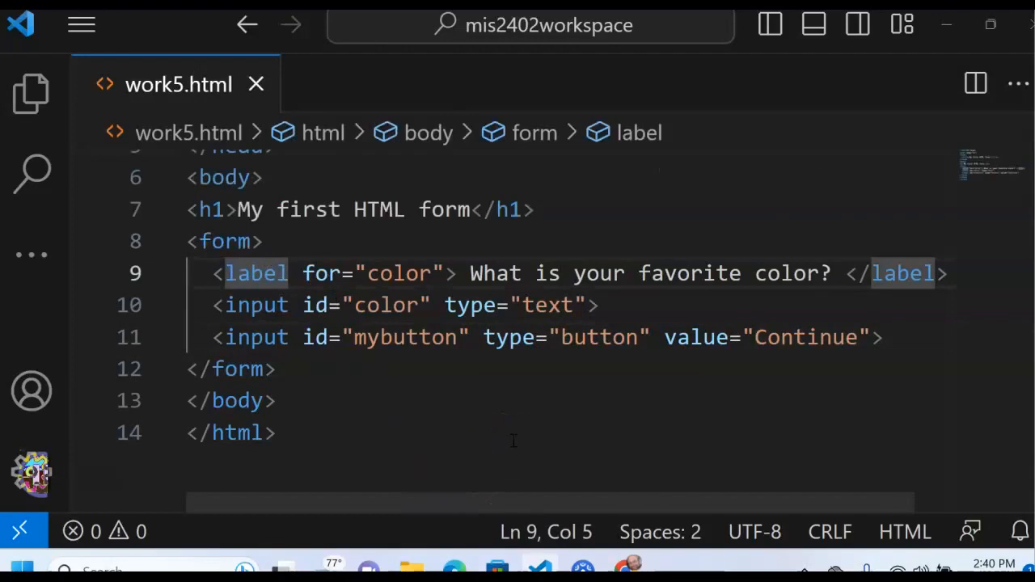
{"action": "double_click", "coordinate": [689, 273]}
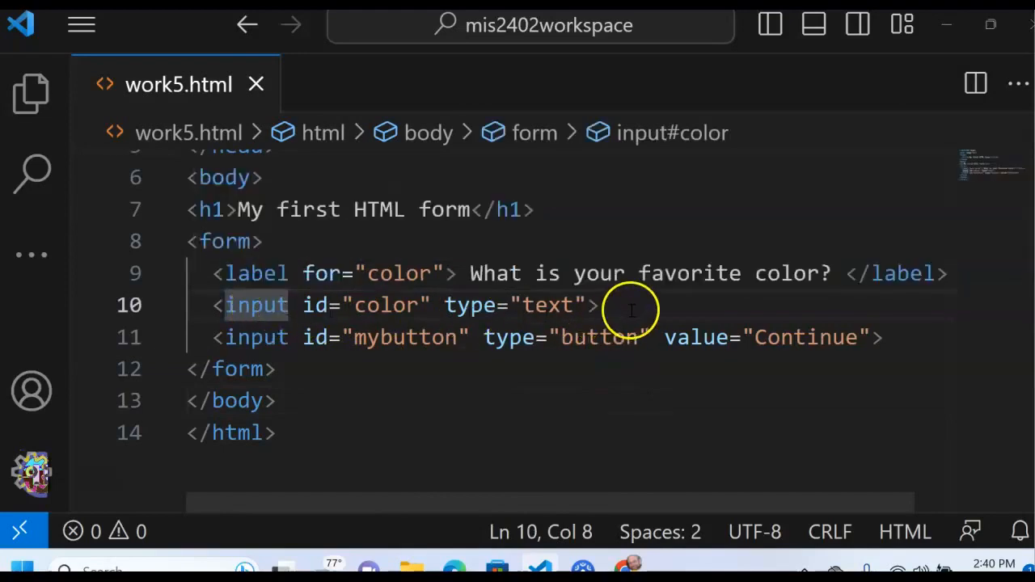
{"action": "type", "text": "<"}
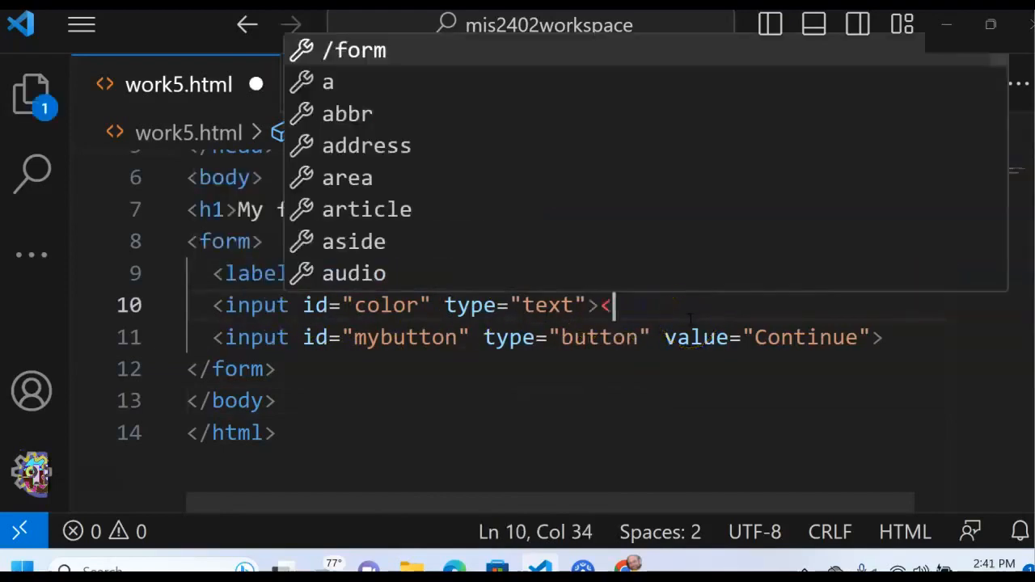
{"action": "type", "text": "/form>input"}
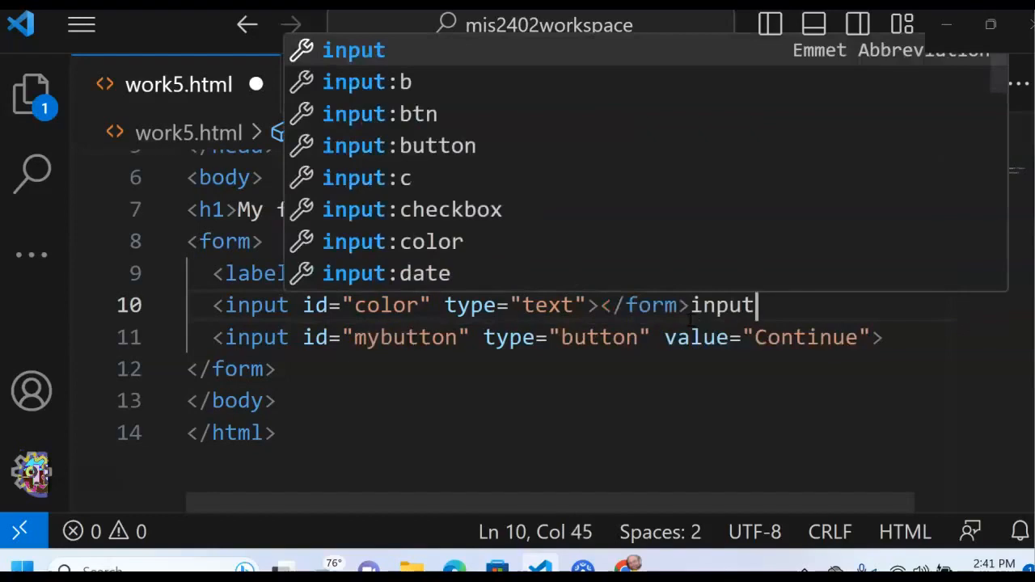
{"action": "key", "text": "Backspace"}
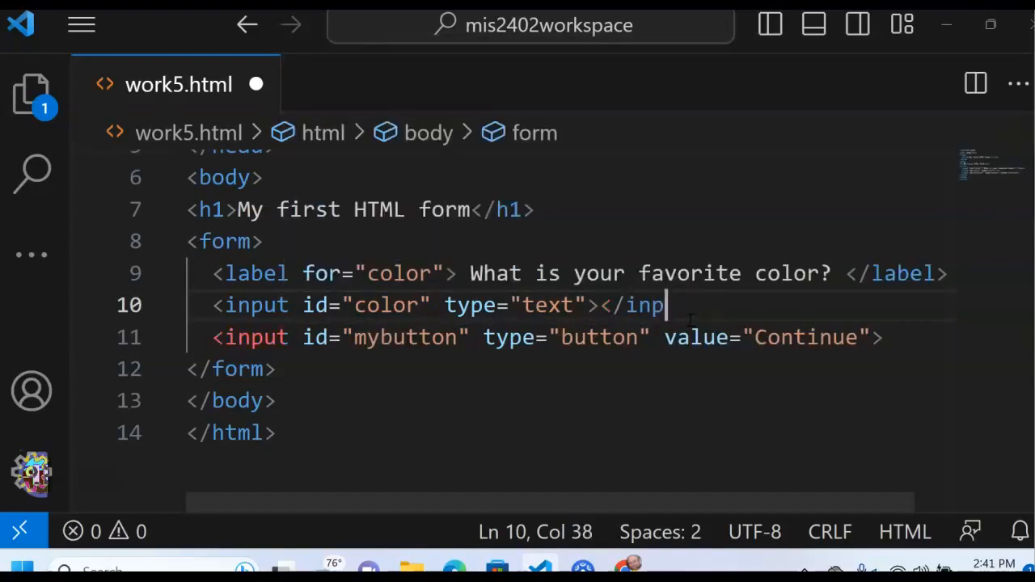
{"action": "type", "text": "ut"}
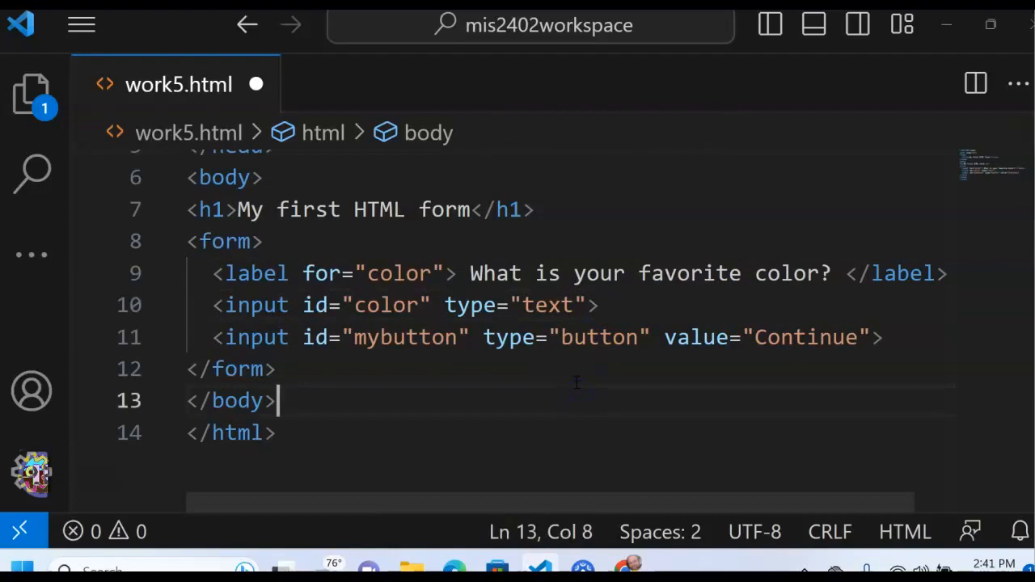
{"action": "key", "text": "ctrl+s"}
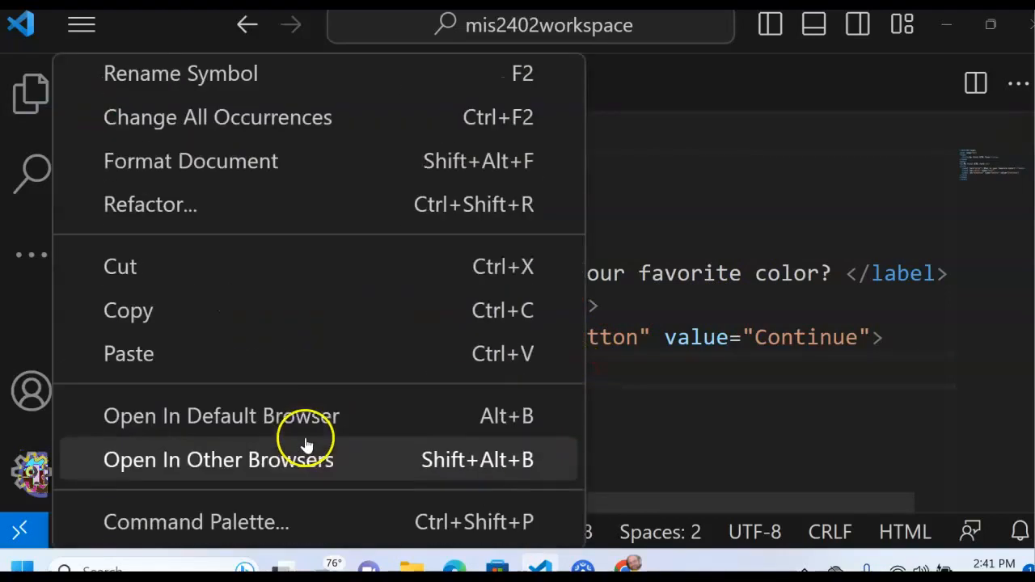
Preview work5.html in the default browser showing the Continue button, then close Chrome.
{"action": "left_click", "coordinate": [218, 459]}
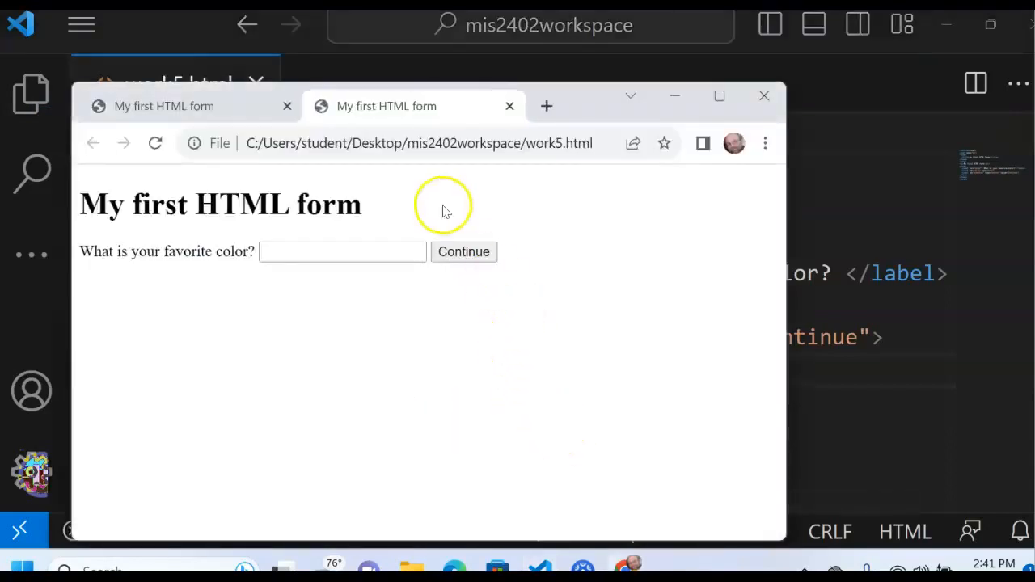
{"action": "mouse_move", "coordinate": [768, 311]}
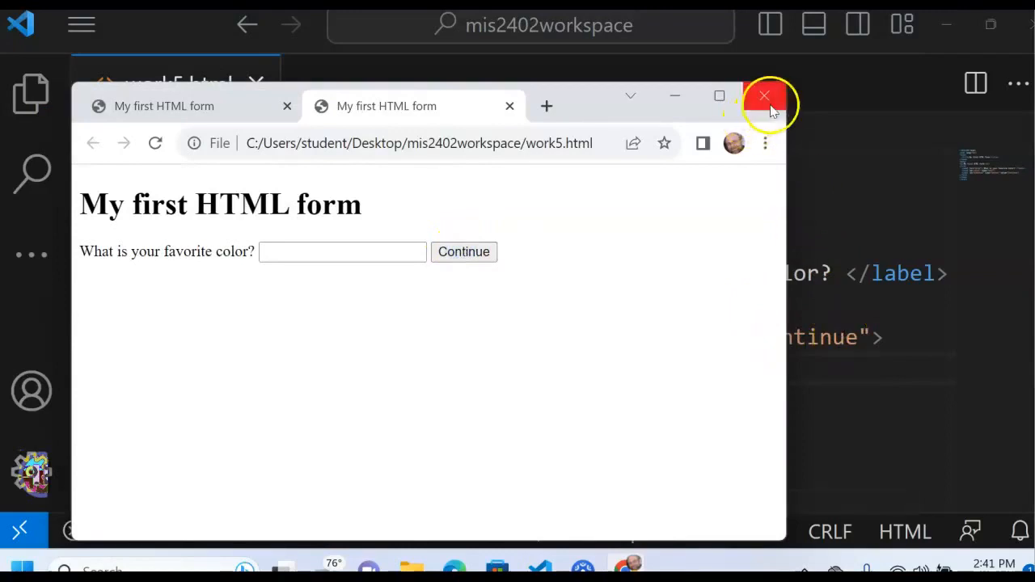
{"action": "left_click", "coordinate": [763, 96]}
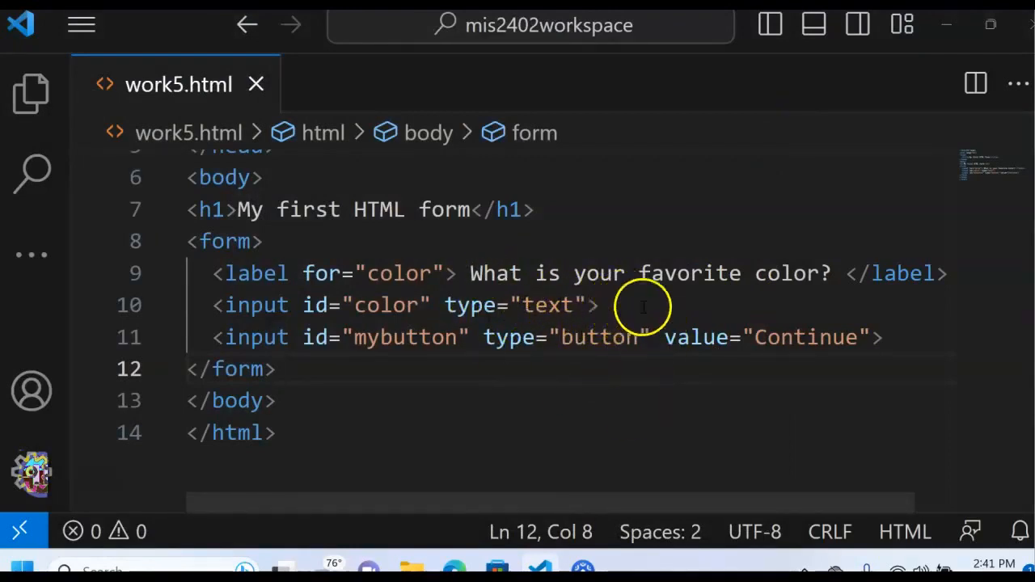
Type <br> line breaks right after the favorite-color text input tag.
{"action": "left_click", "coordinate": [602, 305]}
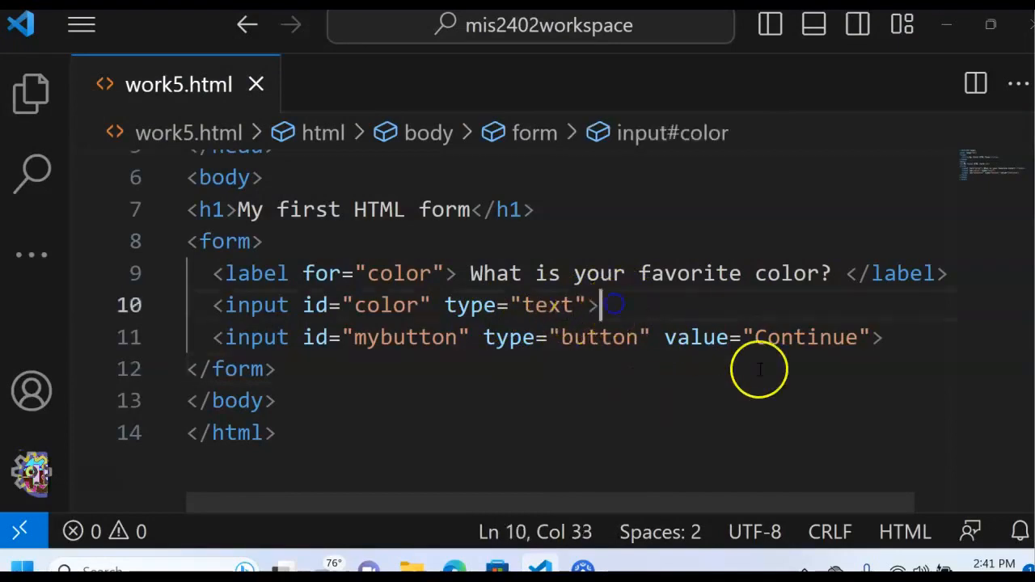
{"action": "type", "text": "<br"}
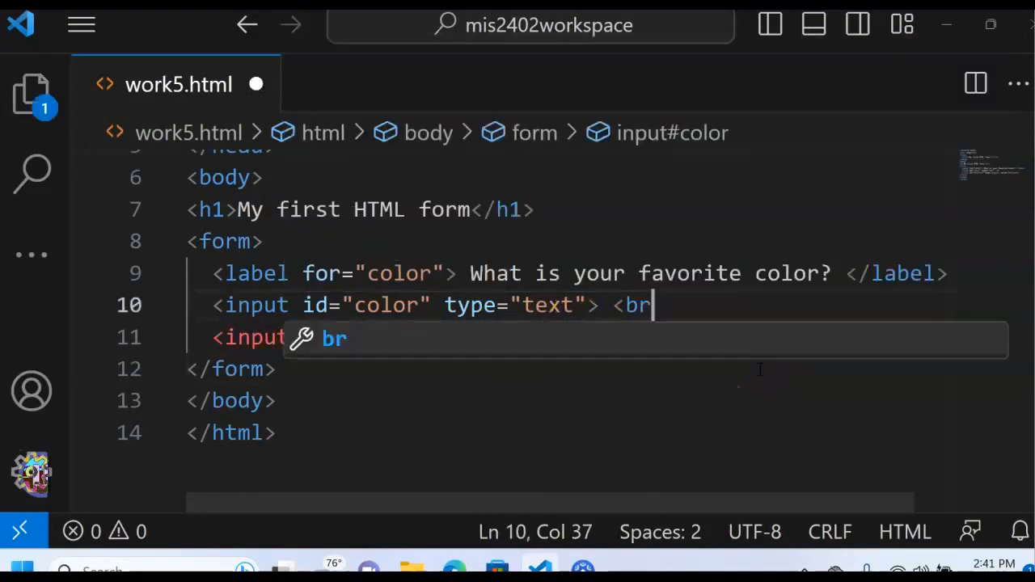
{"action": "type", "text": ">"}
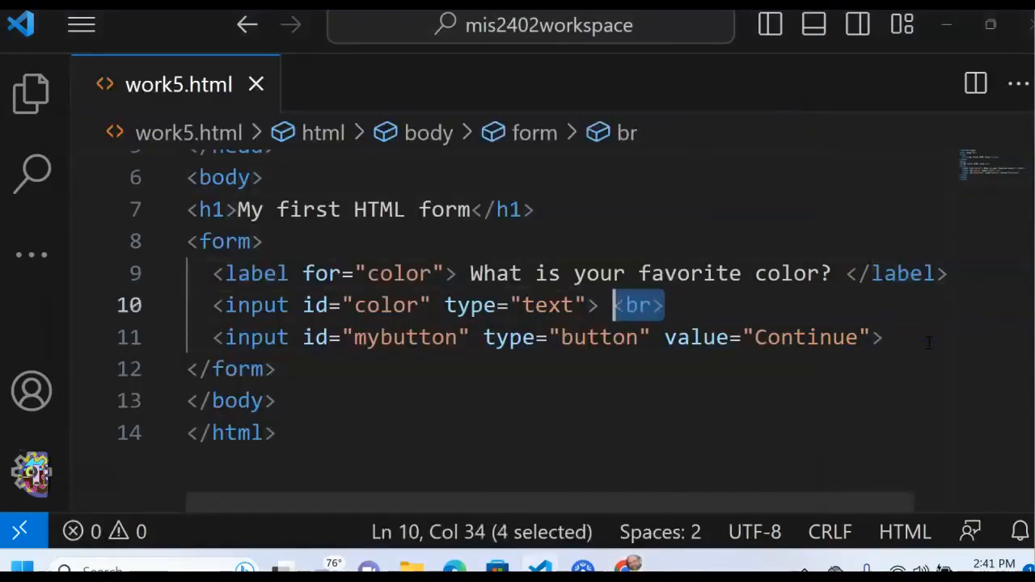
{"action": "type", "text": "<br"}
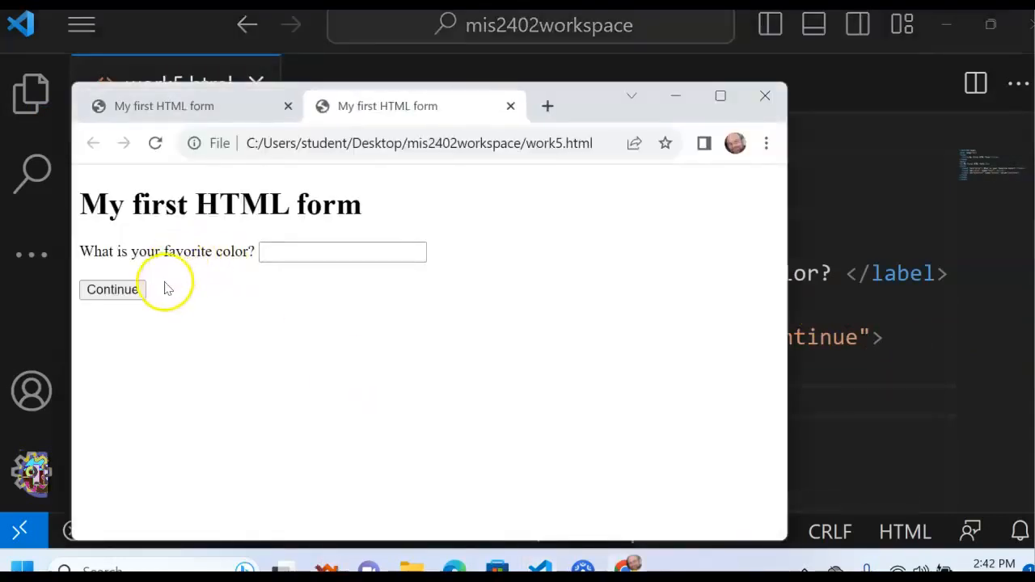
{"action": "mouse_move", "coordinate": [261, 191]}
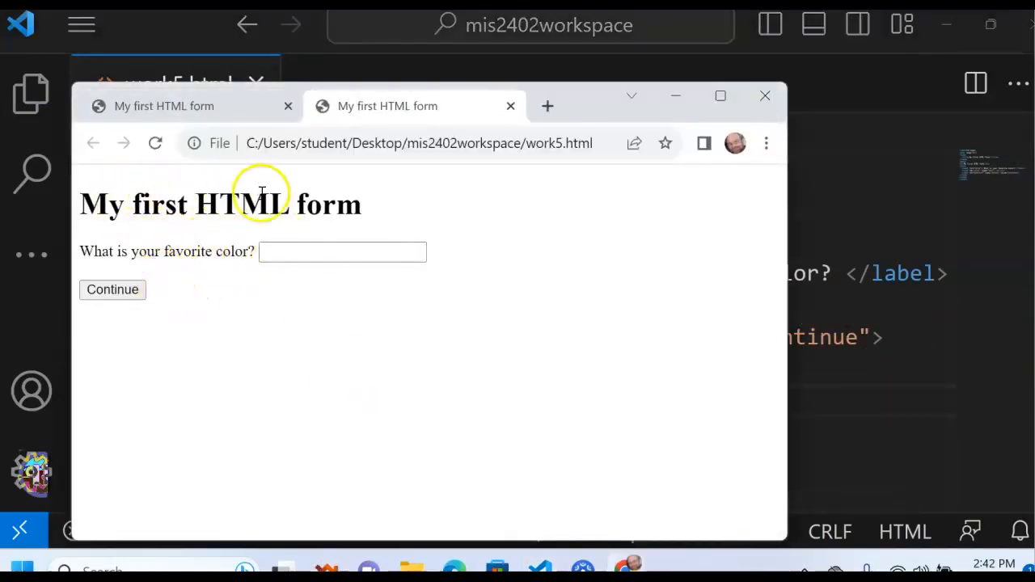
In the Chrome preview, type 'test' into the favorite-color text box.
{"action": "left_click", "coordinate": [342, 251]}
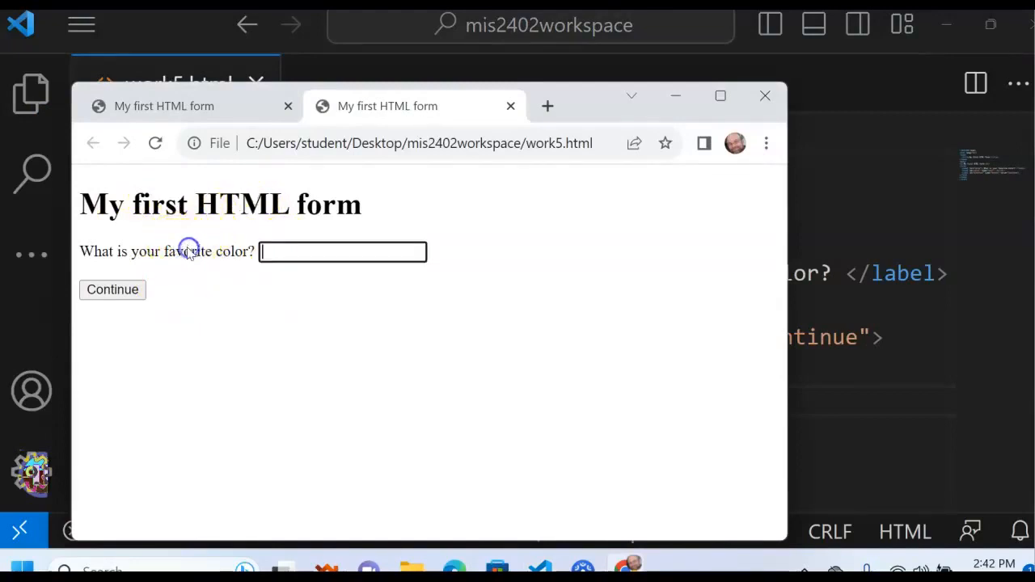
{"action": "type", "text": "test"}
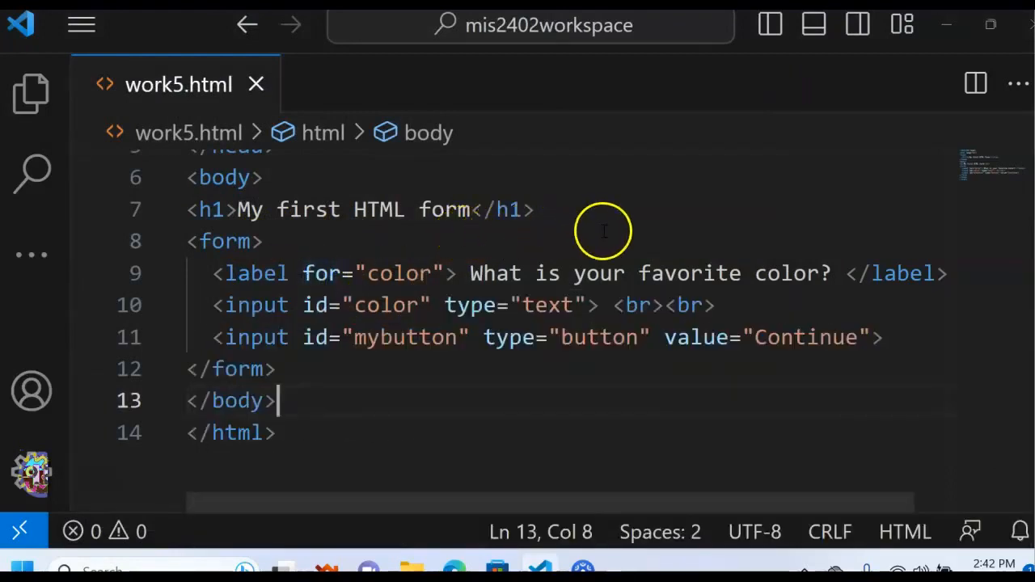
{"action": "mouse_move", "coordinate": [299, 252]}
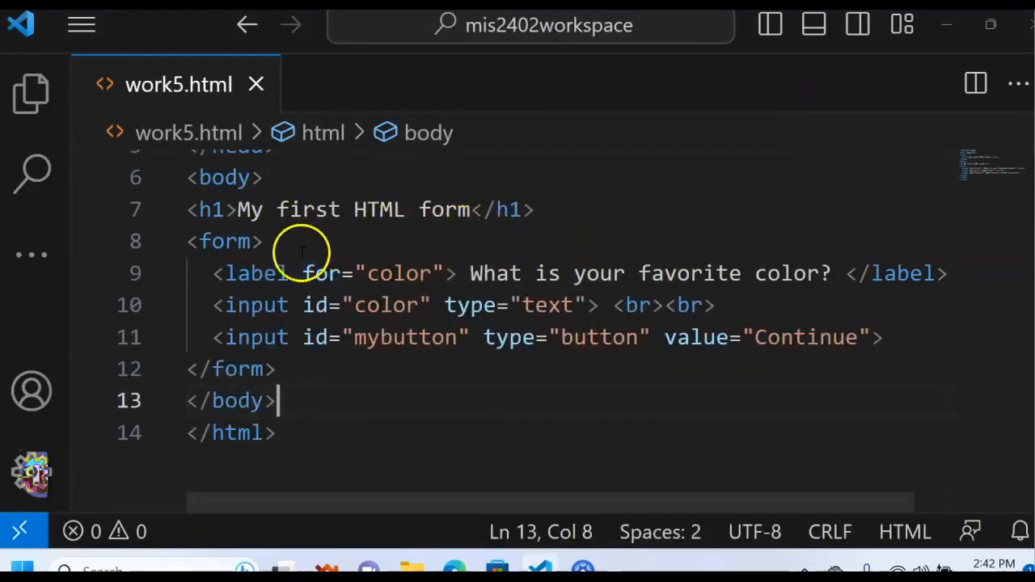
{"action": "mouse_move", "coordinate": [444, 390]}
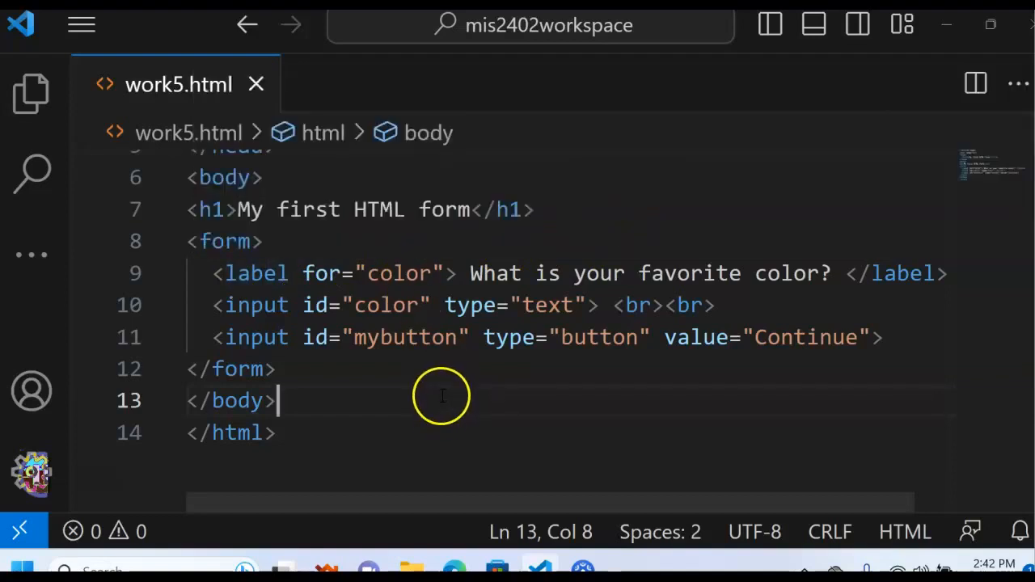
{"action": "mouse_move", "coordinate": [444, 388]}
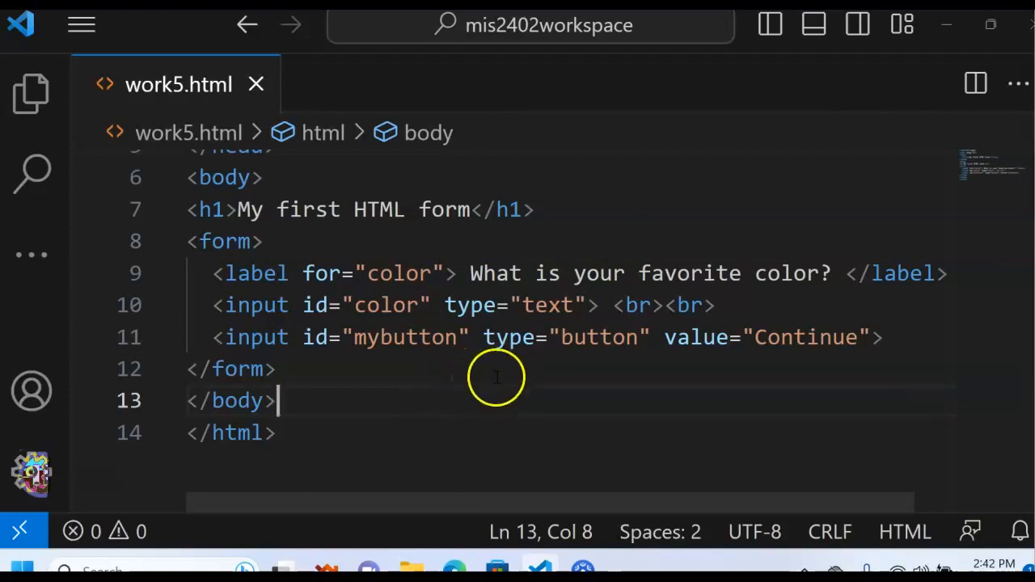
{"action": "mouse_move", "coordinate": [505, 424]}
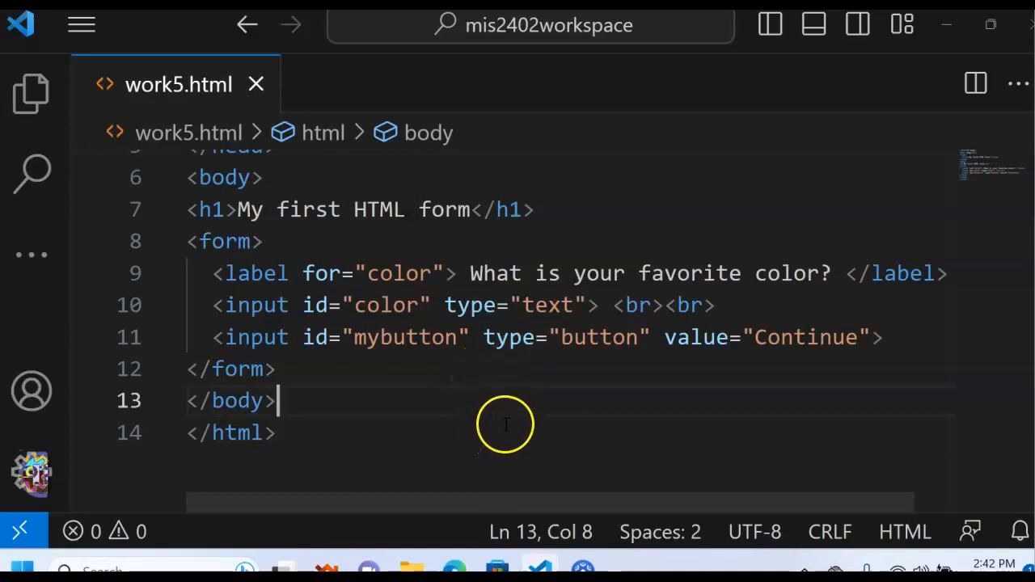
{"action": "mouse_move", "coordinate": [521, 395]}
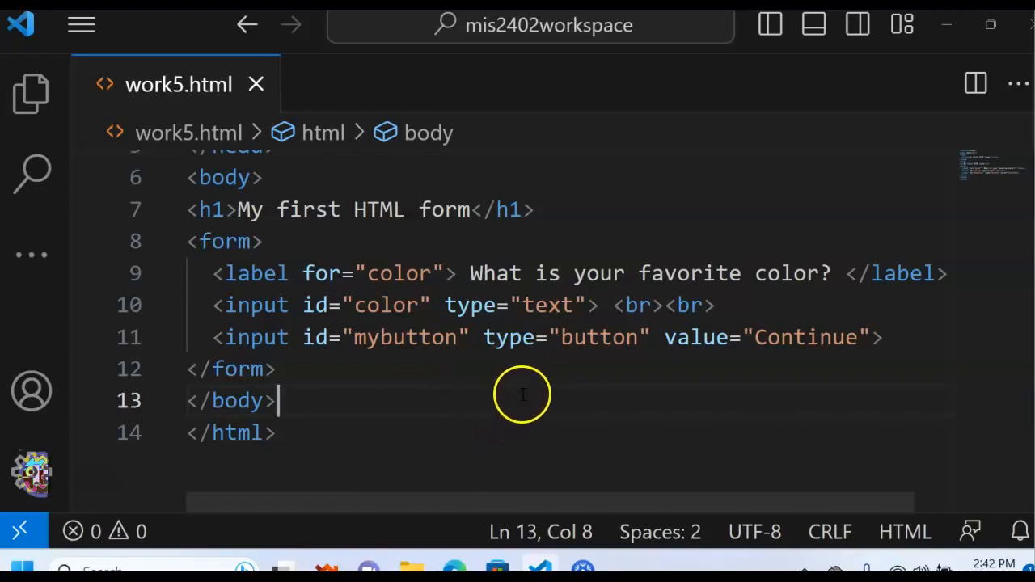
{"action": "mouse_move", "coordinate": [534, 383]}
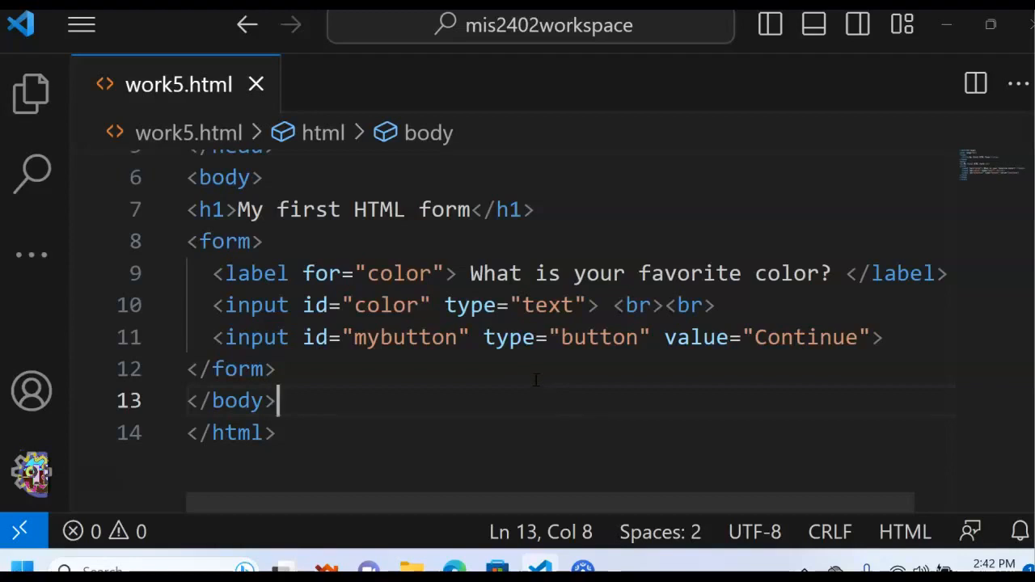
{"action": "mouse_move", "coordinate": [534, 380]}
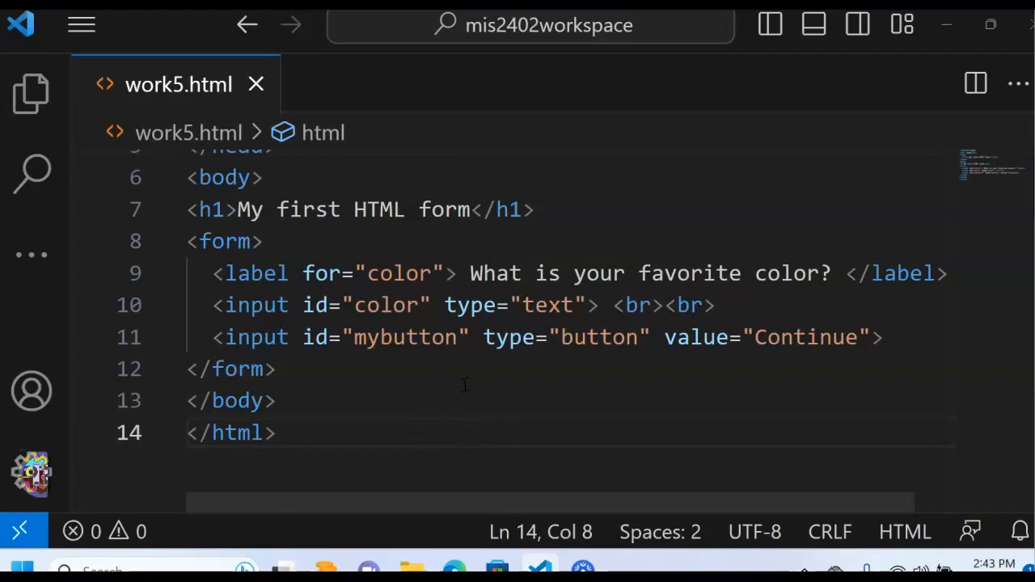
{"action": "mouse_move", "coordinate": [728, 305]}
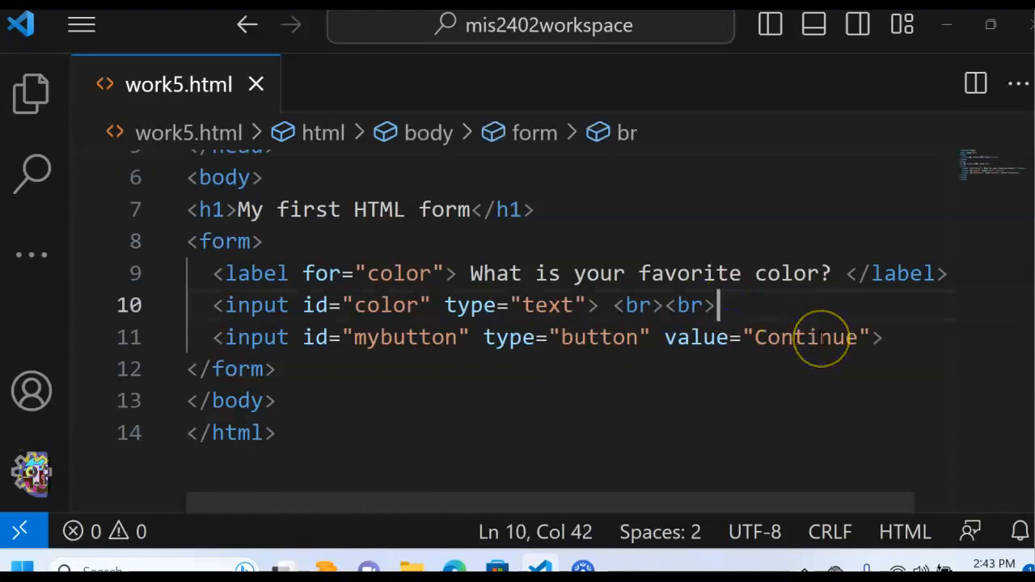
Insert a <select id="age"> element on a new line before the Continue button.
{"action": "key", "text": "Enter"}
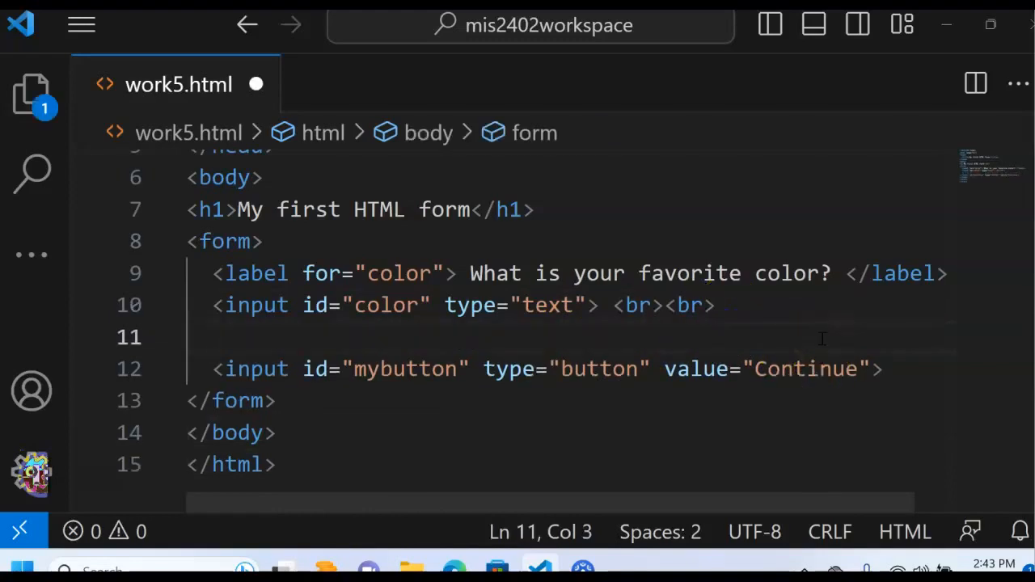
{"action": "type", "text": "<select>"}
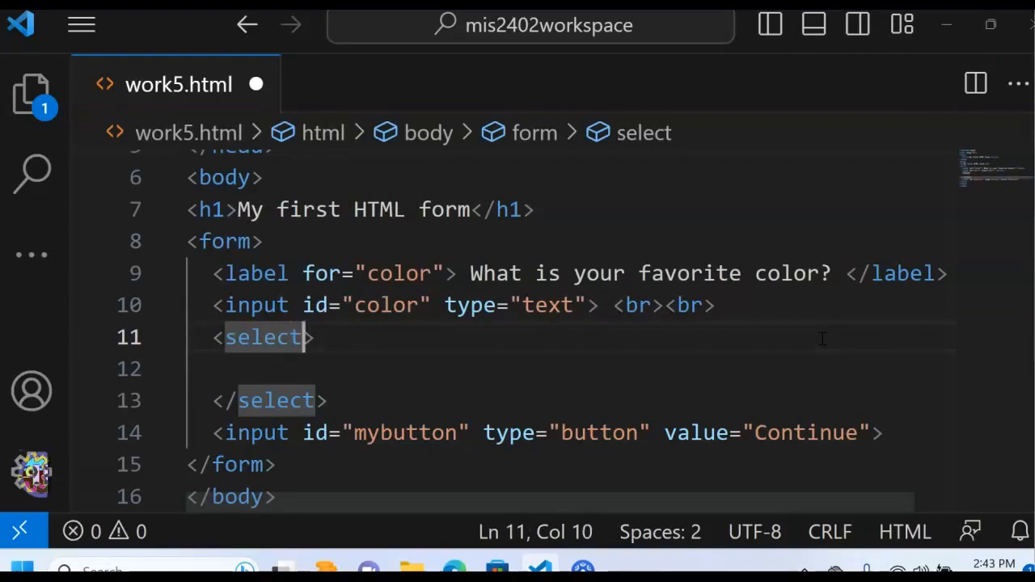
{"action": "type", "text": "id=\""}
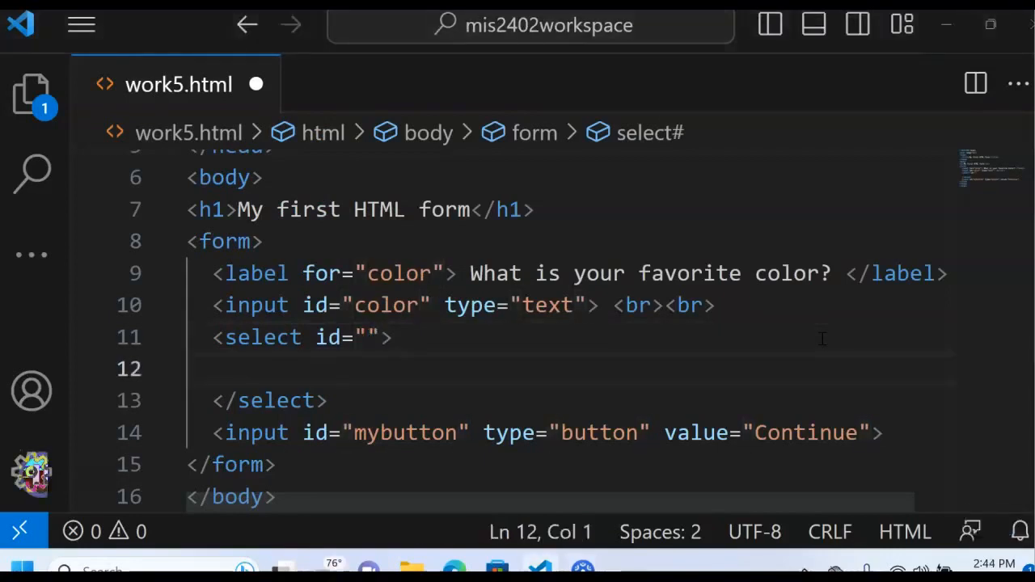
{"action": "left_click", "coordinate": [392, 337]}
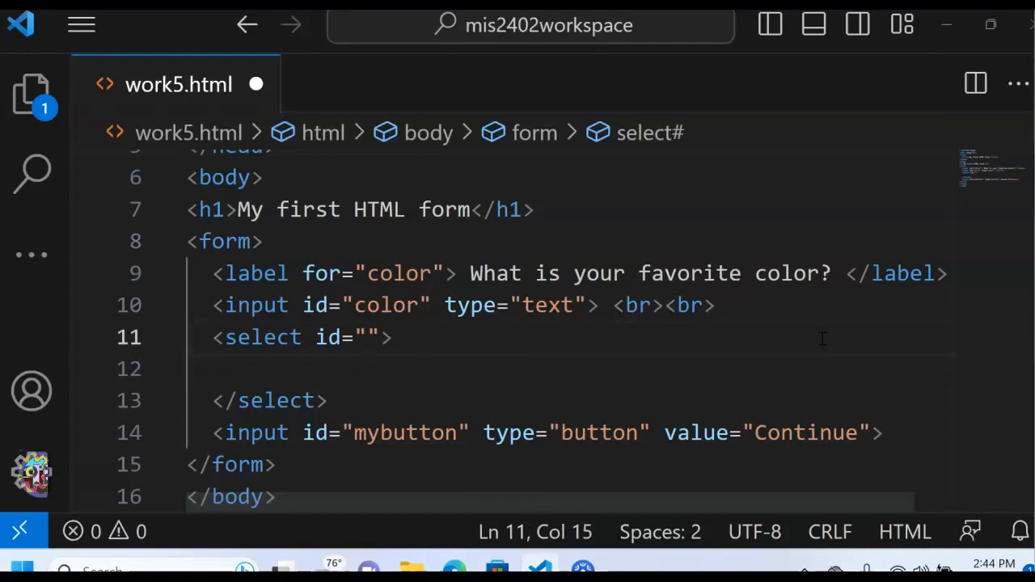
{"action": "type", "text": "ag"}
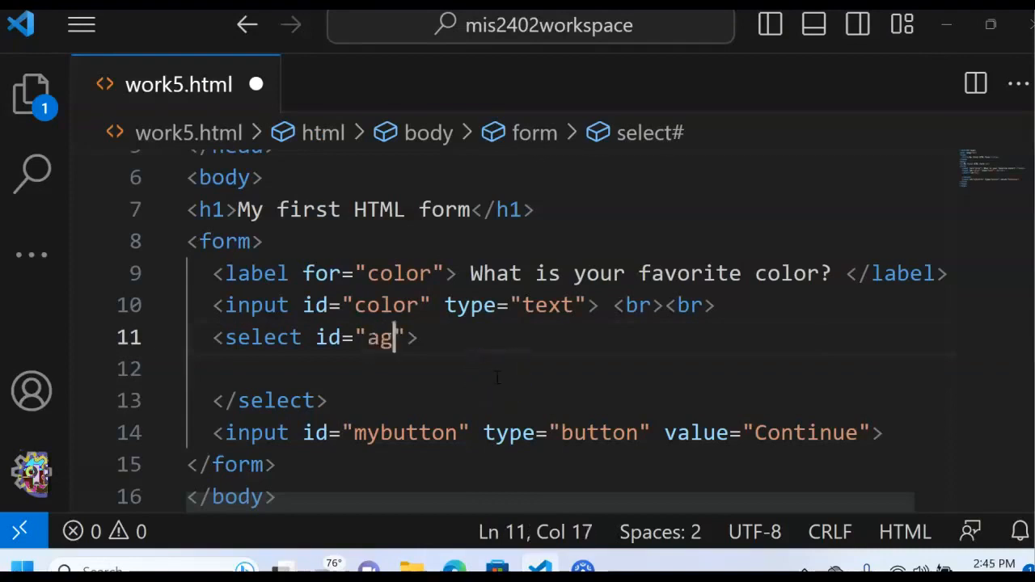
{"action": "type", "text": "e"}
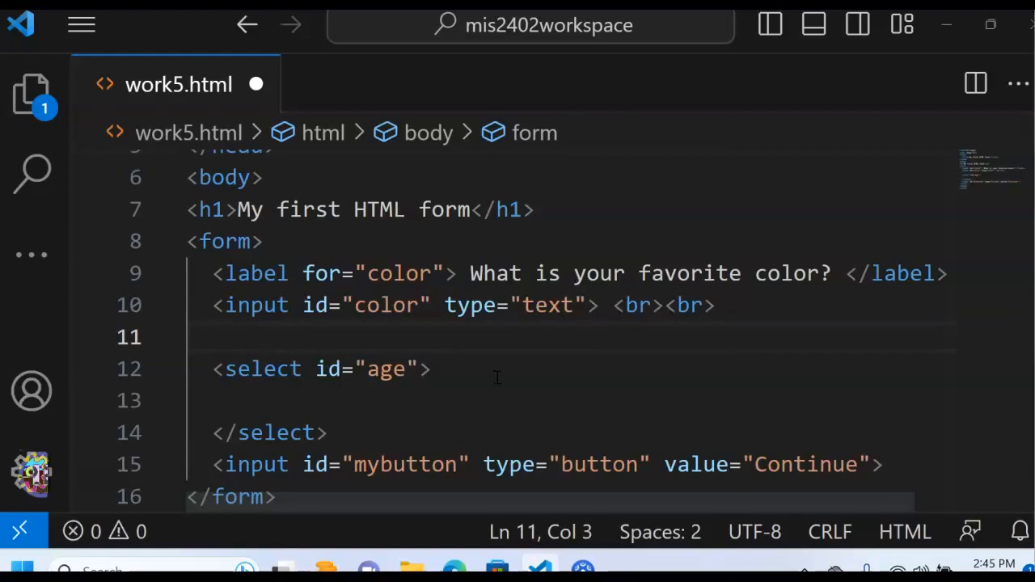
Type the question 'How old are you?' above the age select.
{"action": "type", "text": "How"}
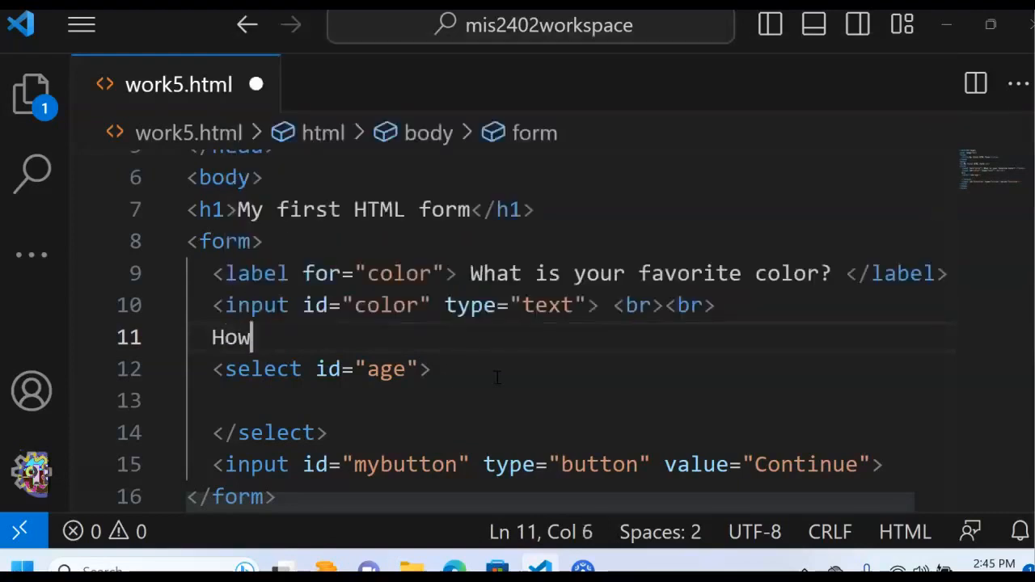
{"action": "type", "text": "old are"}
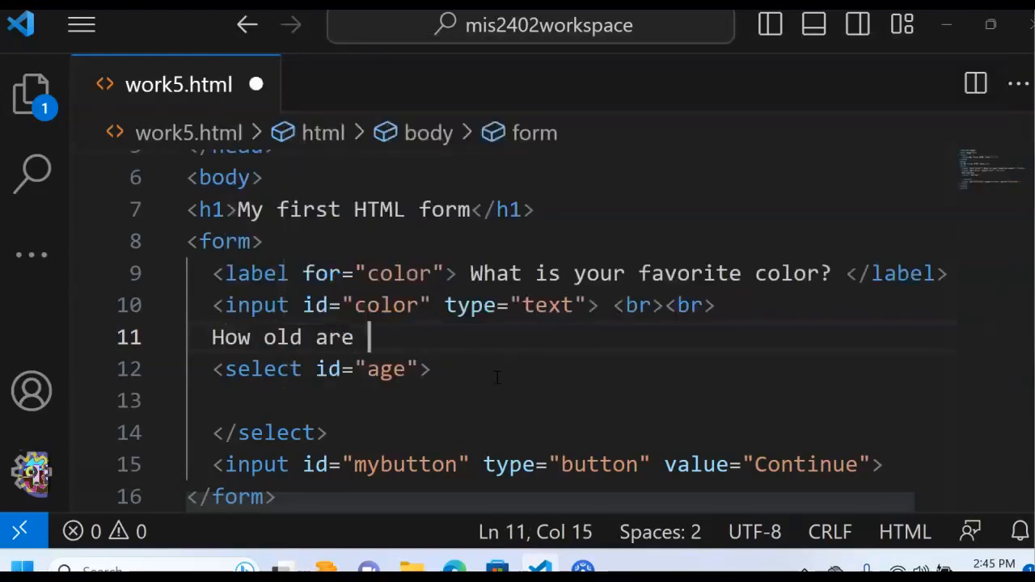
{"action": "type", "text": "you?"}
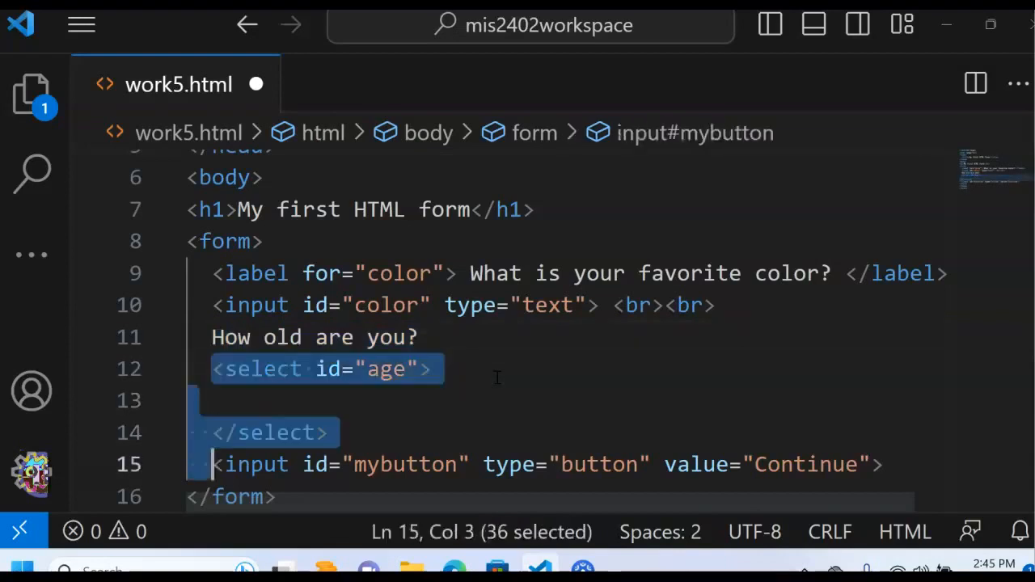
Wrap the question in <label for="age">…</label>, removing the auto-inserted closing tag.
{"action": "left_click", "coordinate": [212, 338]}
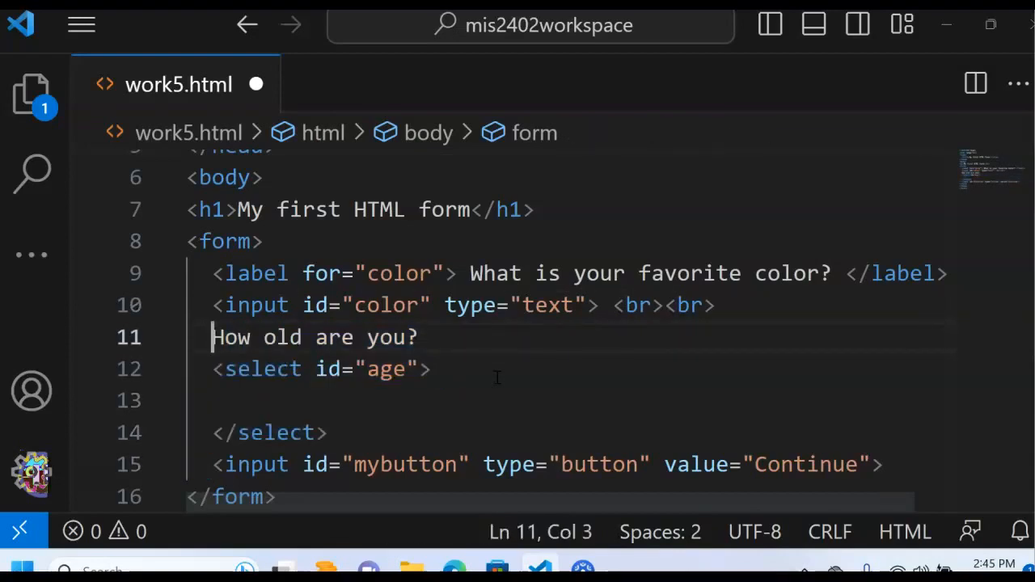
{"action": "type", "text": "label></label>"}
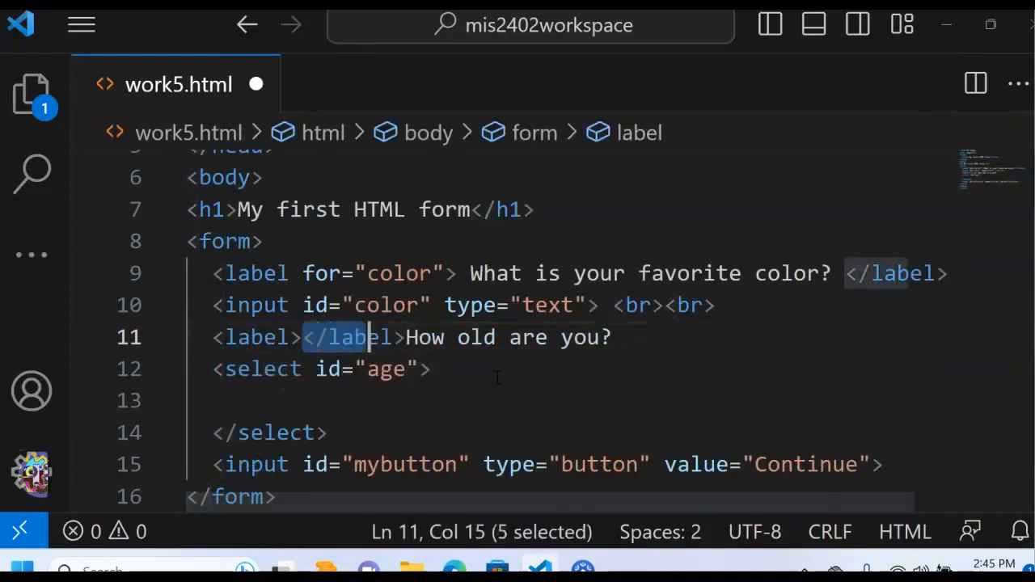
{"action": "key", "text": "Delete"}
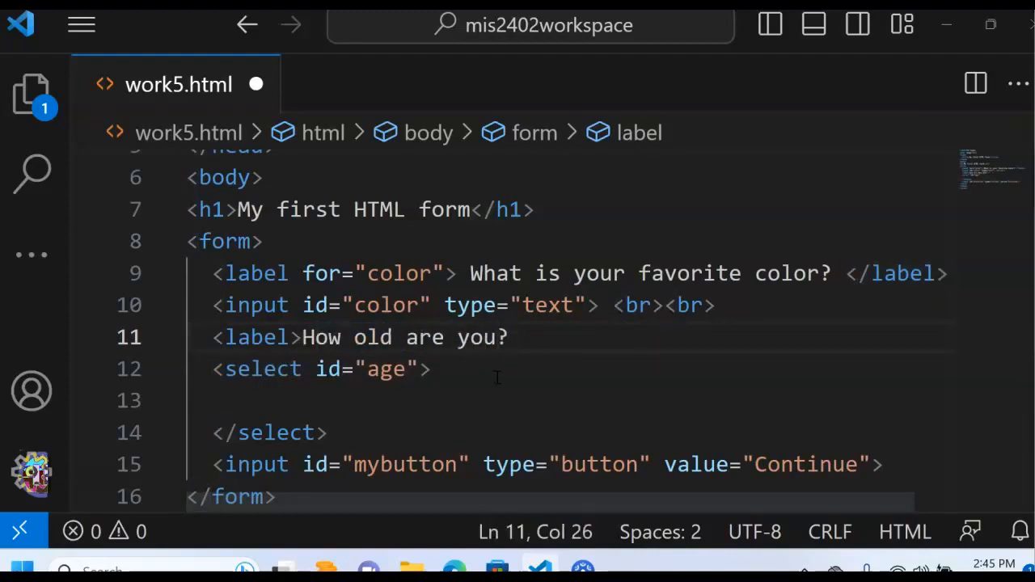
{"action": "type", "text": "</label>"}
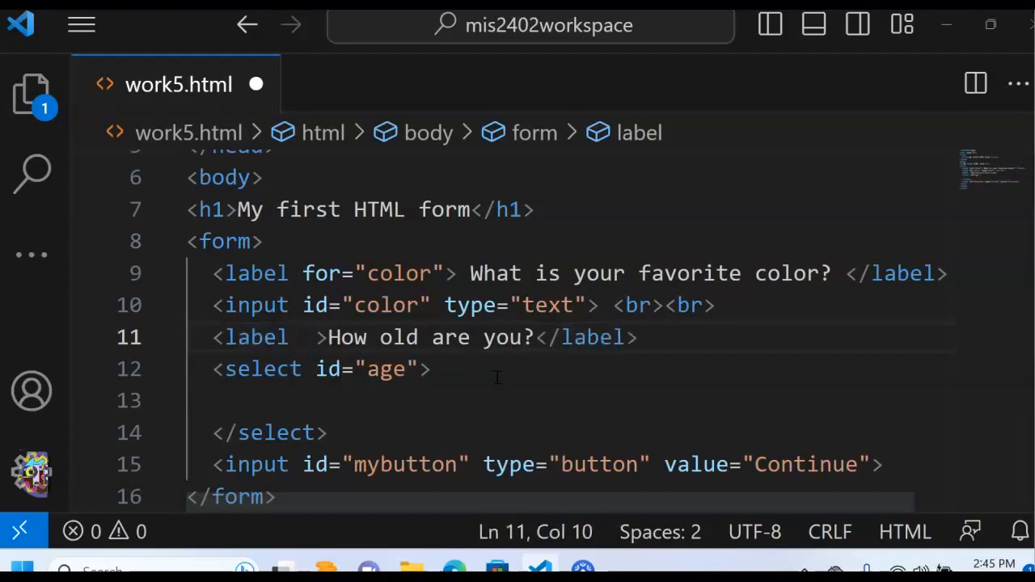
{"action": "type", "text": "for"}
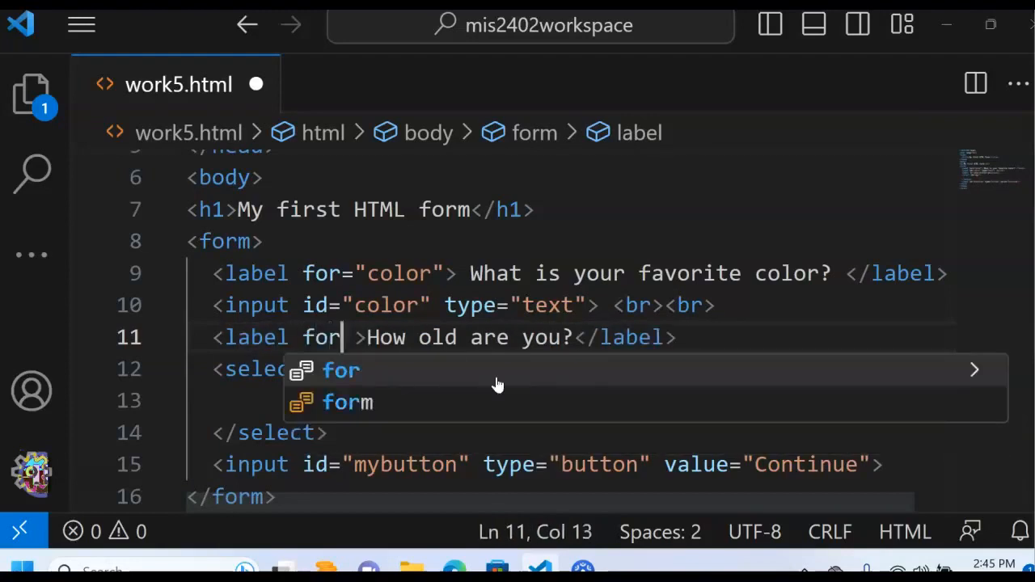
{"action": "type", "text": "=\"age\""}
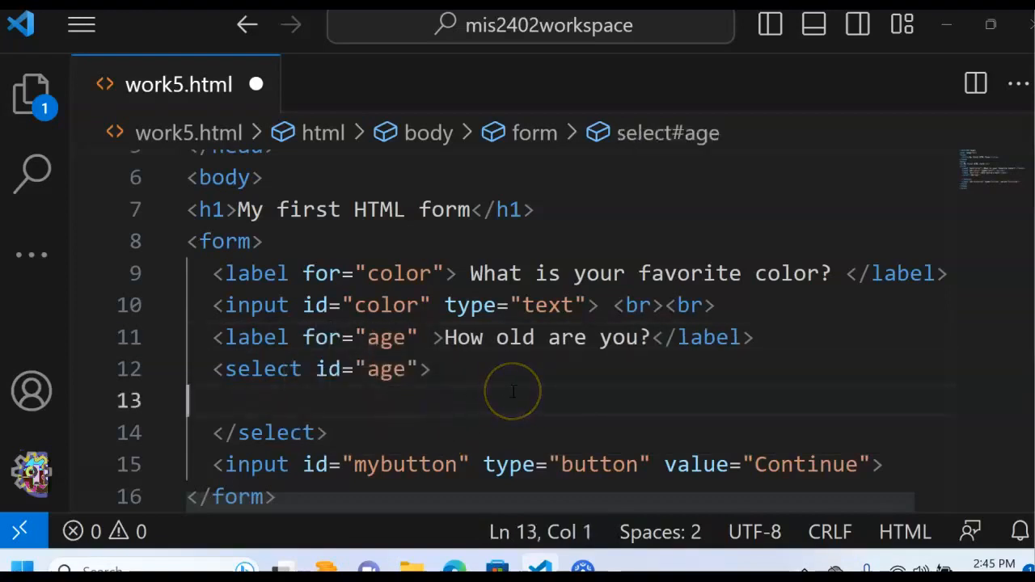
{"action": "scroll", "scroll_direction": "down", "scroll_amount": 3}
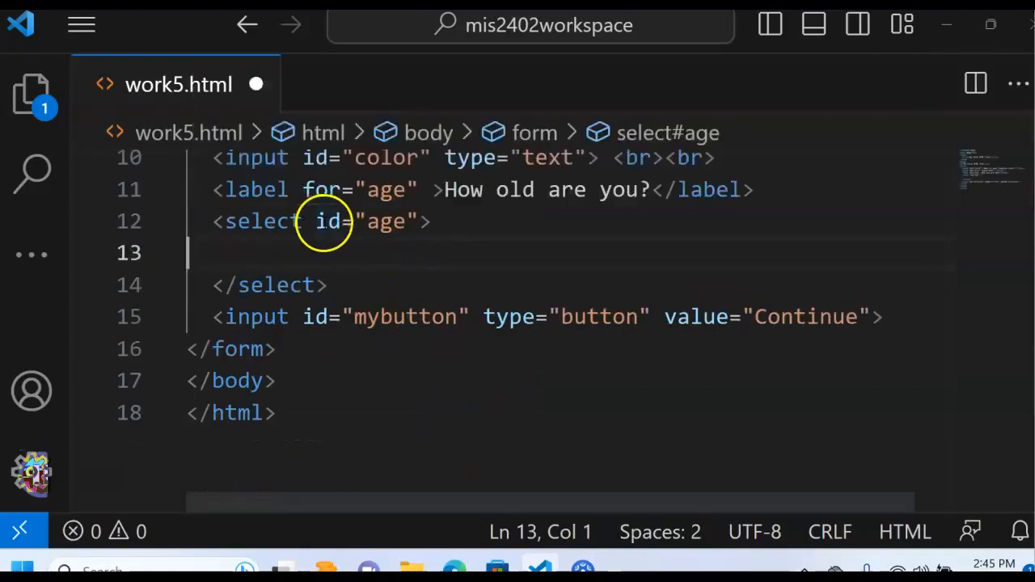
Open the page in Chrome, confirm the age dropdown has no choices, and close it.
{"action": "right_click", "coordinate": [359, 384]}
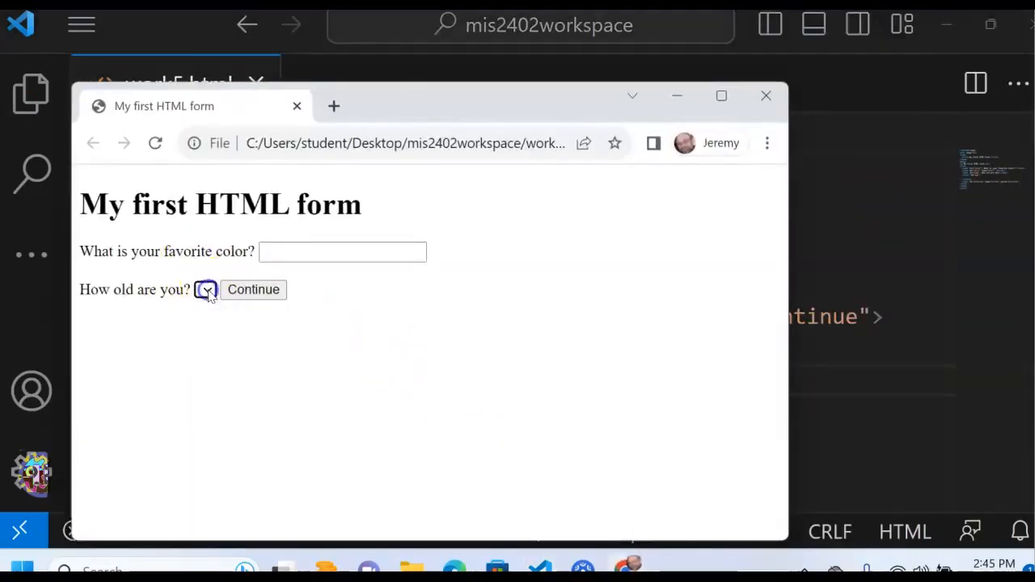
{"action": "left_click", "coordinate": [206, 289]}
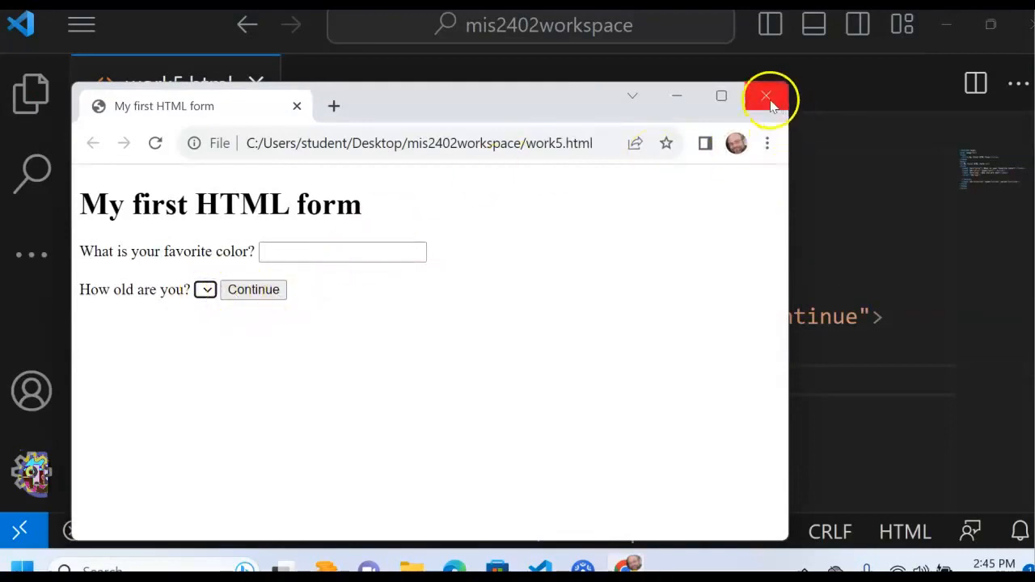
{"action": "left_click", "coordinate": [767, 96]}
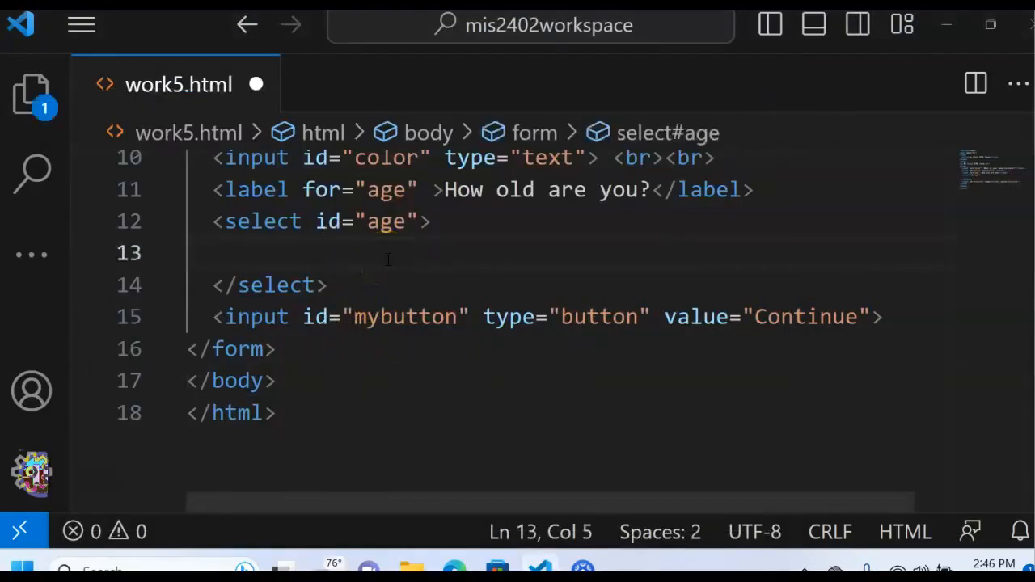
Add Young, Middle-Aged and Old <option> elements inside the age select.
{"action": "type", "text": "<>"}
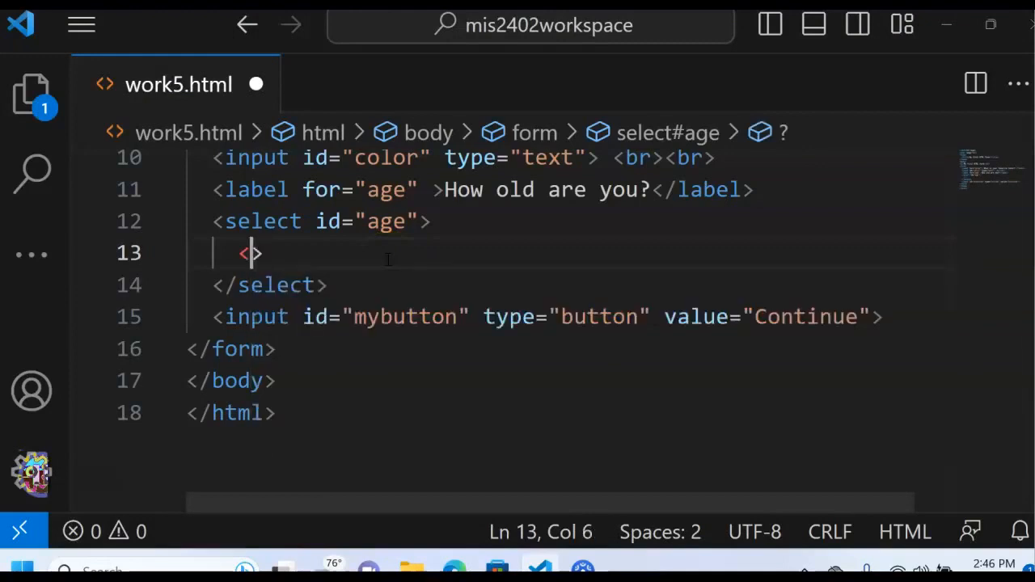
{"action": "type", "text": "option"}
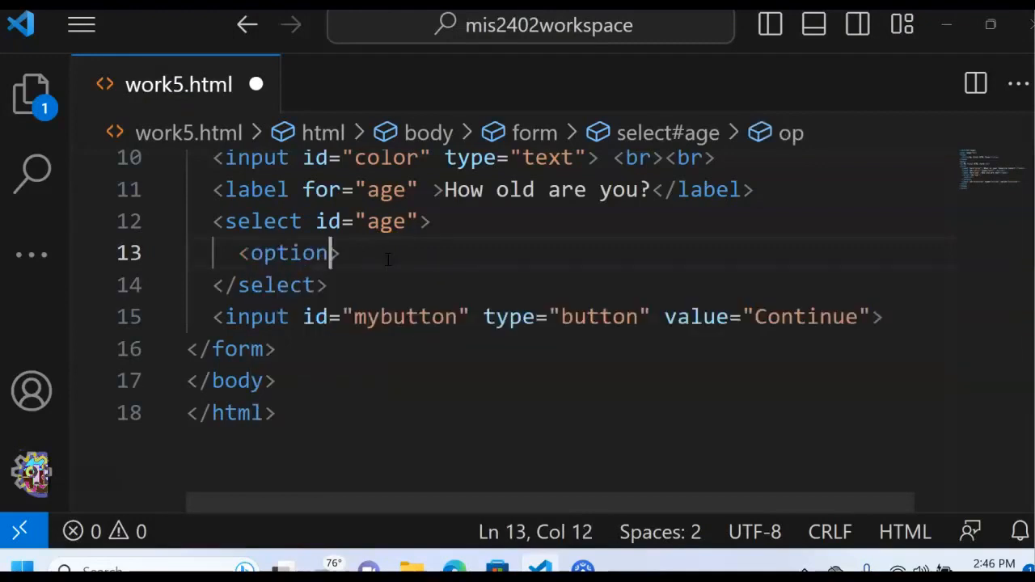
{"action": "type", "text": "</option>"}
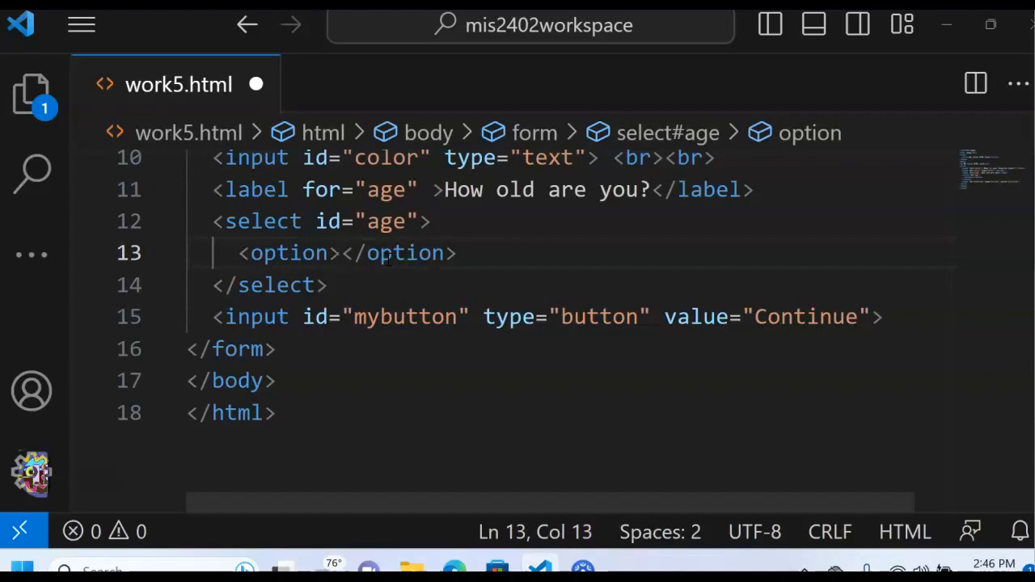
{"action": "type", "text": "Your"}
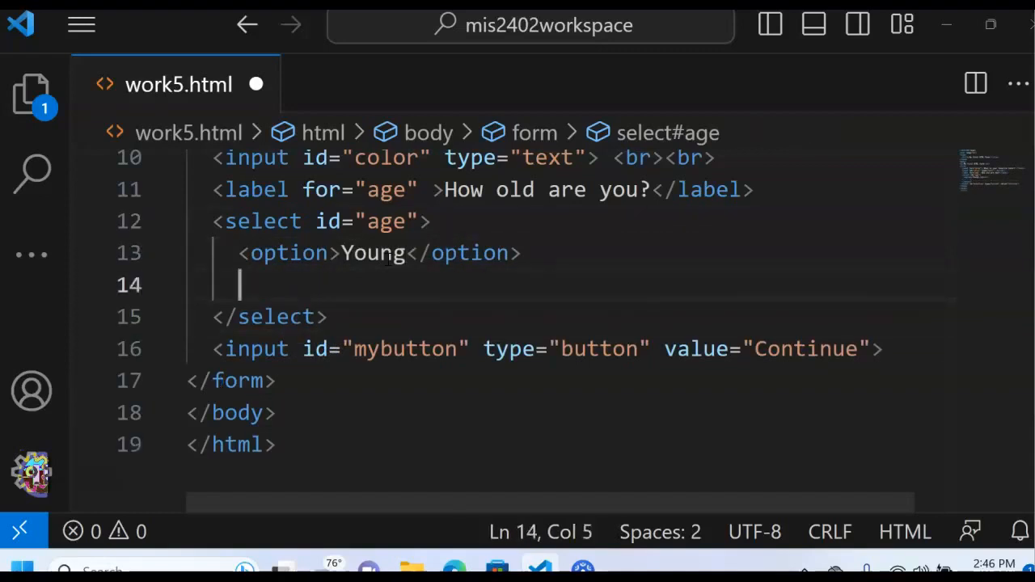
{"action": "type", "text": "<opti"}
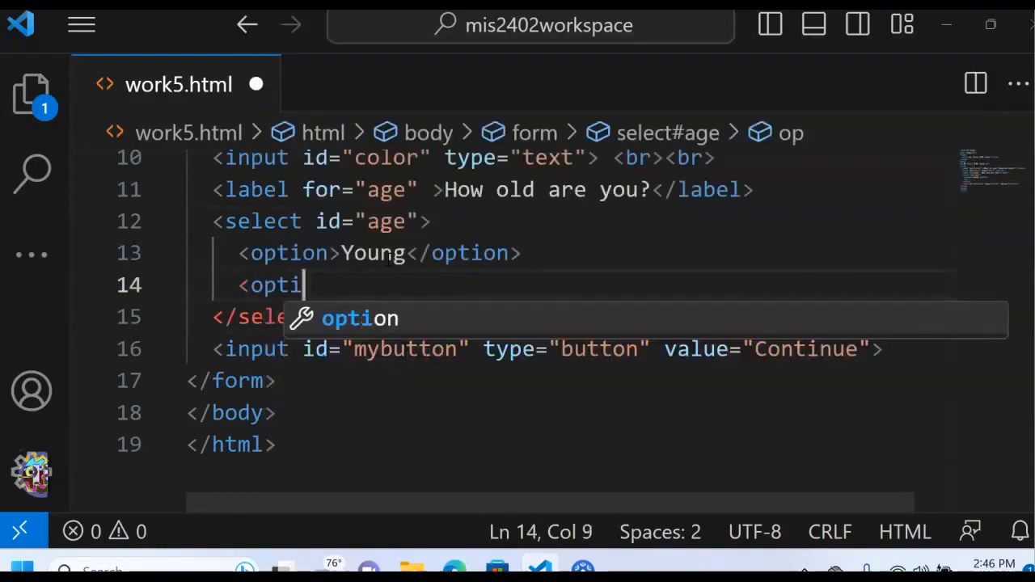
{"action": "type", "text": "on></option>"}
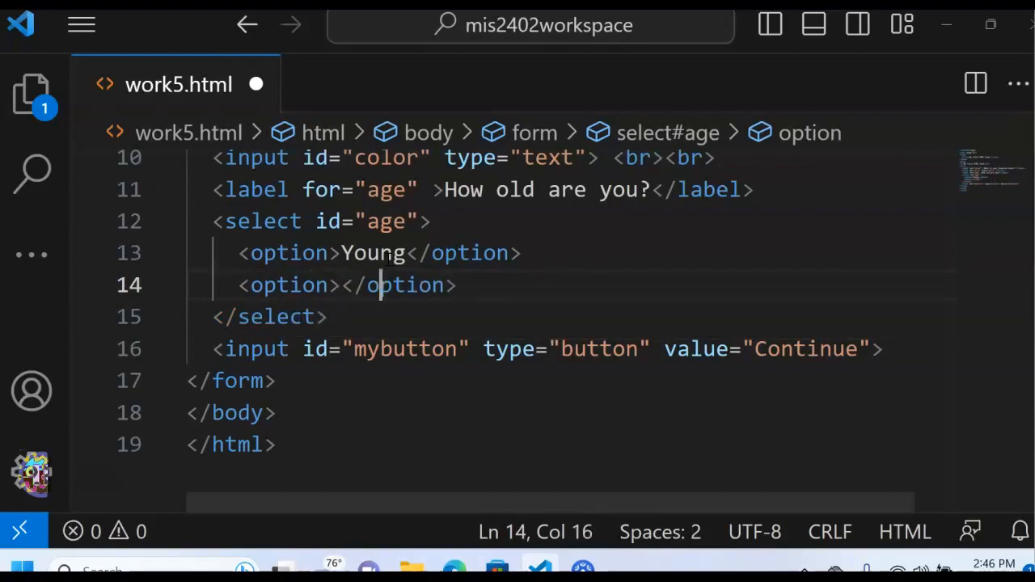
{"action": "type", "text": "Middle"}
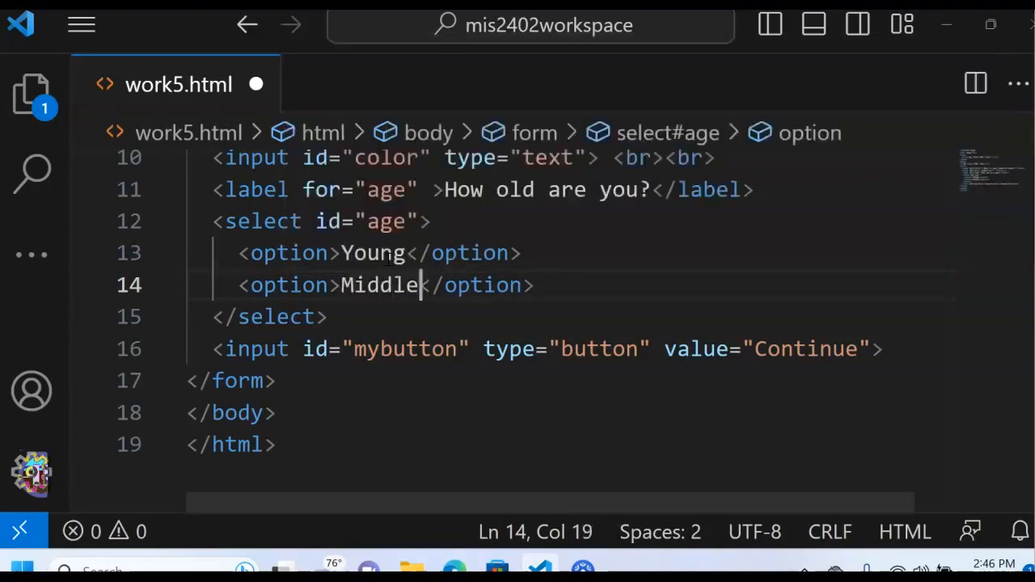
{"action": "type", "text": "-AGe"}
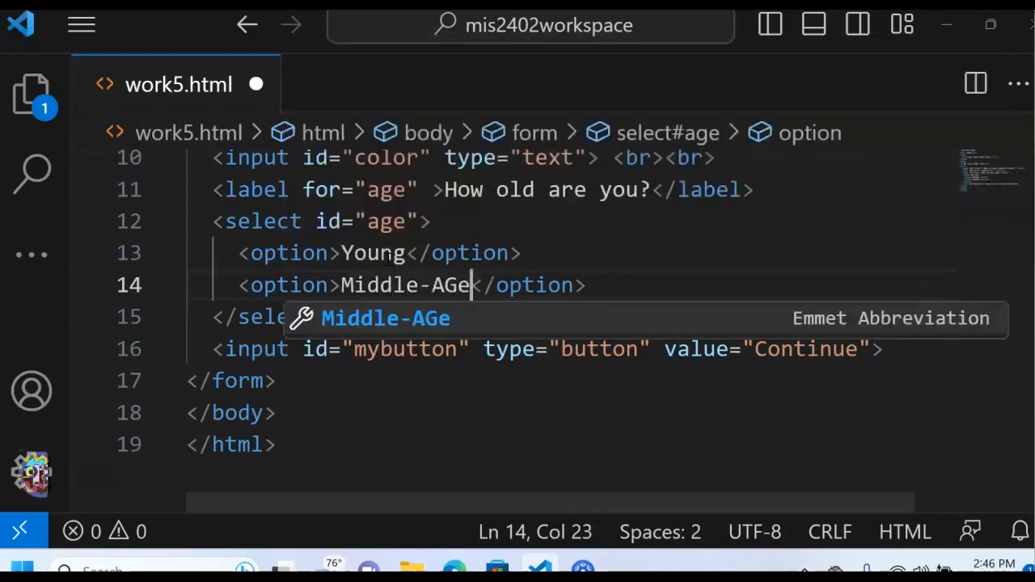
{"action": "type", "text": "d"}
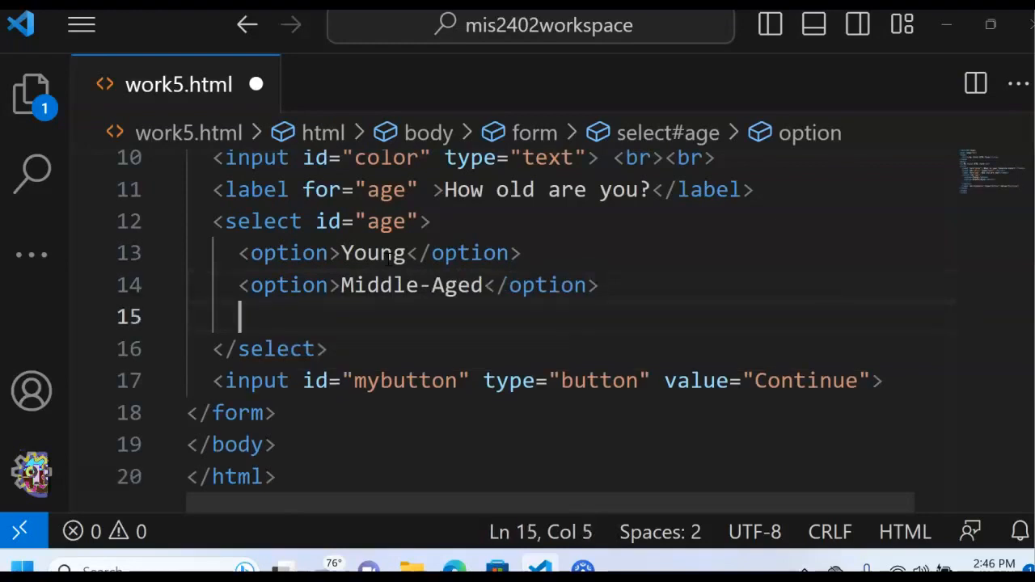
{"action": "type", "text": "<opt"}
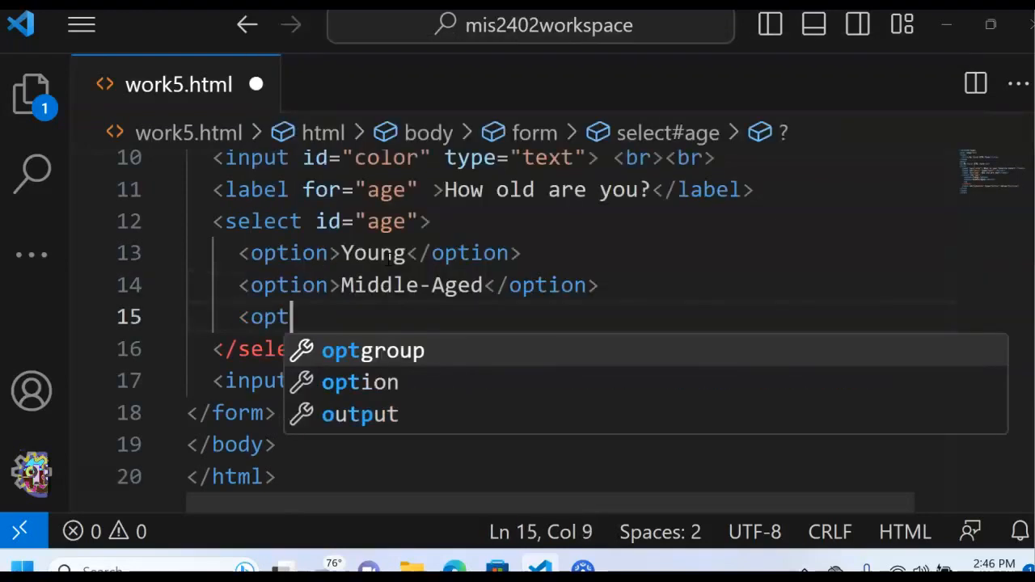
{"action": "type", "text": "ion>Ol</option>"}
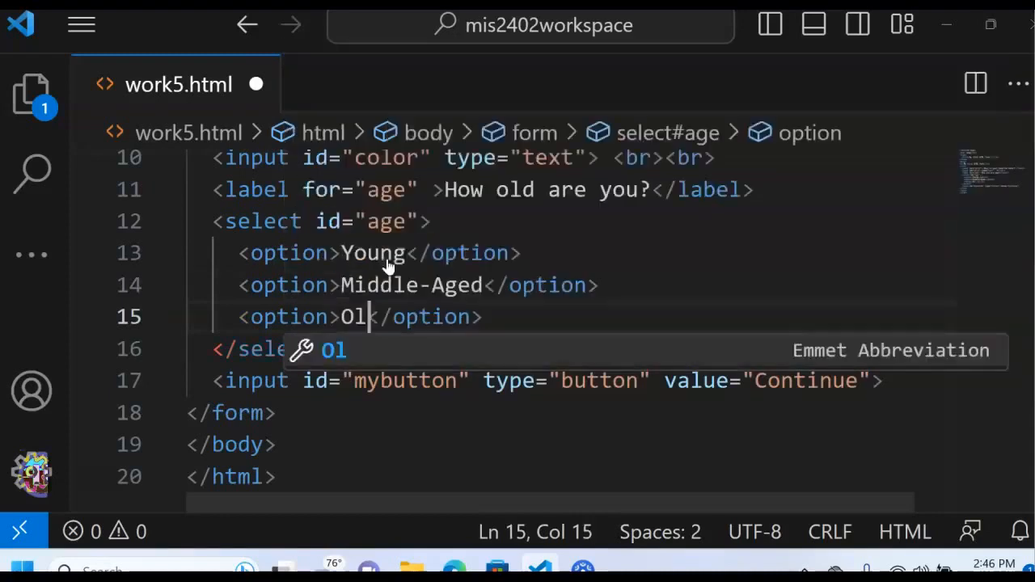
{"action": "type", "text": "d"}
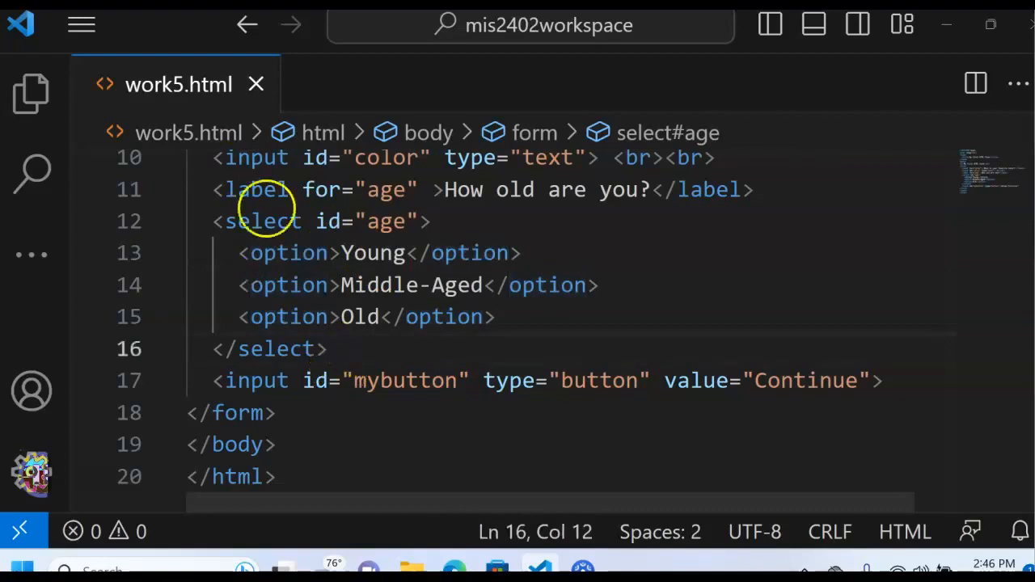
{"action": "double_click", "coordinate": [263, 221]}
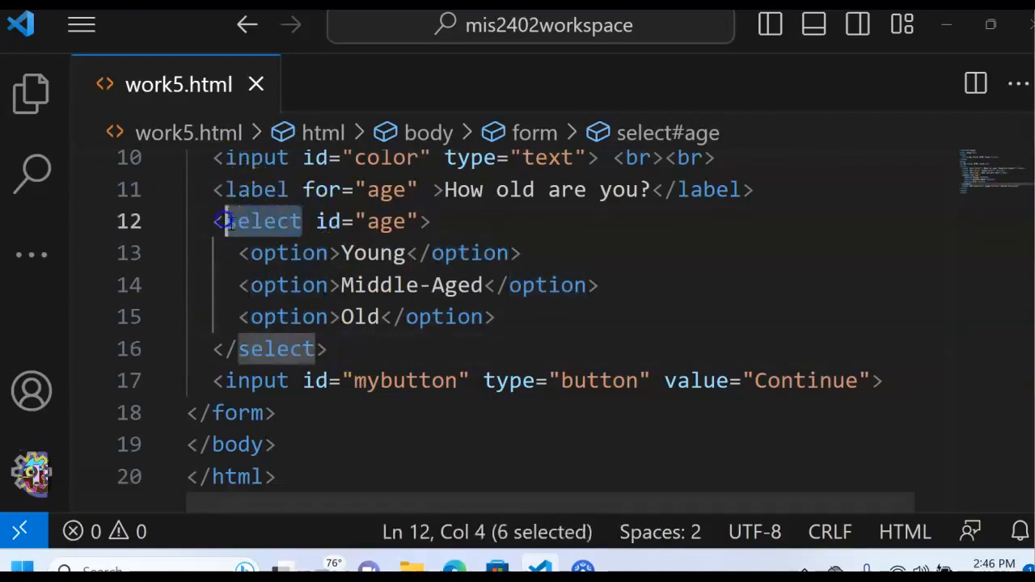
{"action": "left_click", "coordinate": [384, 316]}
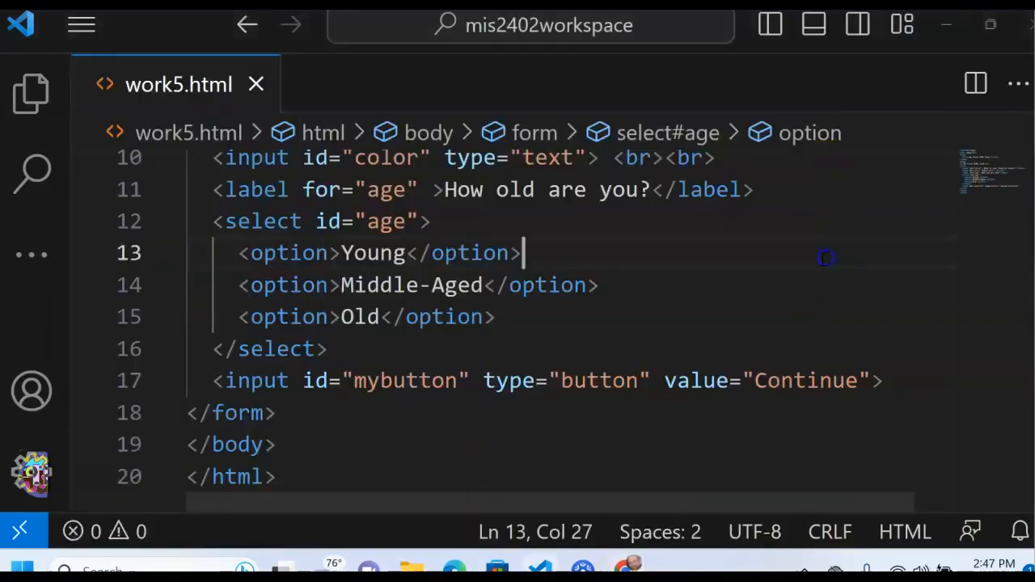
{"action": "mouse_move", "coordinate": [454, 346]}
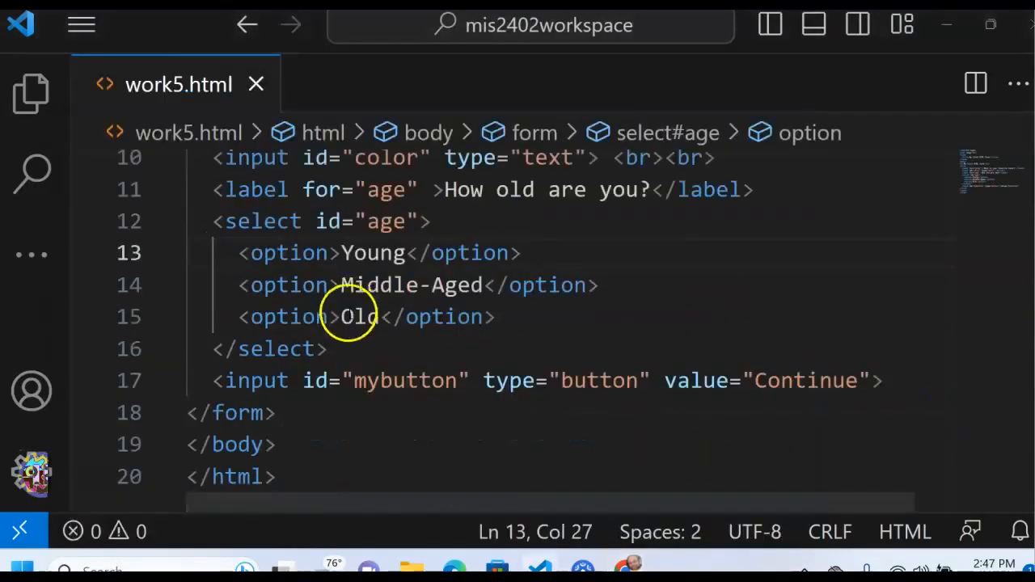
Add two <br> tags after the closing </select> tag.
{"action": "left_click", "coordinate": [339, 348]}
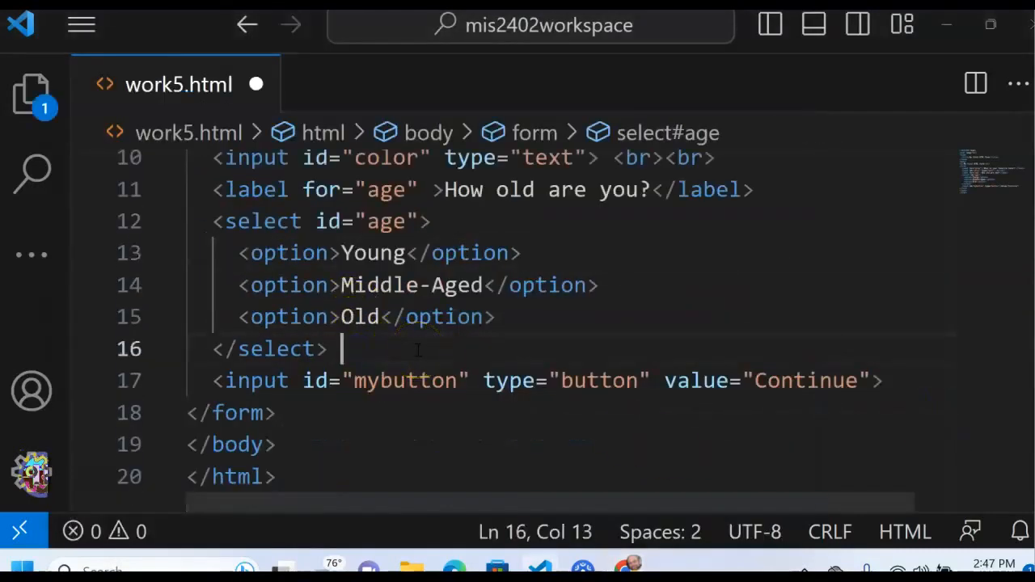
{"action": "type", "text": "<br>"}
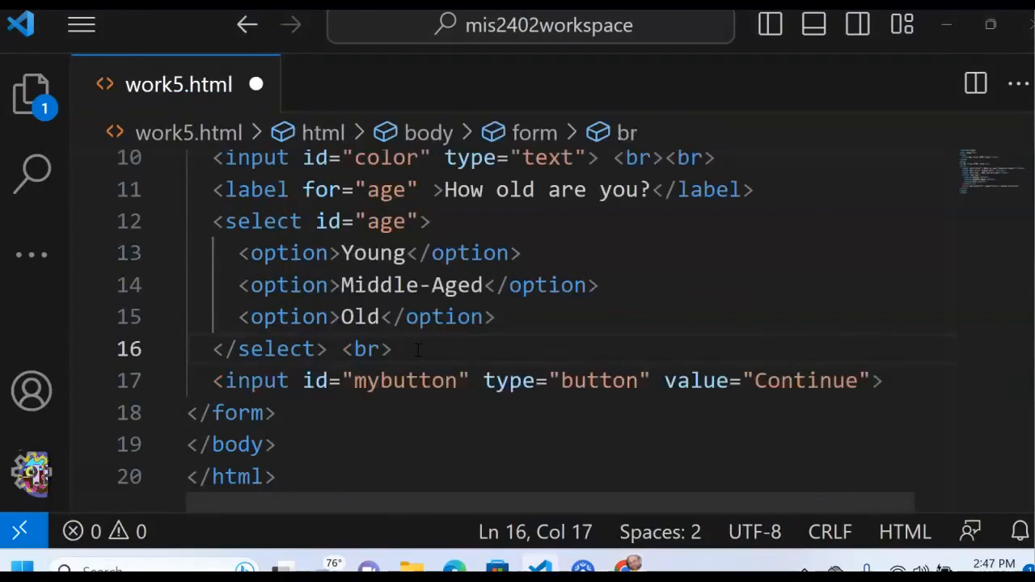
{"action": "type", "text": "<br>"}
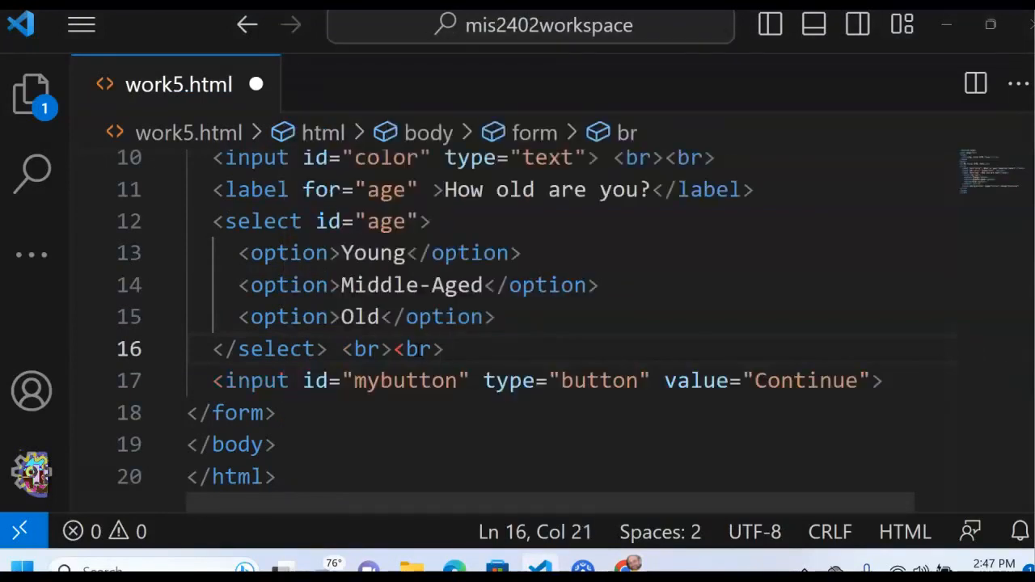
{"action": "mouse_move", "coordinate": [419, 348]}
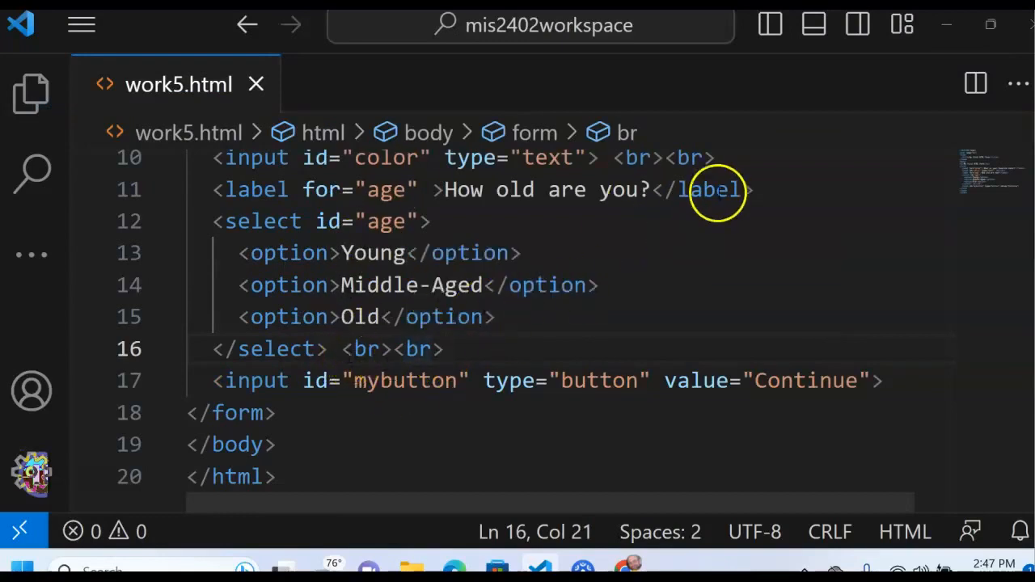
{"action": "mouse_move", "coordinate": [372, 426]}
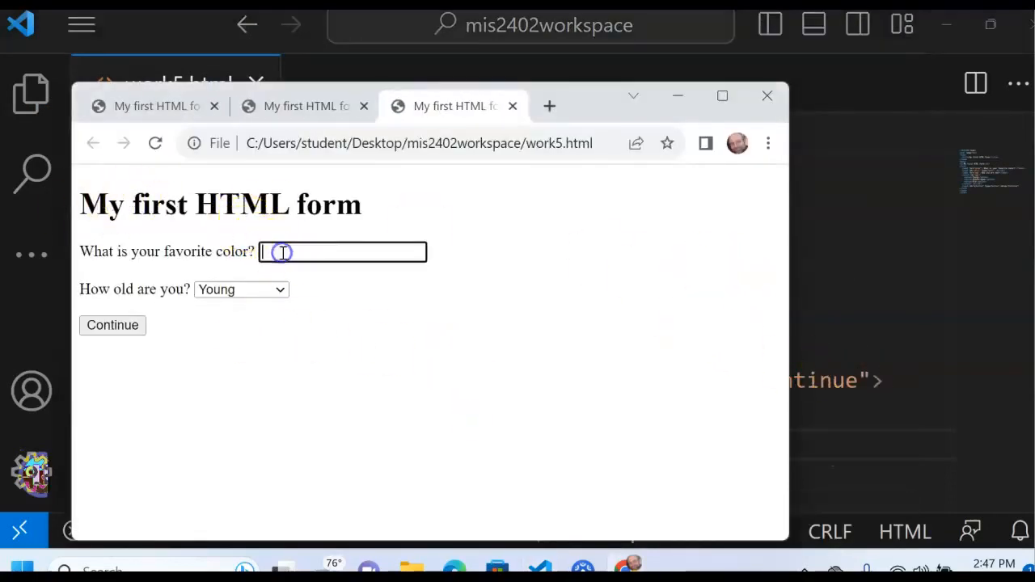
Submit the form with colour 'red' and age Old, then close Chrome to return to work5.html.
{"action": "type", "text": "red"}
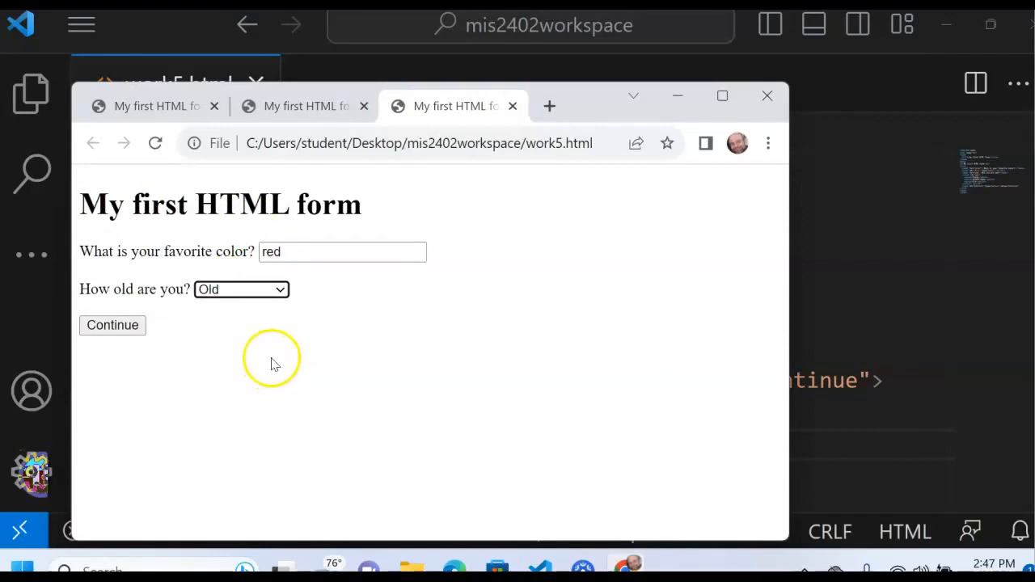
{"action": "left_click", "coordinate": [112, 325]}
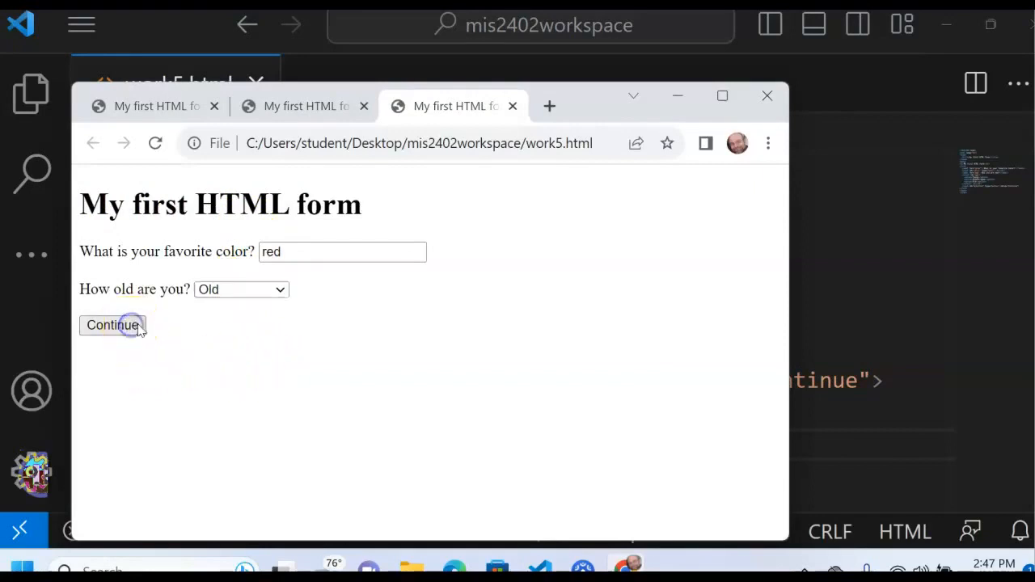
{"action": "mouse_move", "coordinate": [766, 96]}
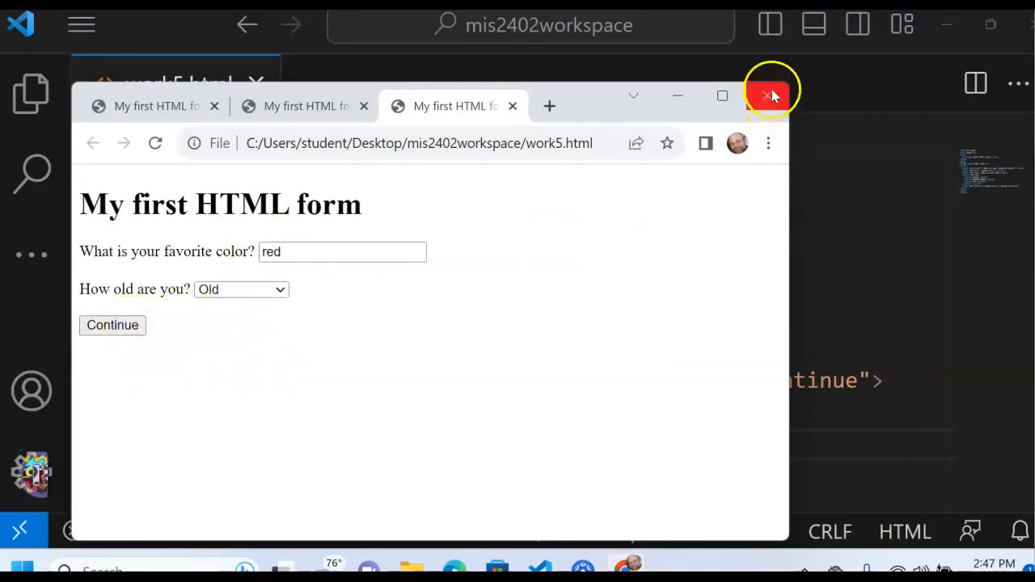
{"action": "left_click", "coordinate": [769, 95]}
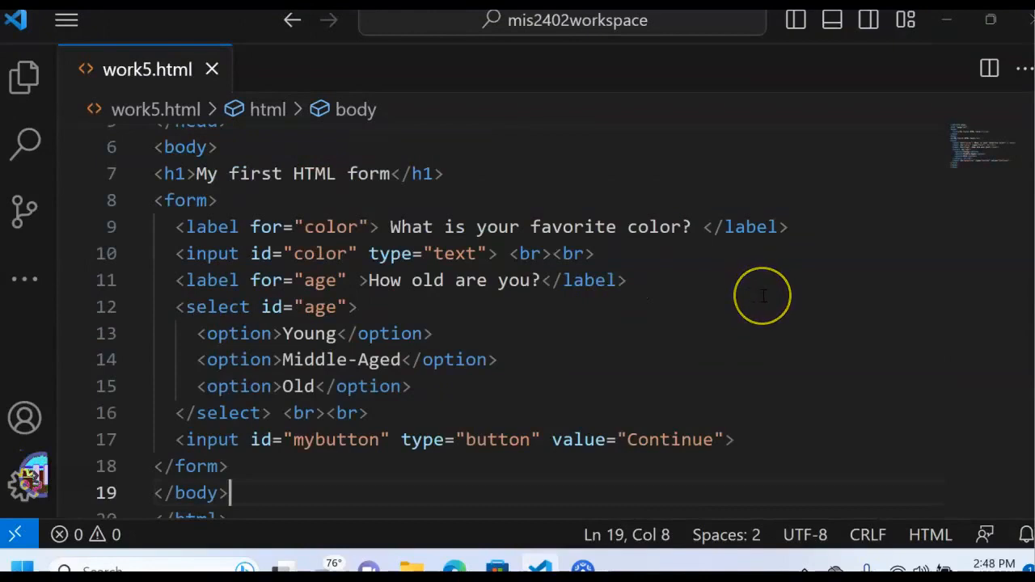
{"action": "mouse_move", "coordinate": [760, 295]}
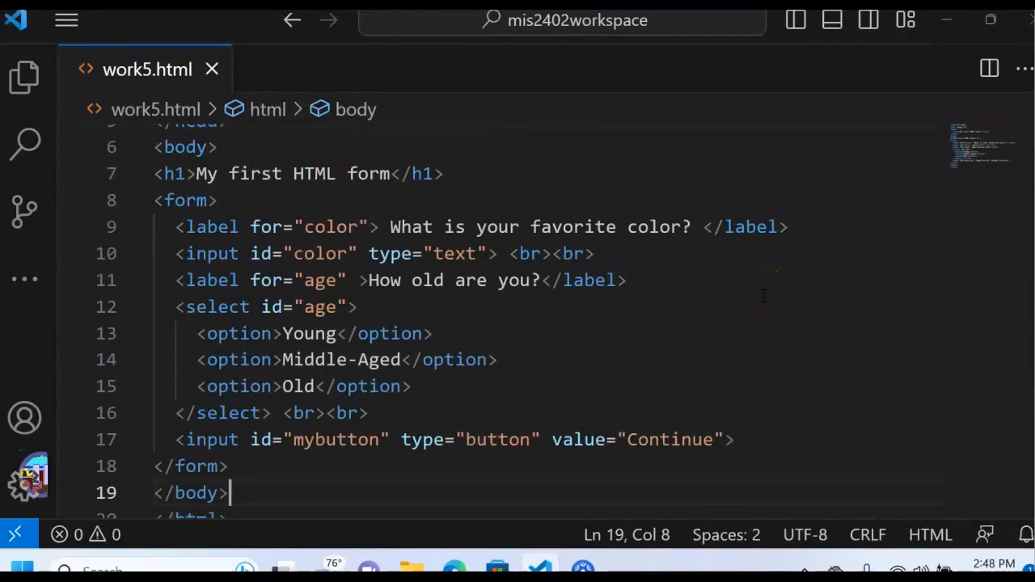